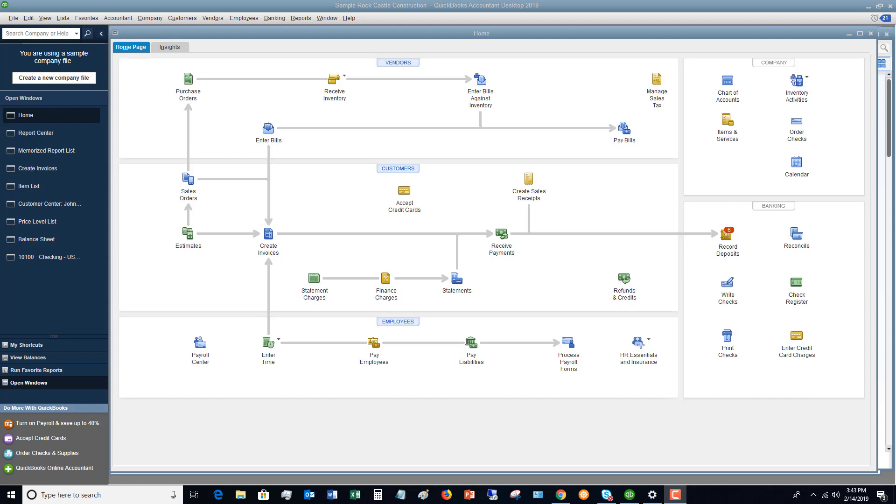
mouse_move(764, 209)
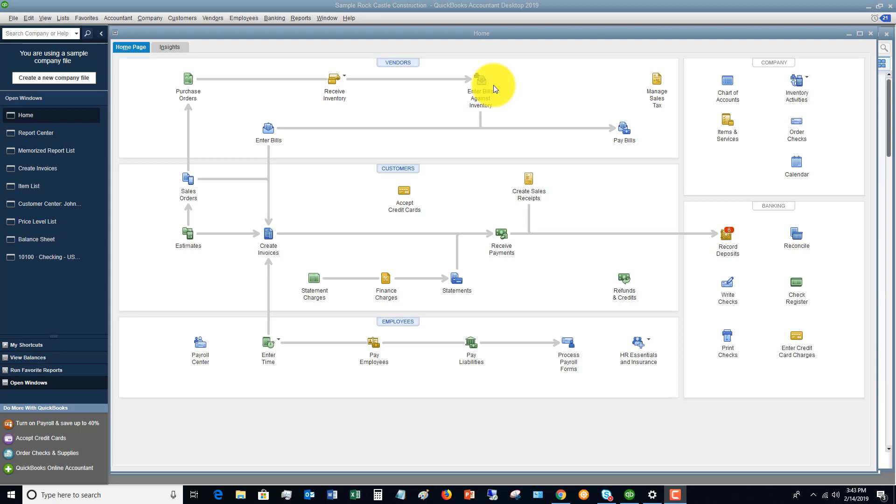
mouse_move(512, 92)
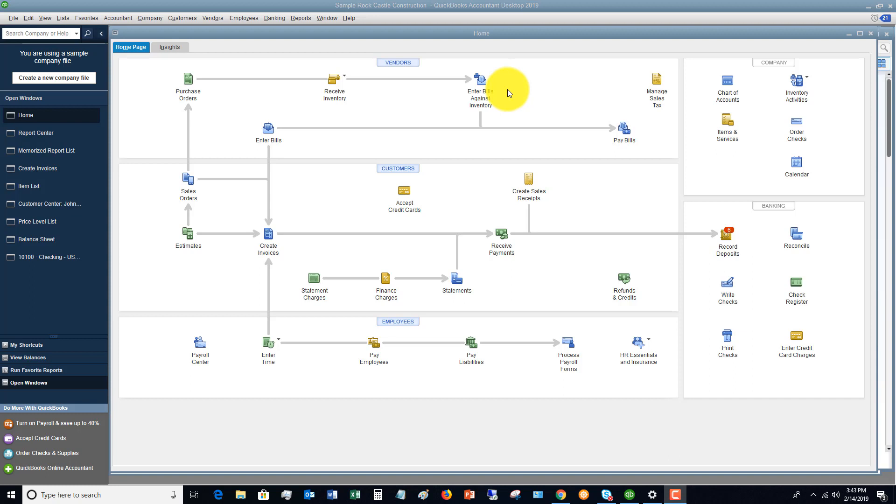
mouse_move(439, 109)
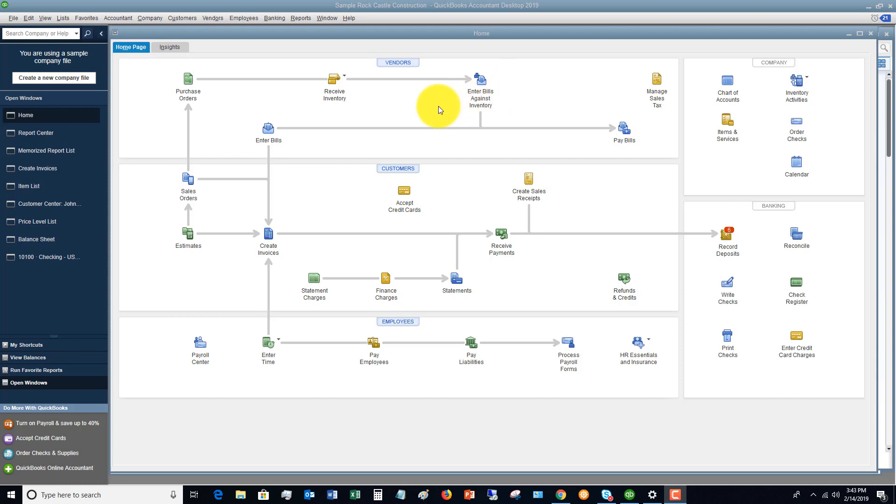
mouse_move(439, 95)
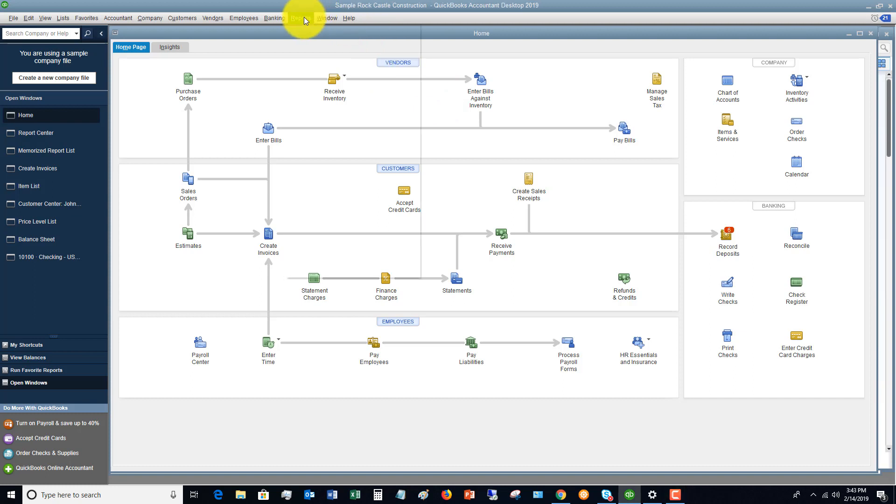
Open the Reports menu to browse the report categories.
left_click(297, 17)
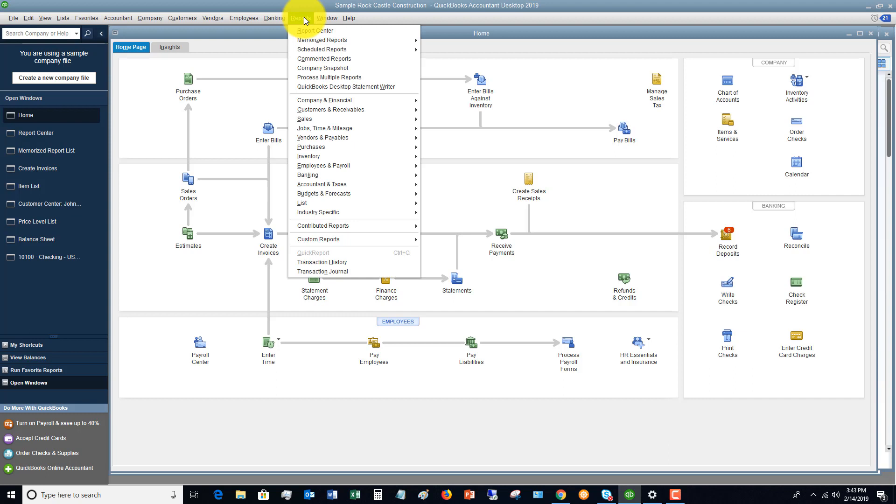
mouse_move(323, 225)
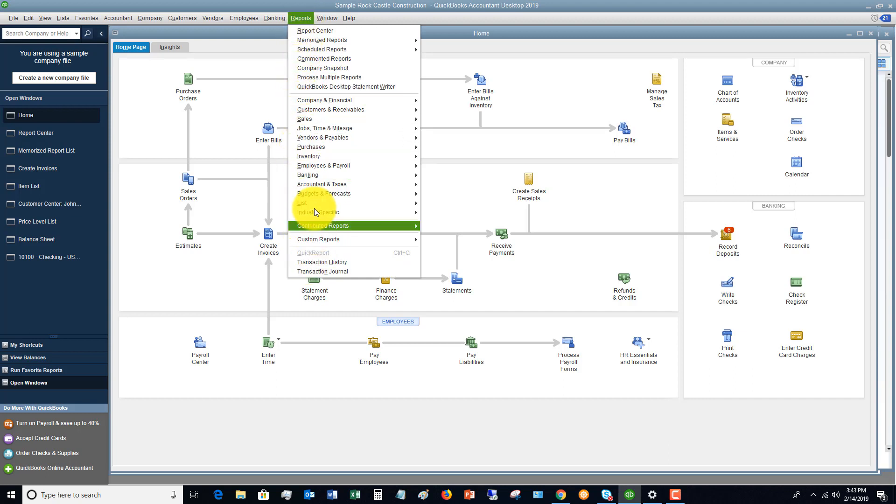
mouse_move(332, 33)
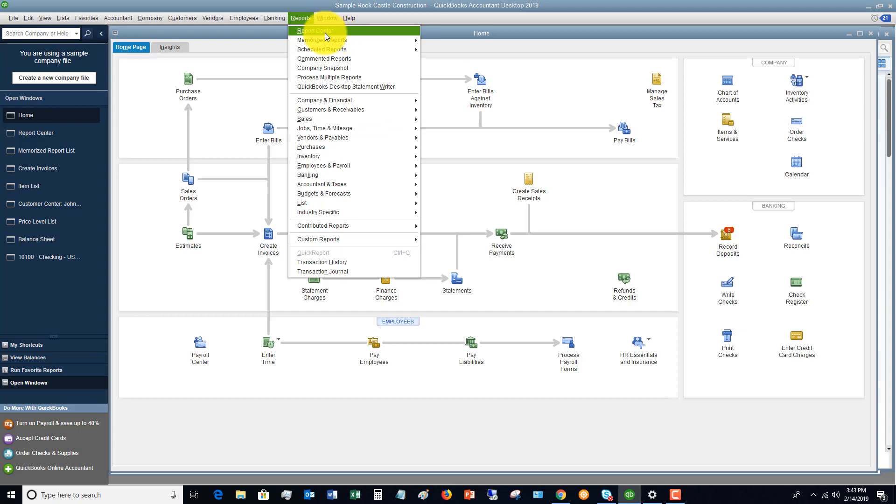
mouse_move(308, 119)
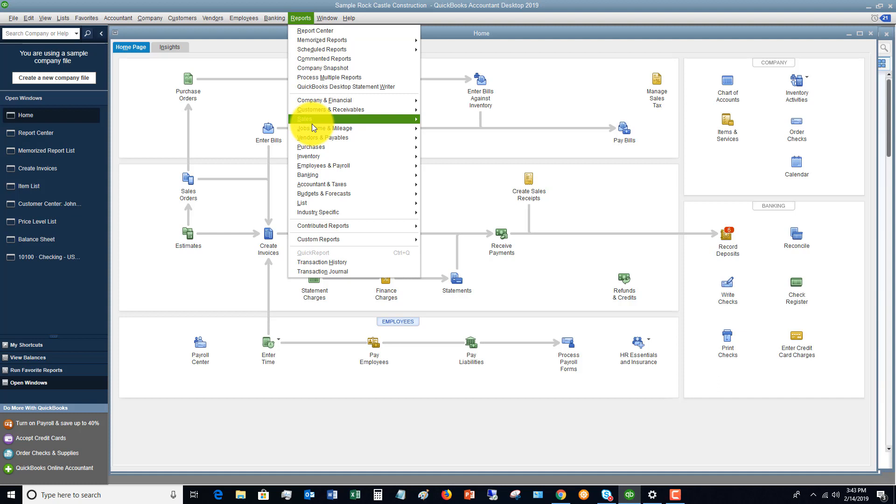
mouse_move(323, 193)
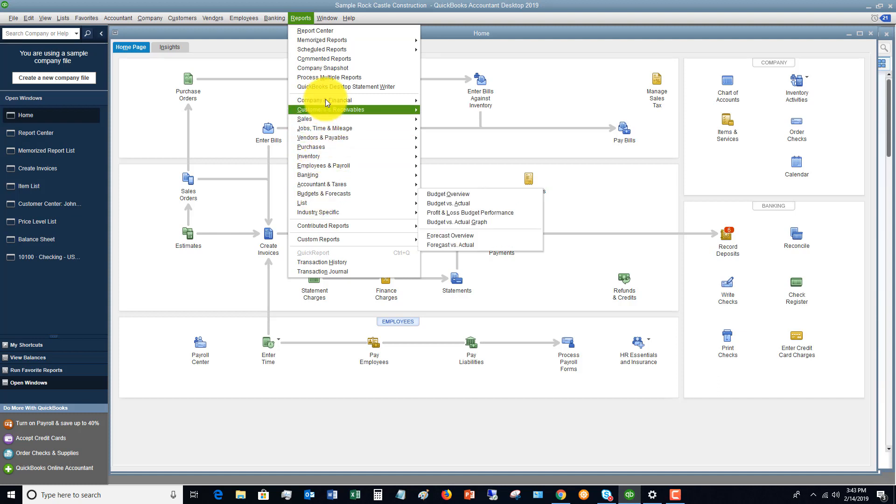
mouse_move(322, 40)
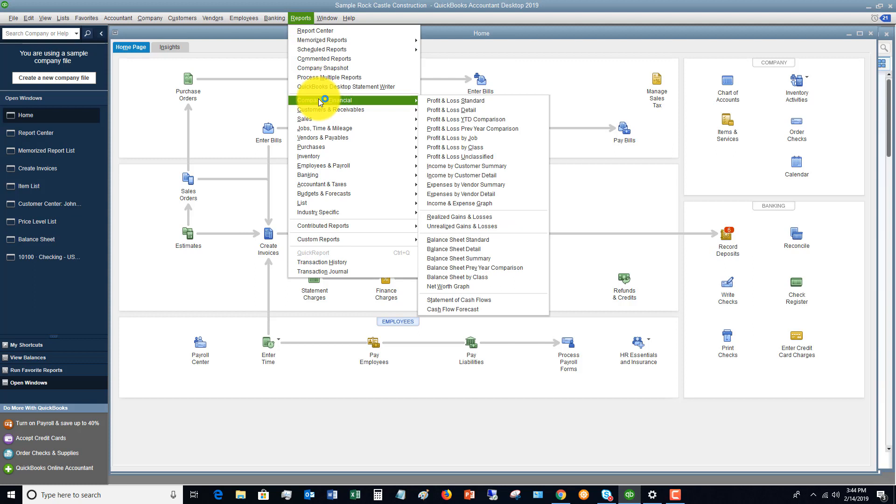
mouse_move(455, 101)
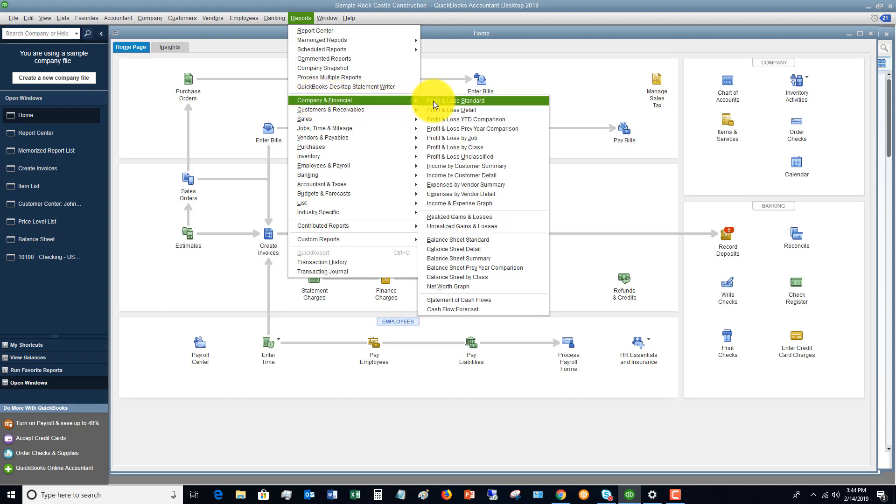
mouse_move(325, 128)
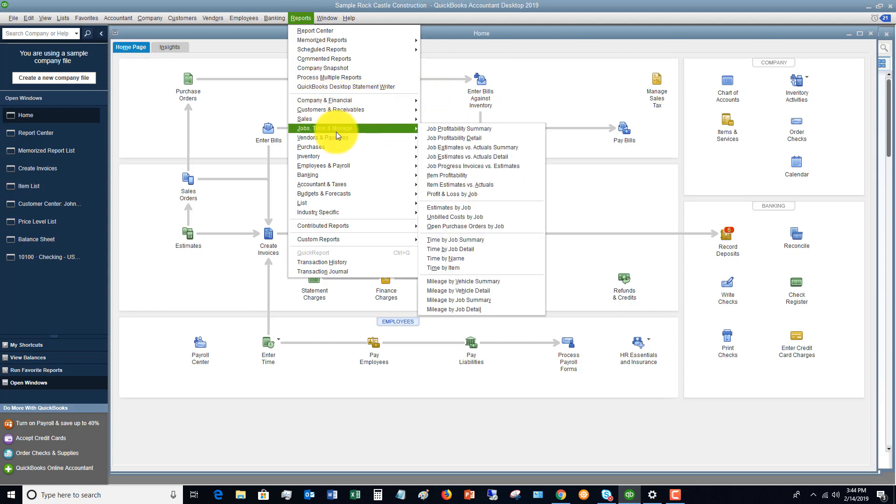
mouse_move(322, 184)
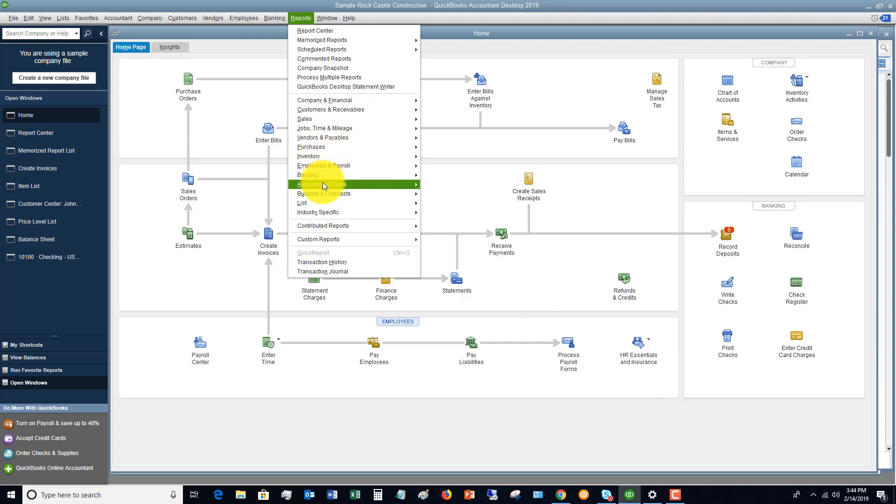
mouse_move(332, 31)
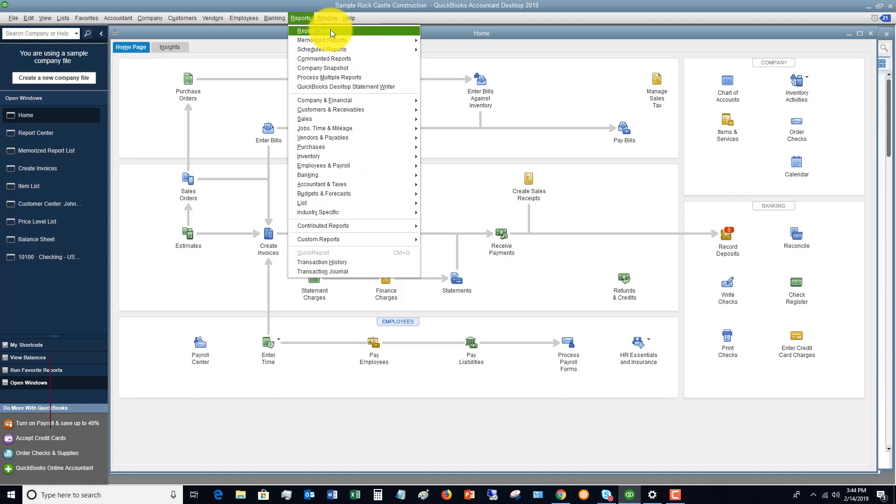
mouse_move(322, 40)
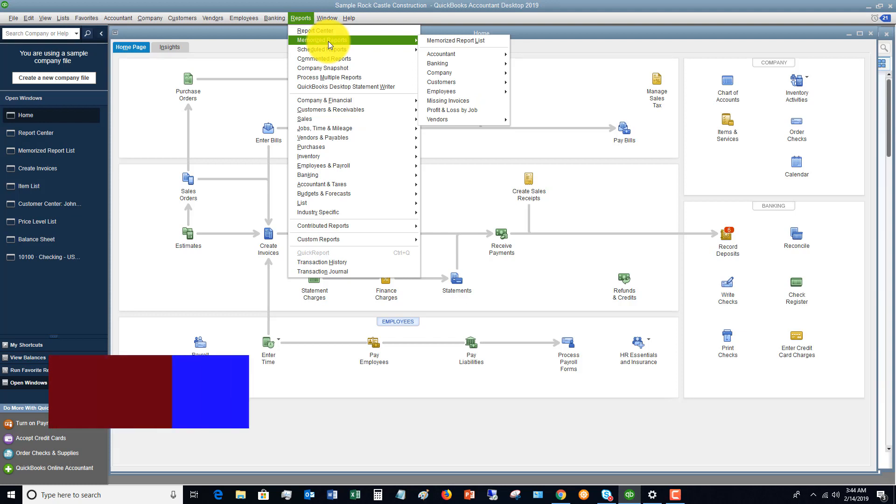
mouse_move(321, 49)
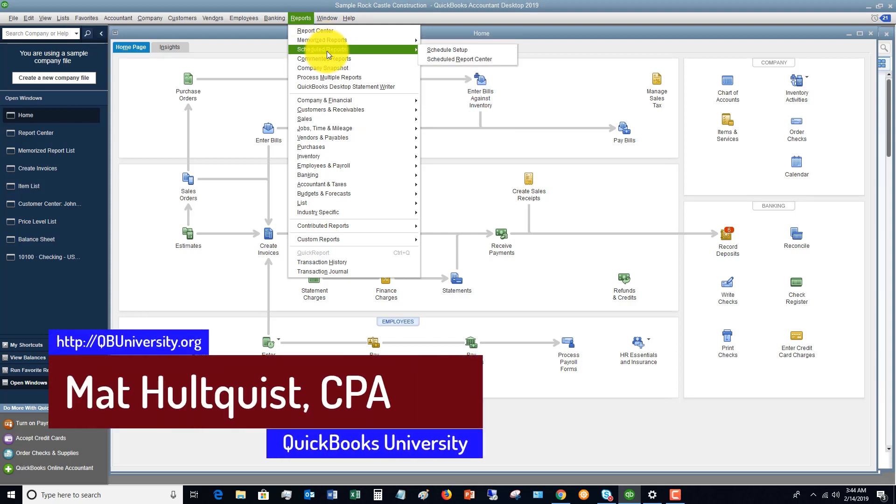
mouse_move(324, 58)
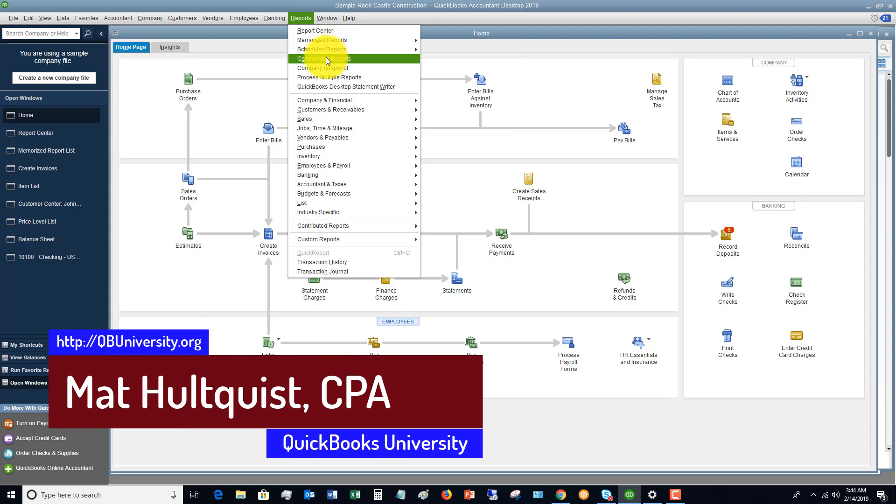
mouse_move(329, 77)
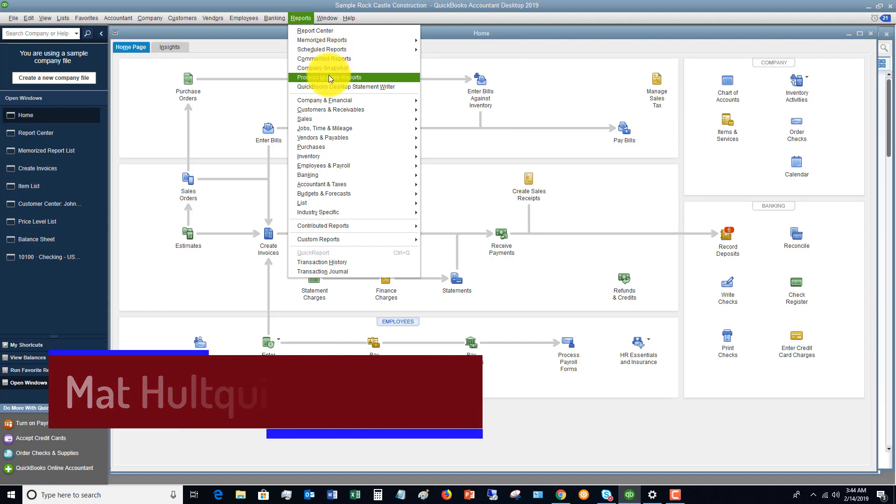
mouse_move(332, 86)
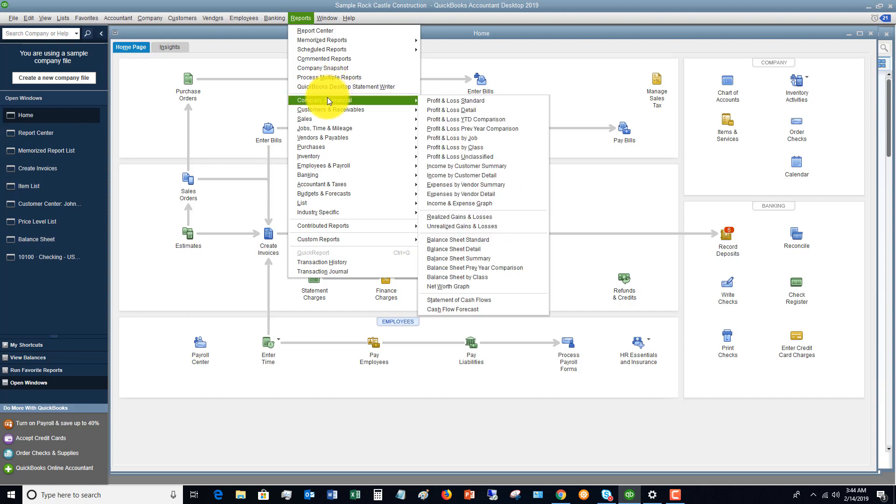
mouse_move(323, 165)
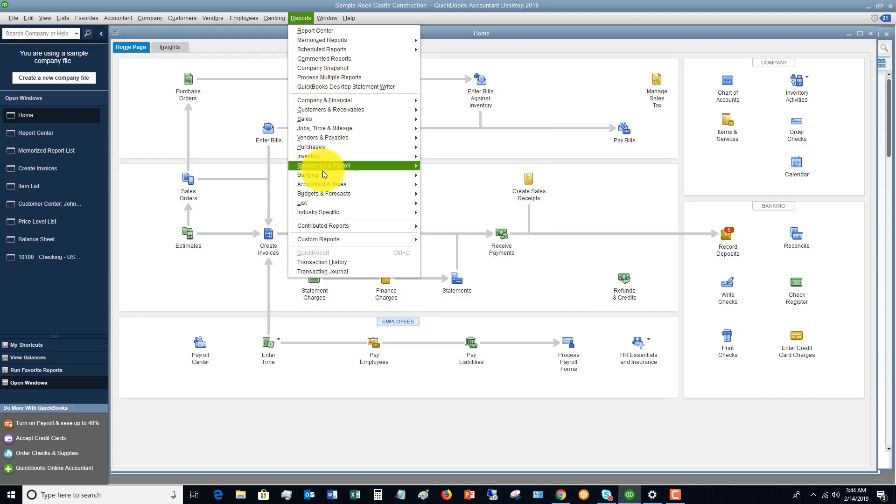
mouse_move(307, 174)
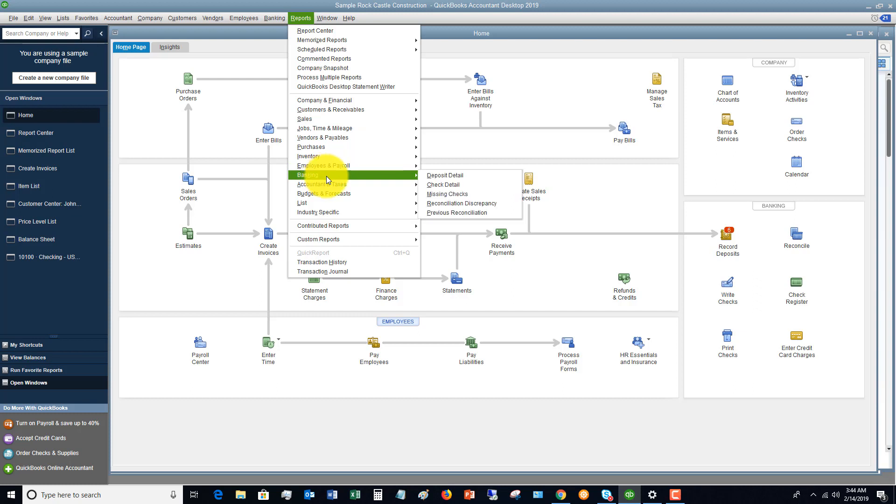
mouse_move(321, 184)
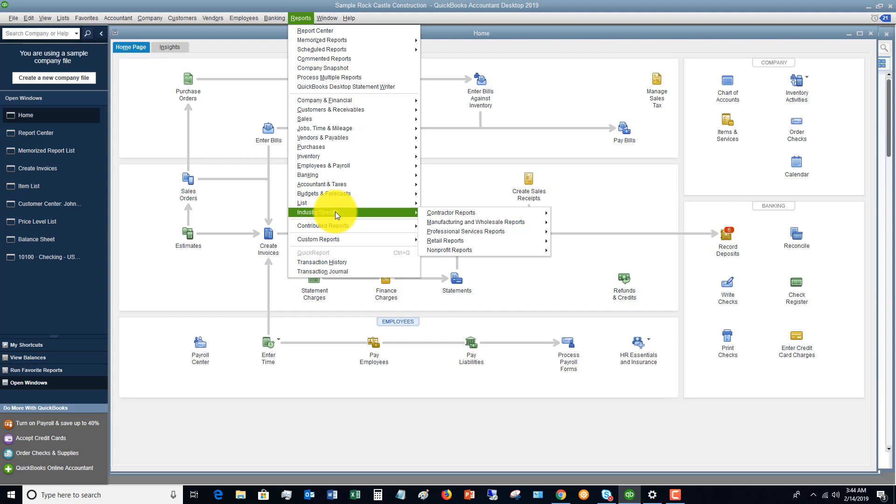
mouse_move(324, 128)
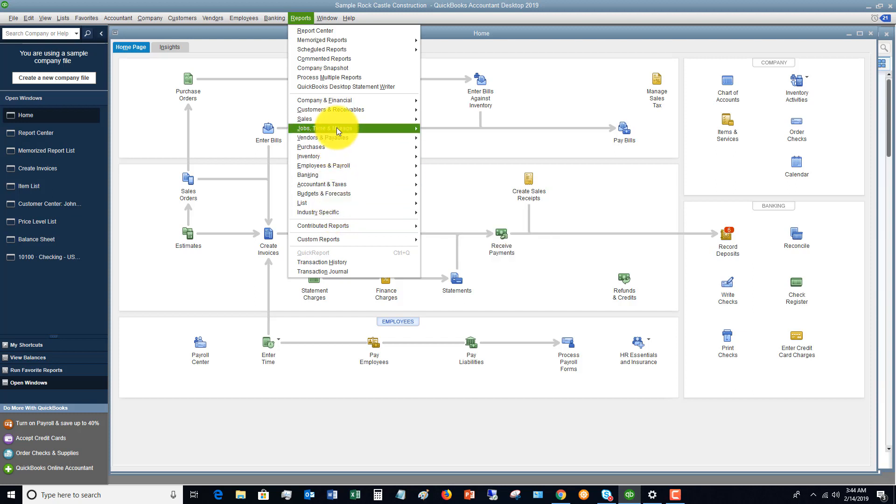
mouse_move(334, 31)
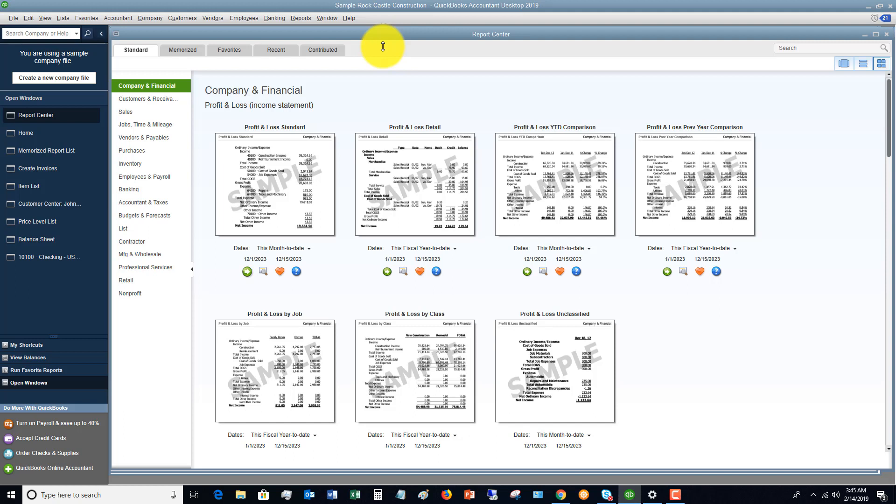
mouse_move(137, 99)
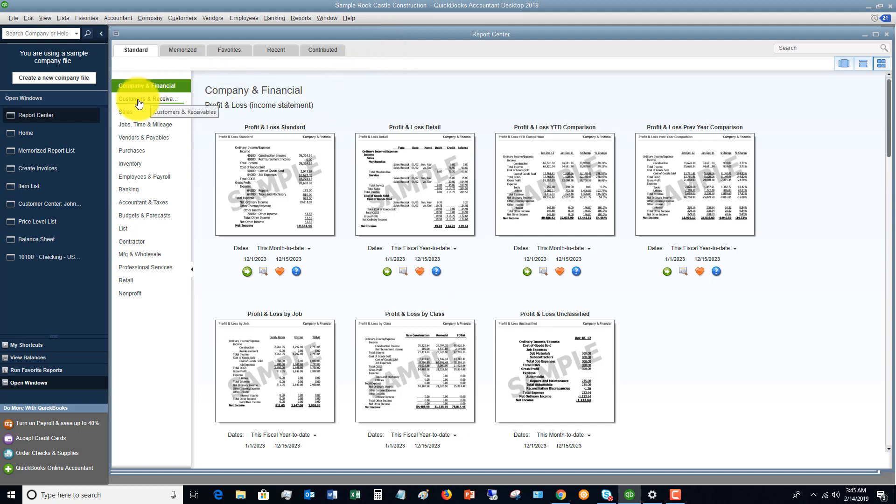
mouse_move(132, 189)
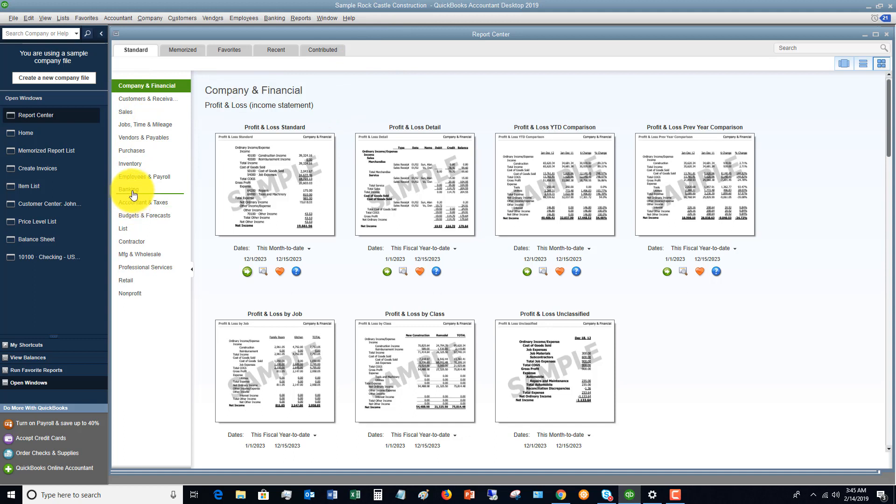
mouse_move(149, 121)
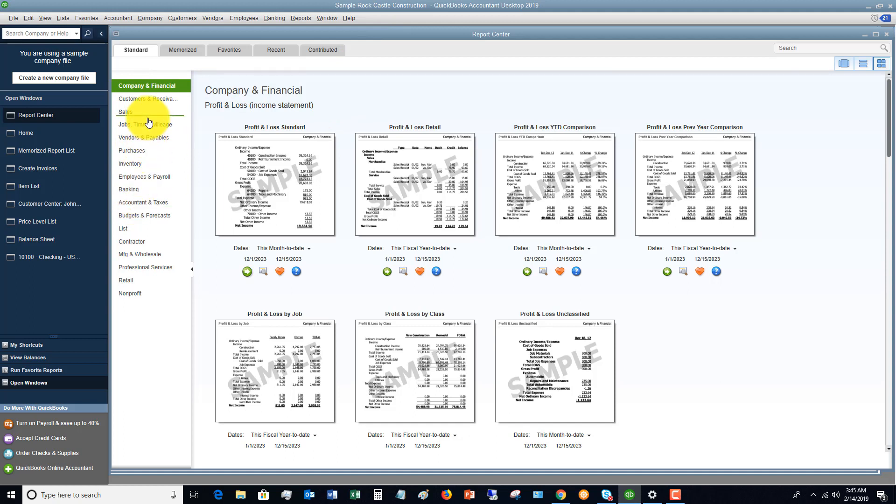
mouse_move(146, 104)
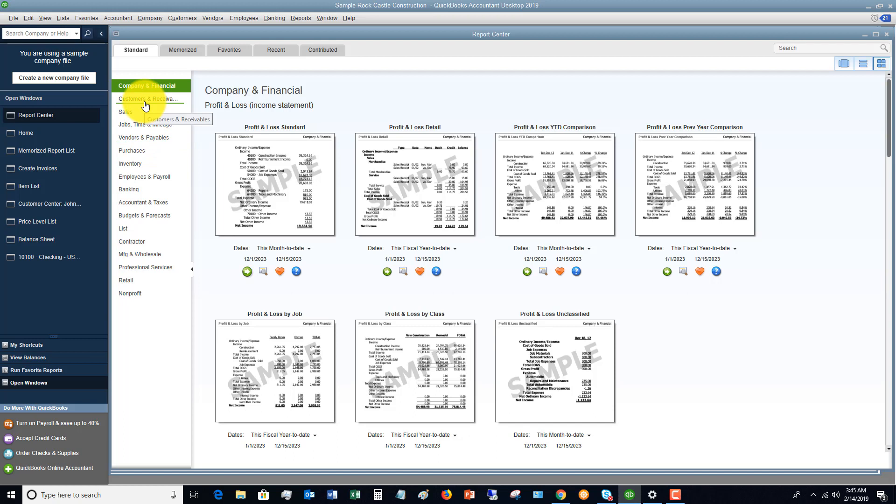
mouse_move(250, 127)
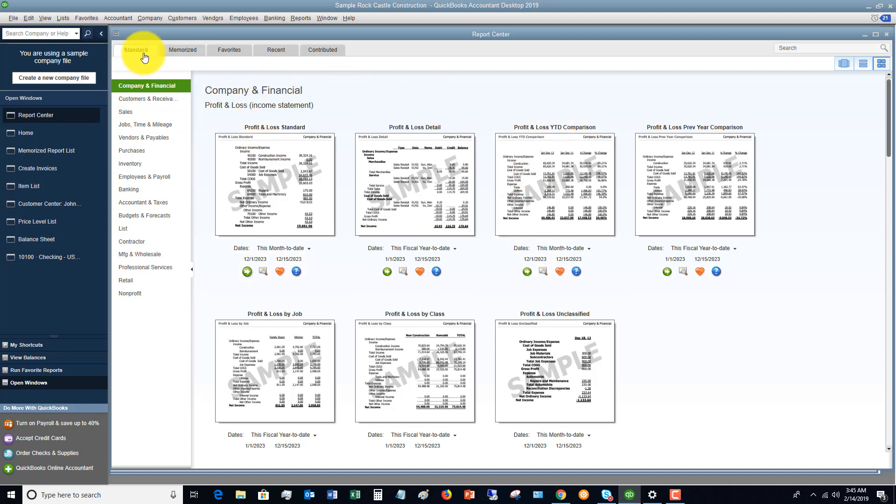
mouse_move(142, 52)
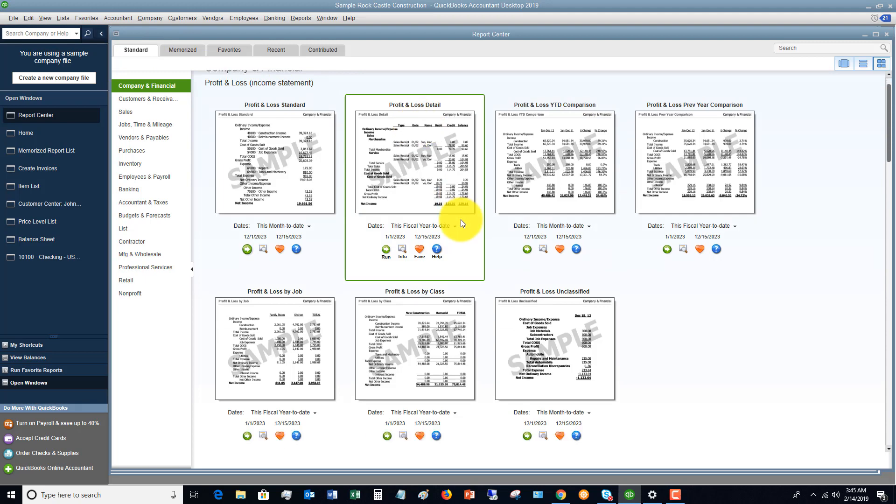
Scroll the Company & Financial list down to the Balance Sheet & Net Worth reports.
scroll("down", 3)
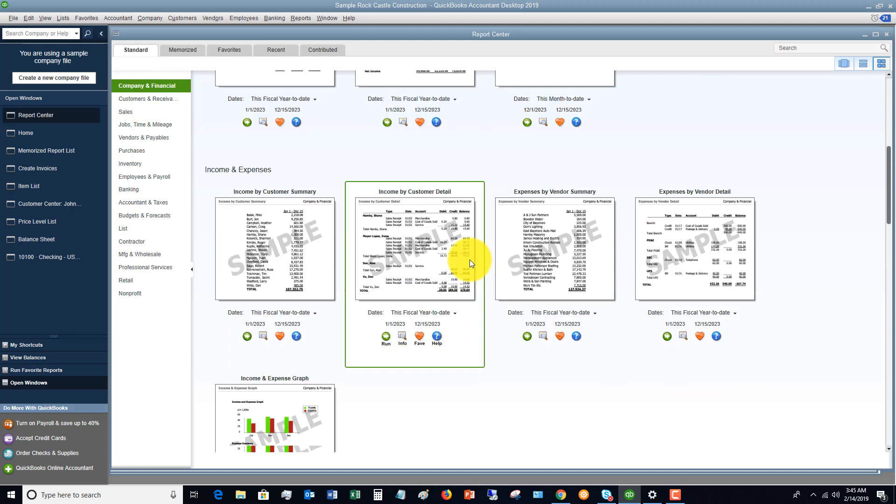
scroll("down", 3)
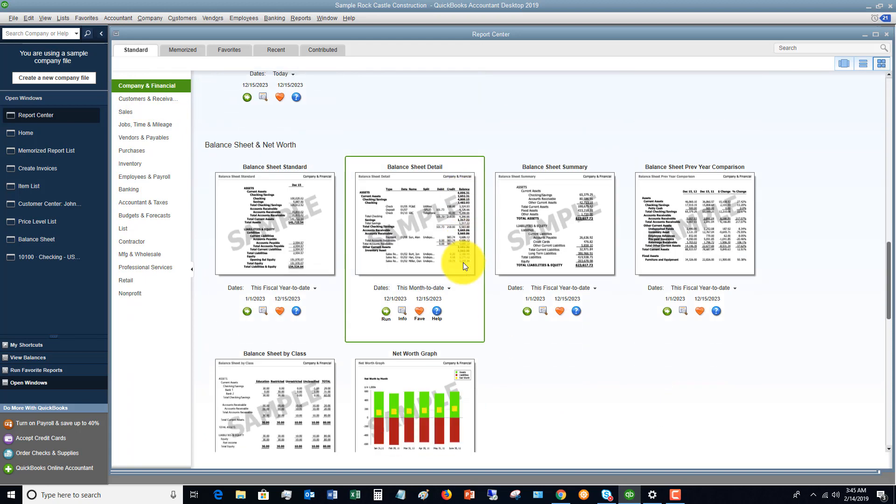
mouse_move(126, 221)
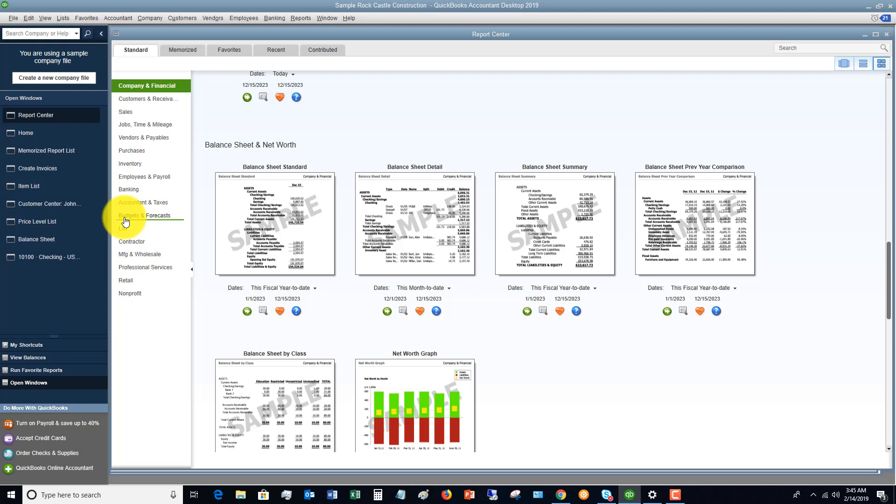
Browse Accountant & Taxes and Budgets & Forecasts reports, then return to Company & Financial.
left_click(144, 202)
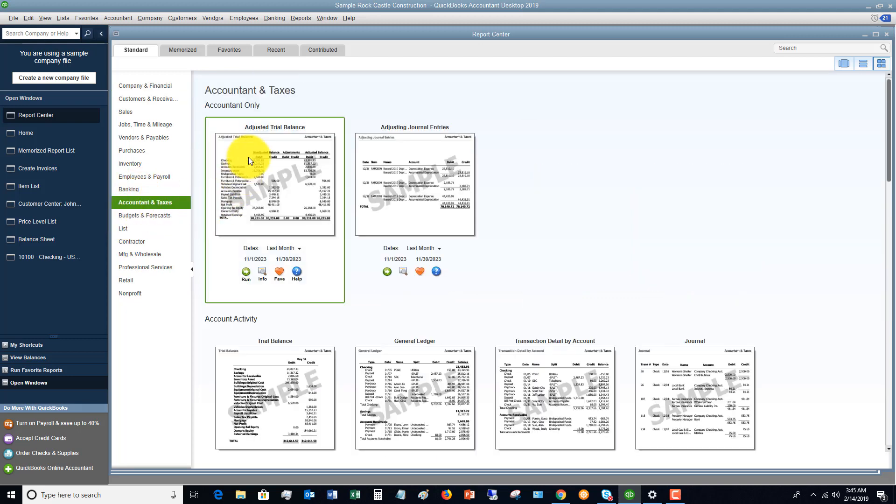
left_click(144, 216)
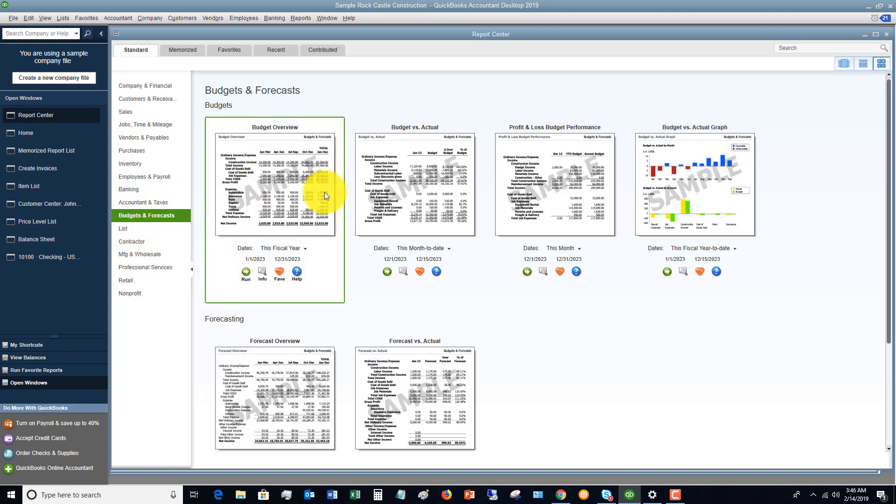
mouse_move(157, 86)
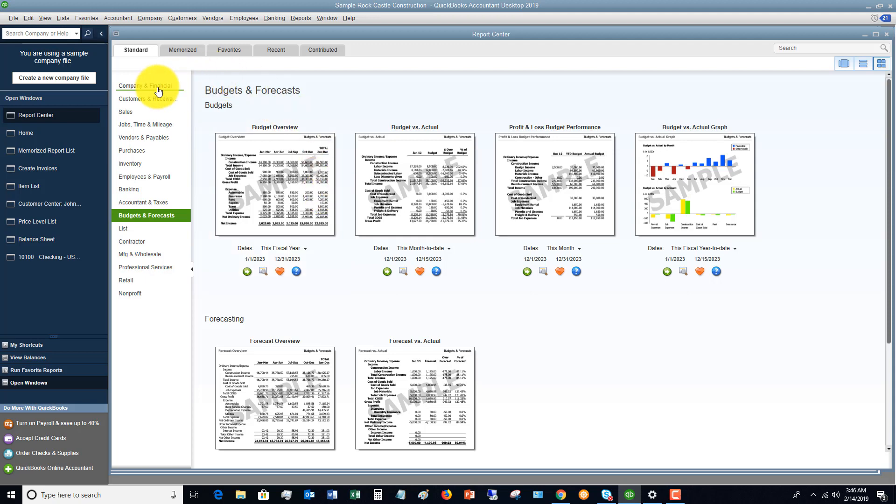
left_click(145, 85)
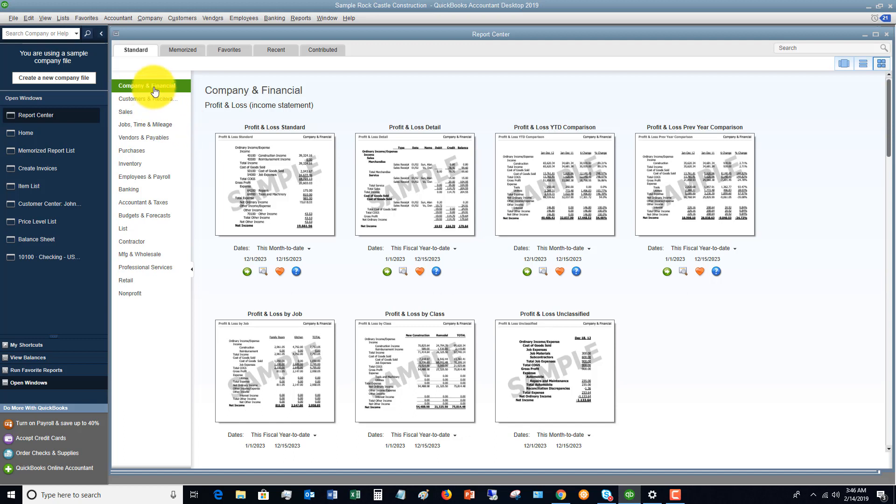
mouse_move(150, 85)
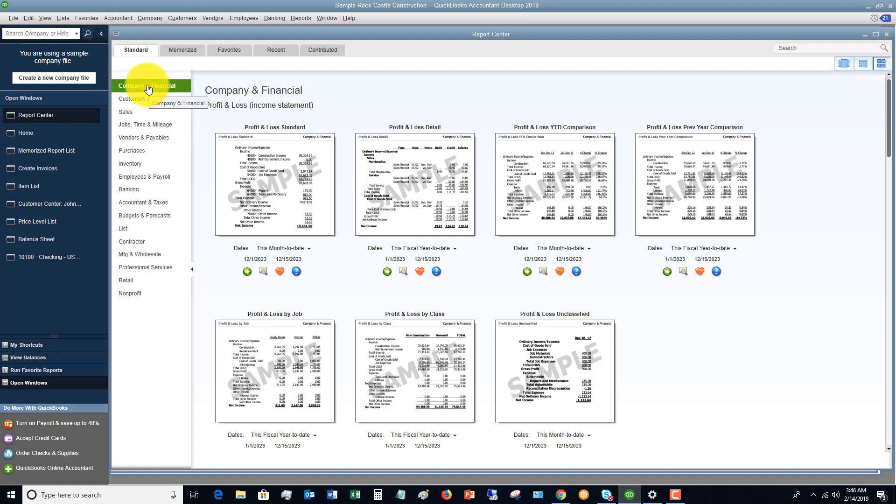
mouse_move(307, 94)
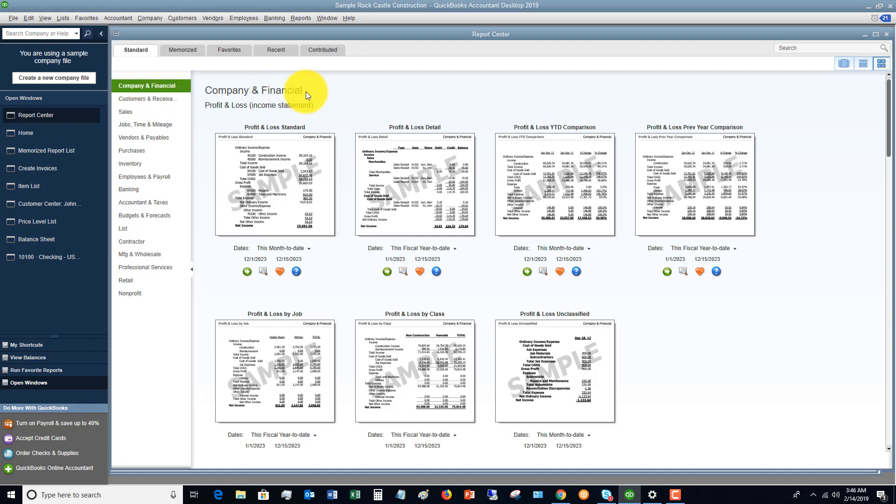
mouse_move(264, 117)
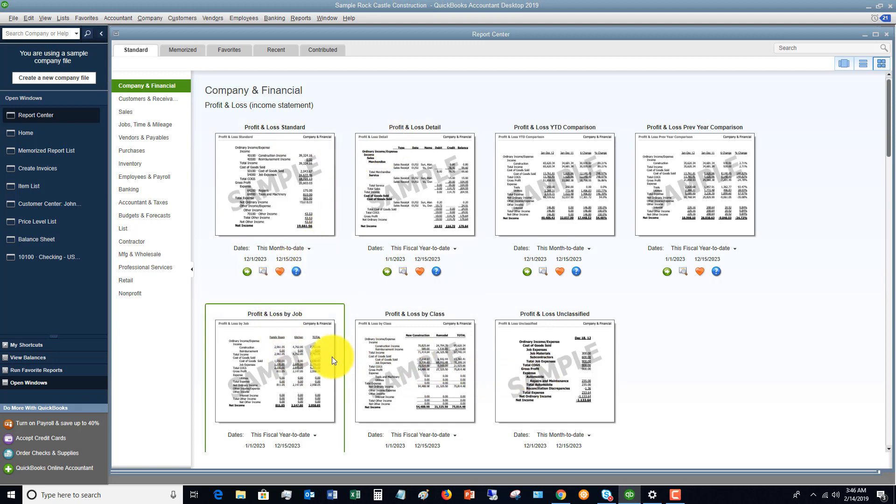
mouse_move(287, 210)
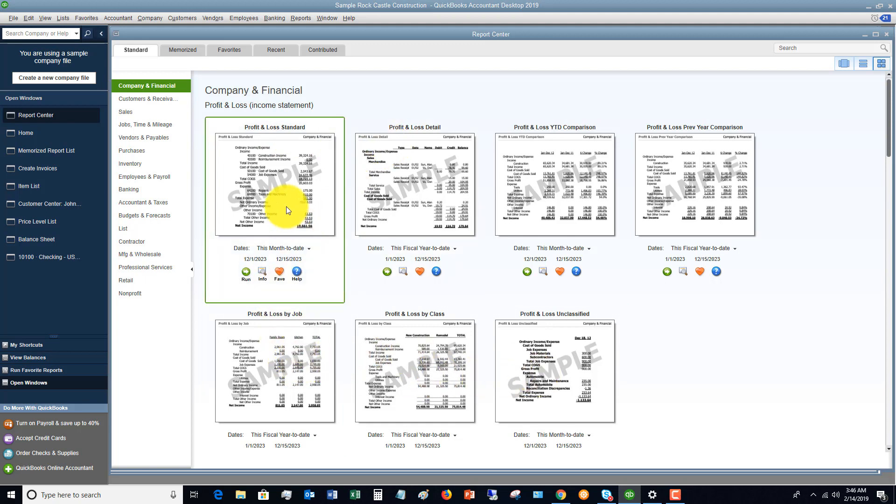
mouse_move(280, 182)
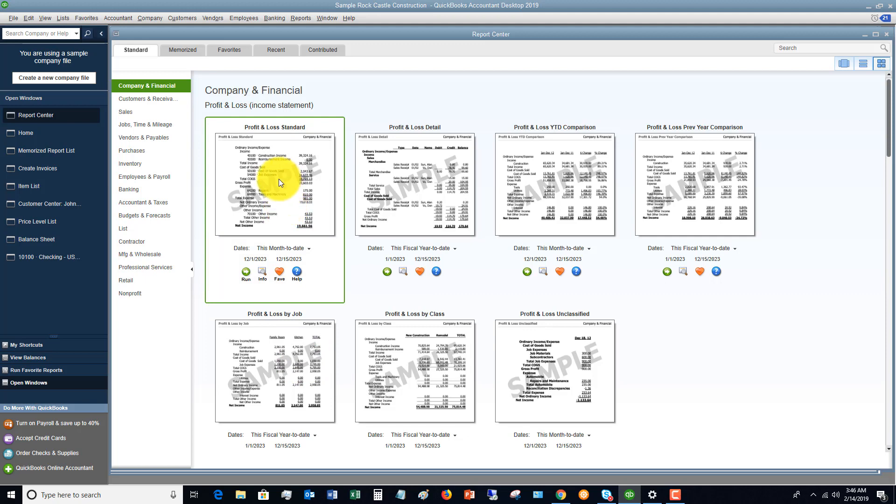
mouse_move(262, 271)
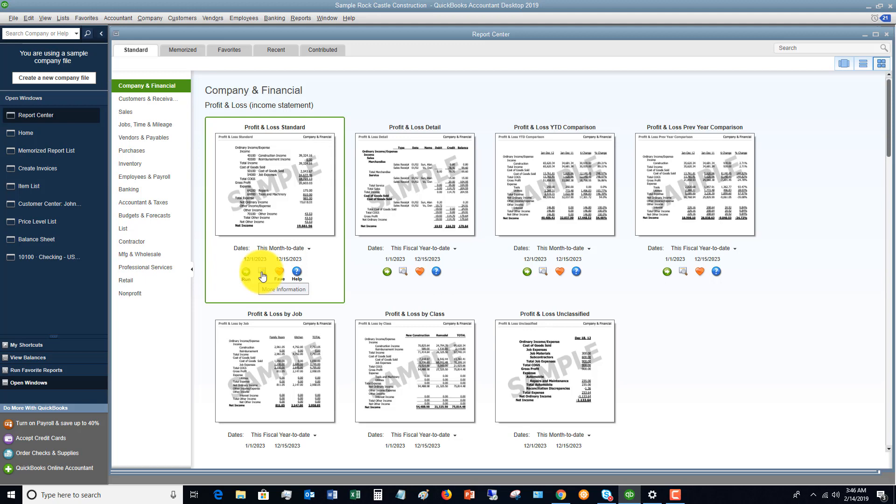
left_click(283, 290)
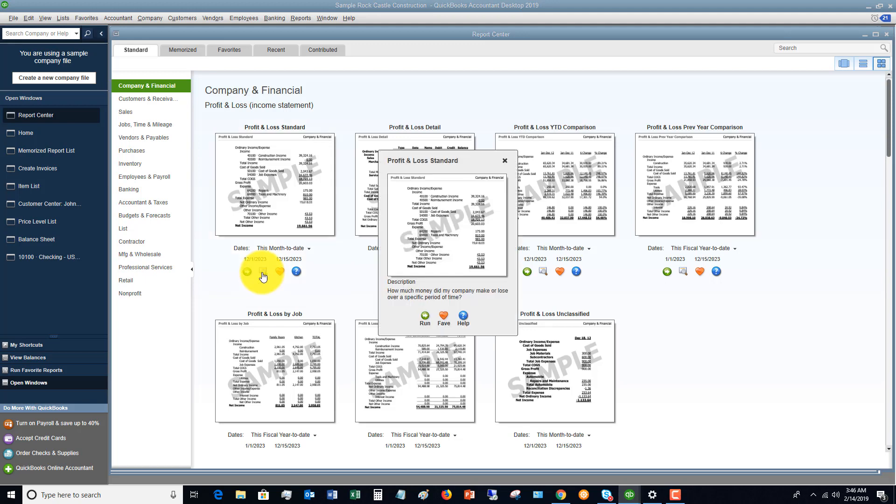
mouse_move(403, 298)
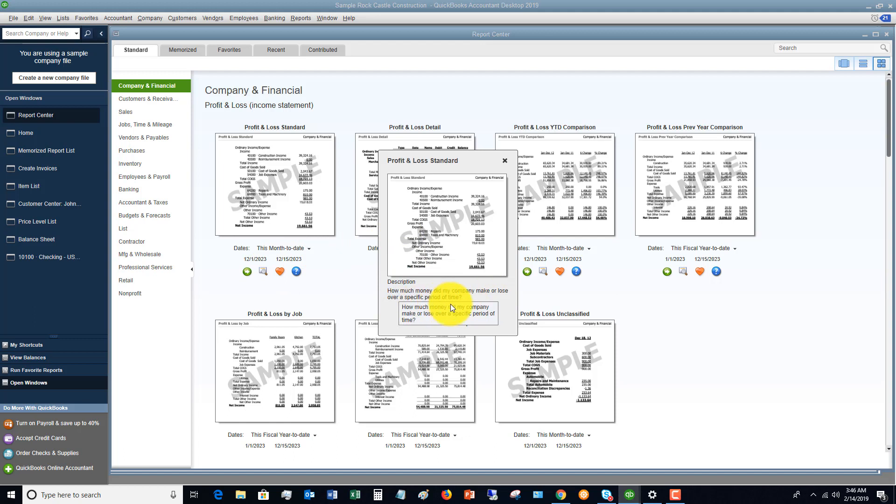
mouse_move(460, 305)
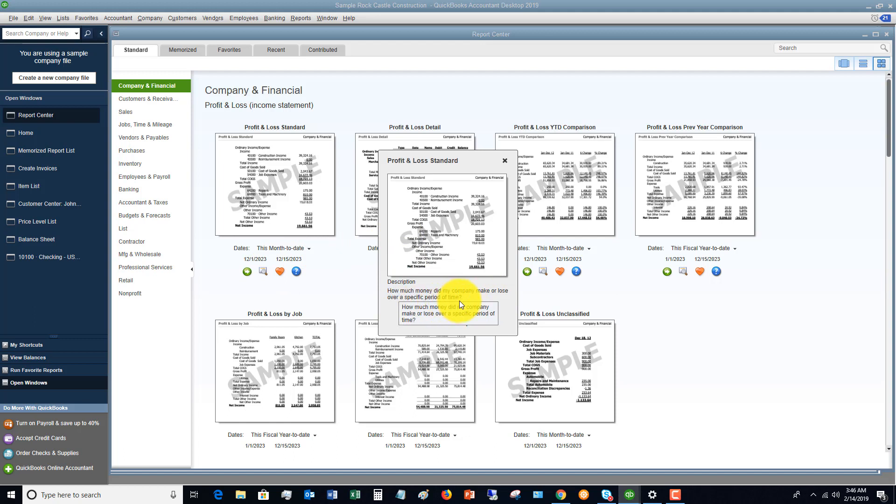
mouse_move(491, 199)
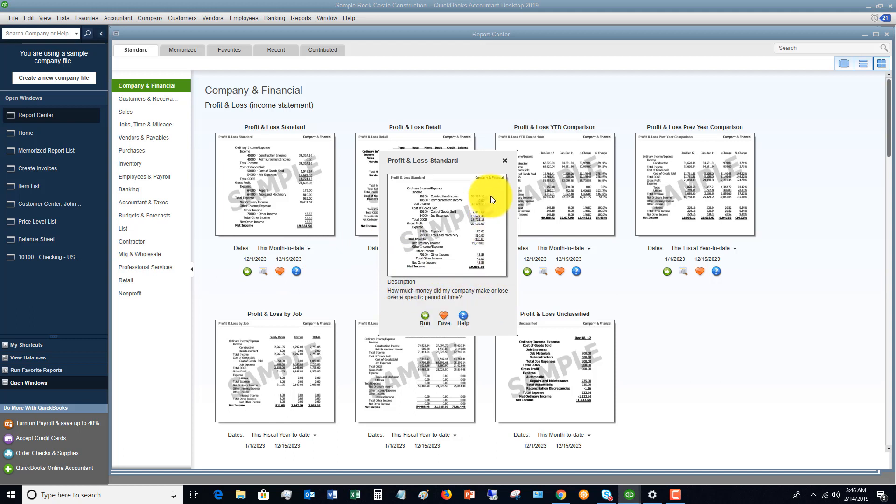
mouse_move(505, 165)
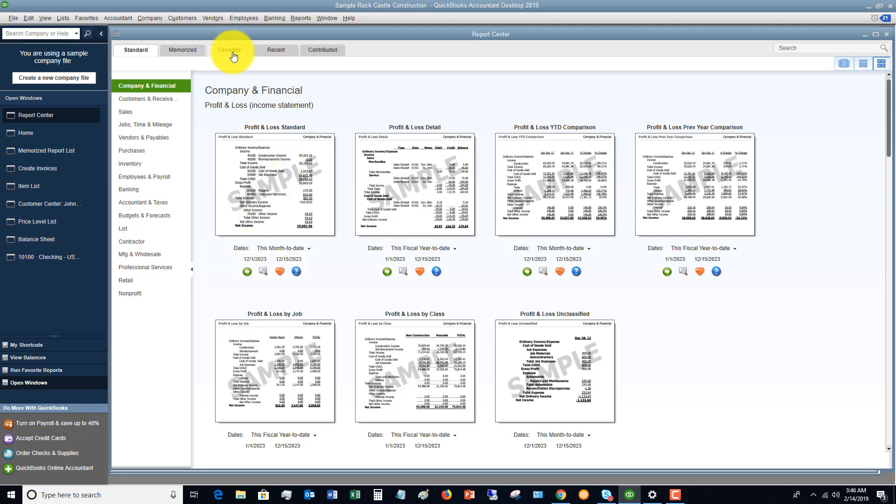
mouse_move(229, 51)
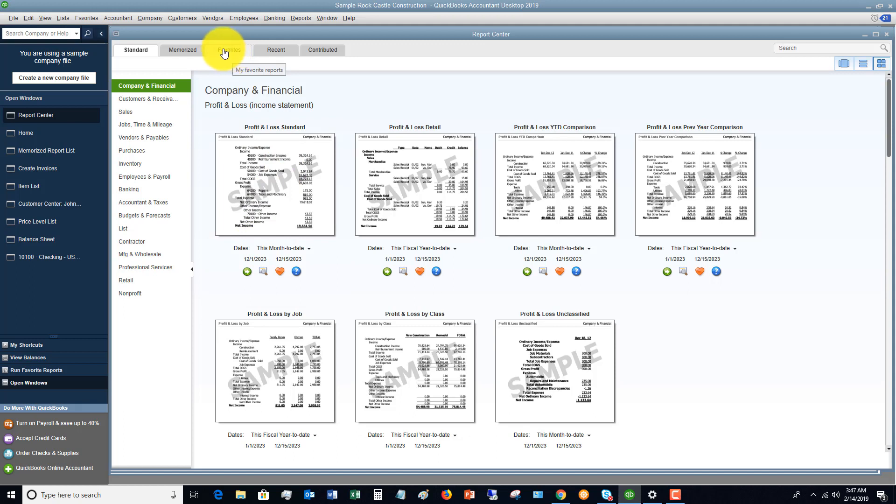
mouse_move(322, 107)
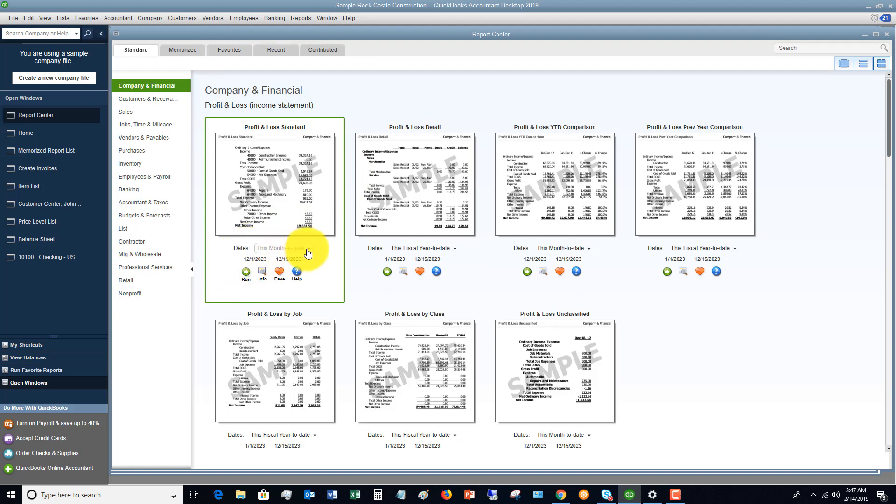
Run Profit & Loss Standard for This Fiscal Year, January through December 2023.
left_click(293, 248)
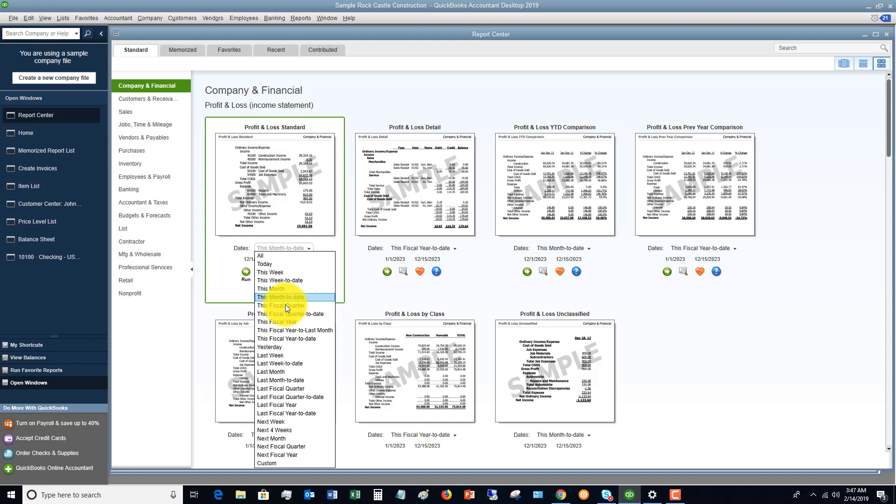
mouse_move(280, 355)
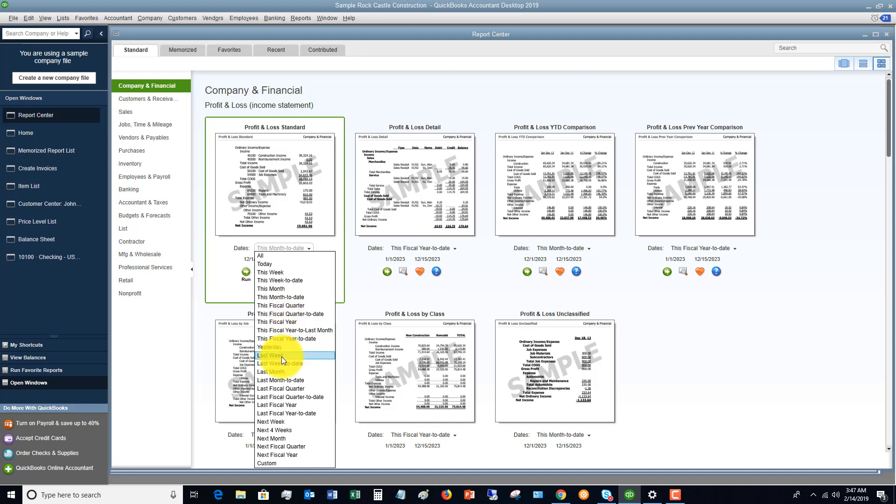
mouse_move(280, 322)
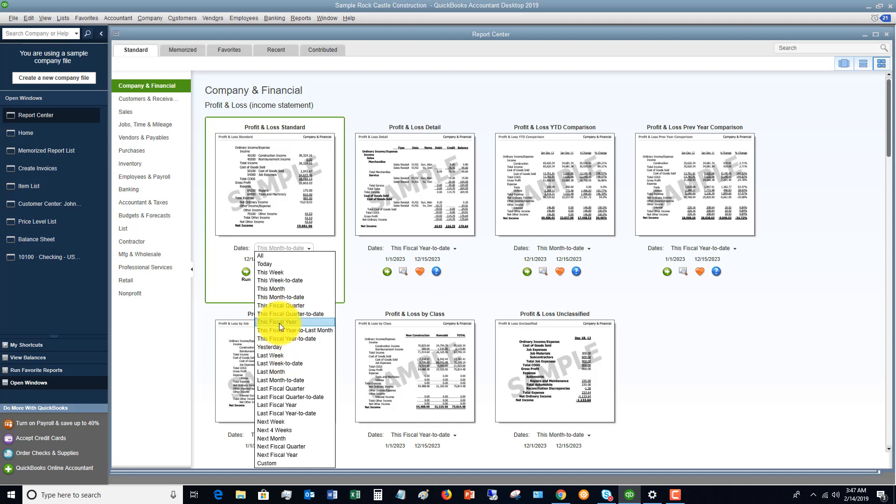
left_click(278, 322)
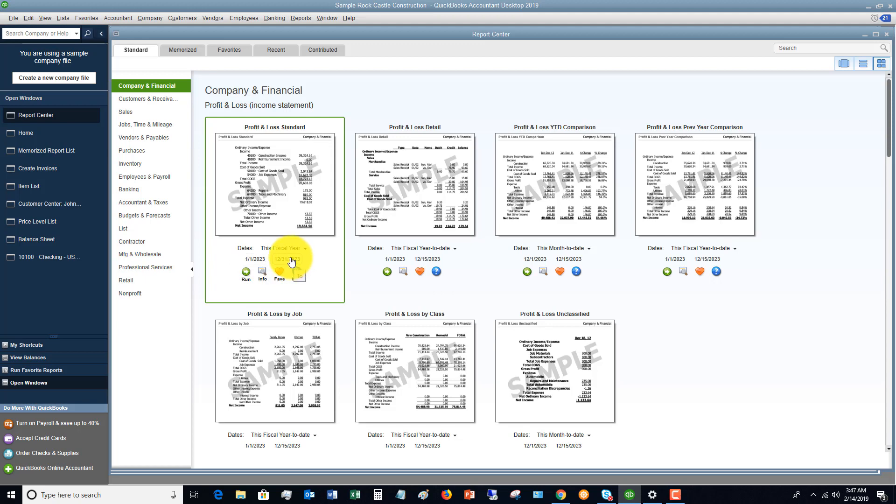
mouse_move(284, 253)
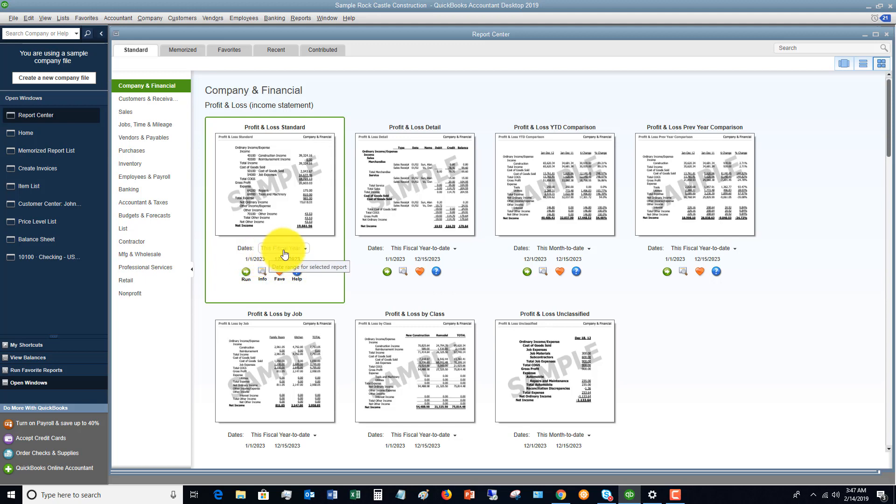
left_click(245, 270)
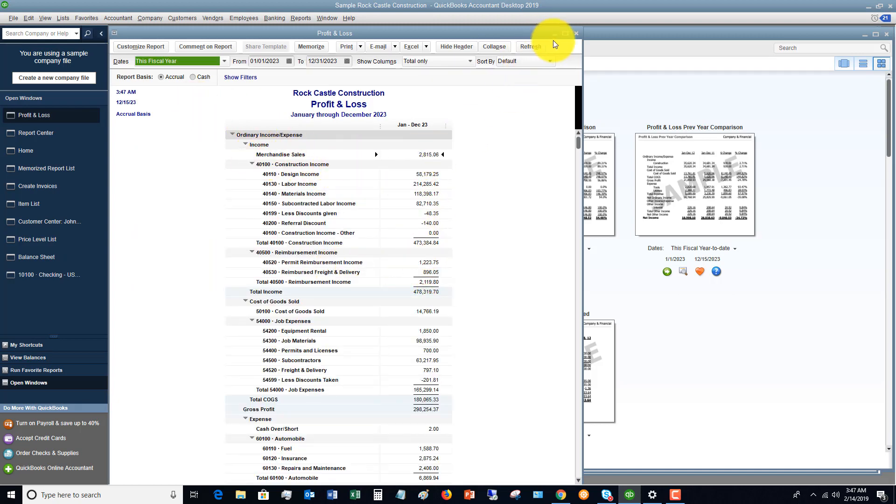
left_click(565, 32)
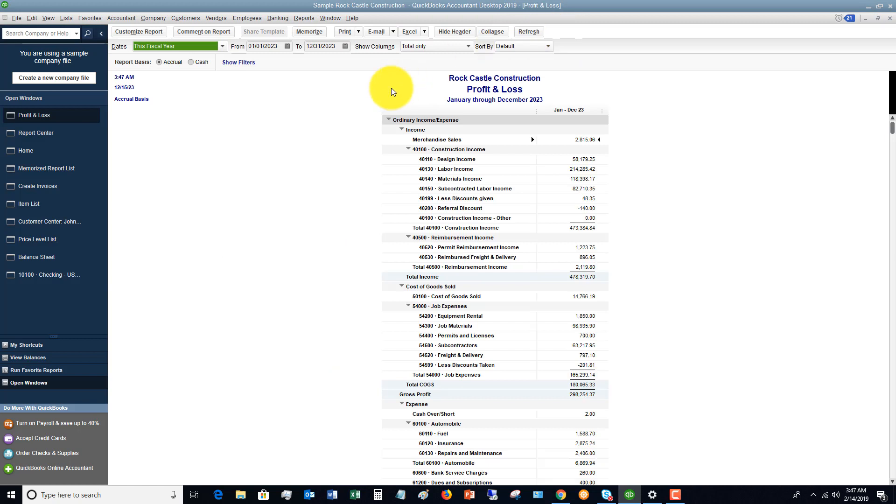
mouse_move(491, 102)
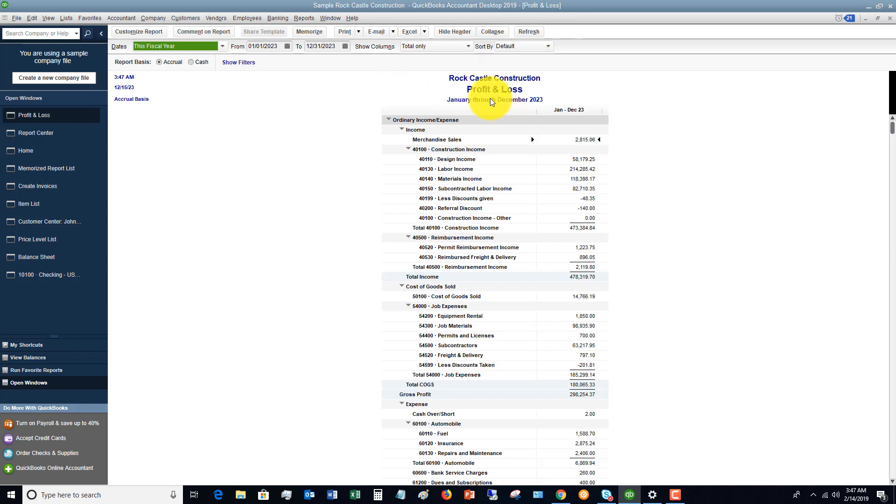
mouse_move(349, 94)
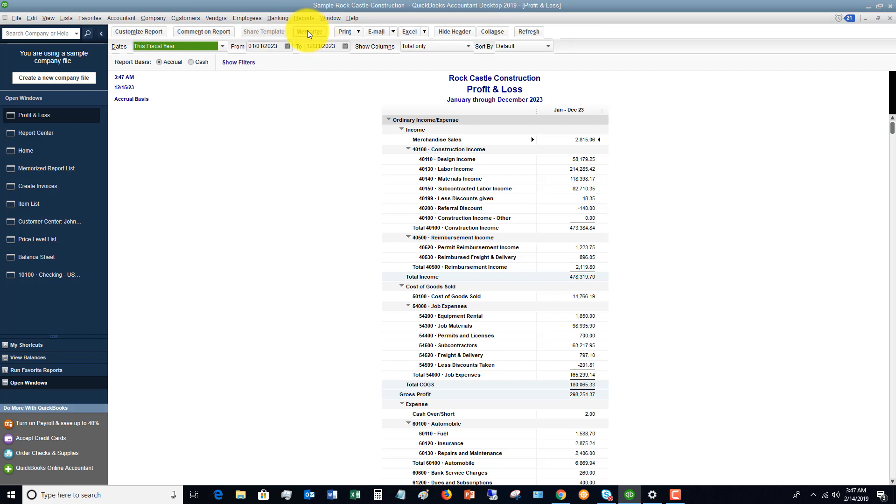
mouse_move(499, 111)
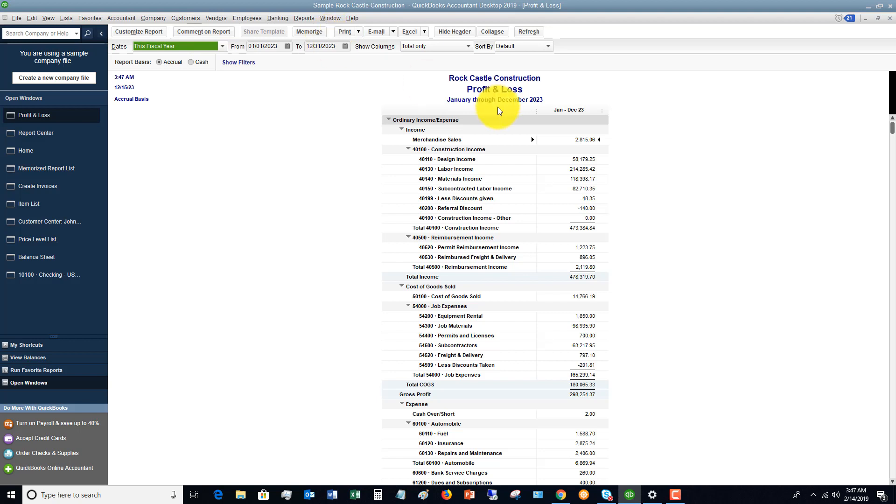
mouse_move(345, 78)
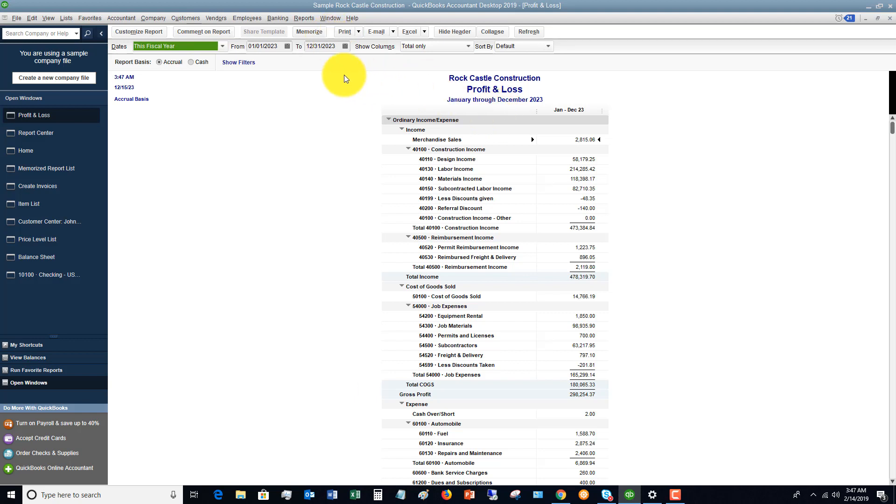
mouse_move(331, 74)
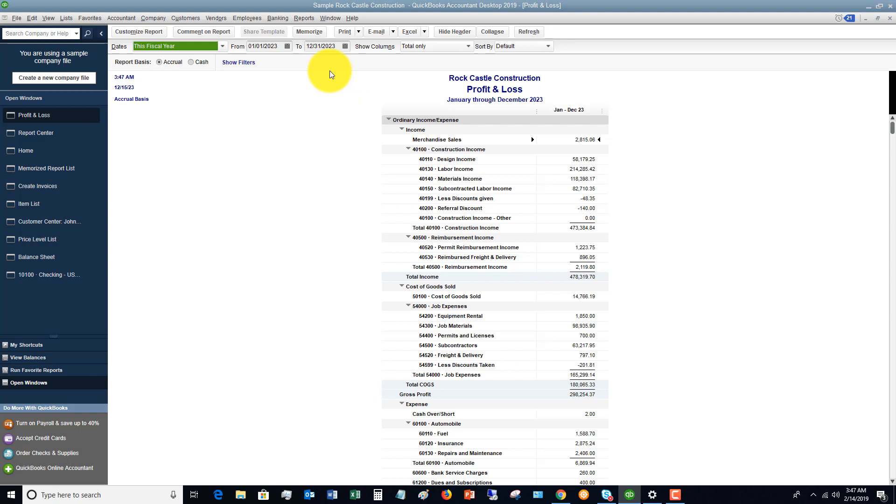
mouse_move(399, 37)
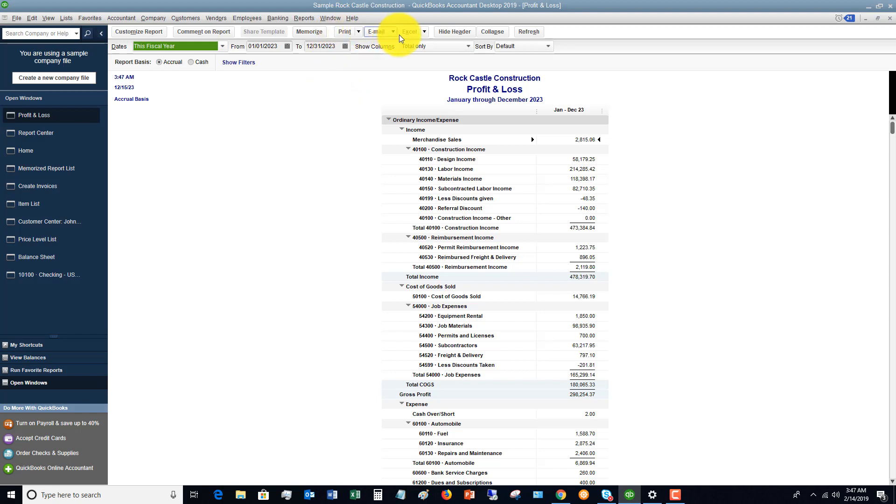
mouse_move(434, 63)
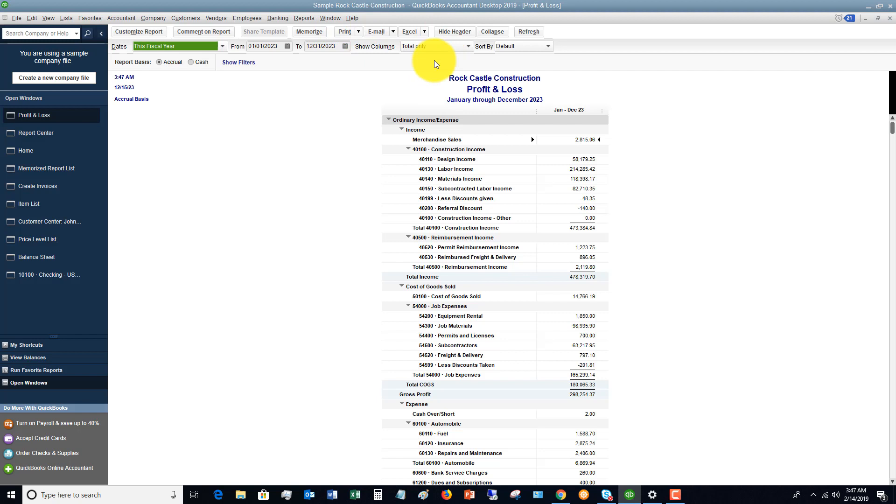
mouse_move(491, 31)
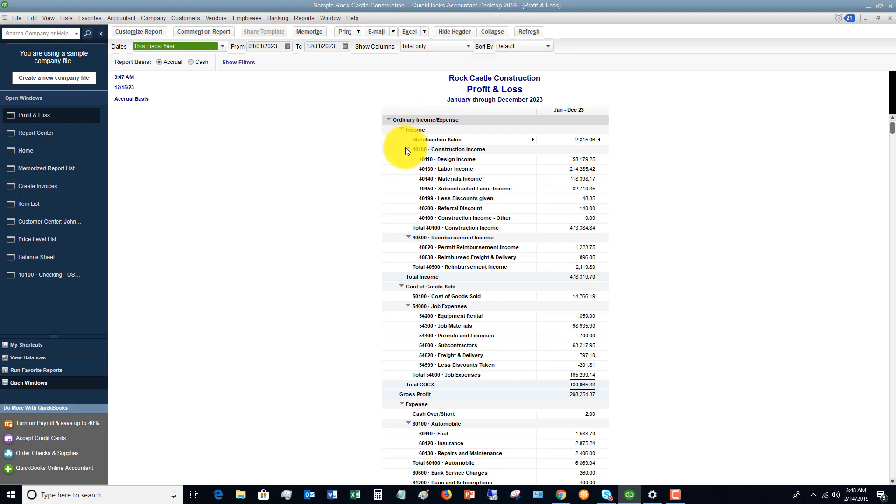
mouse_move(410, 240)
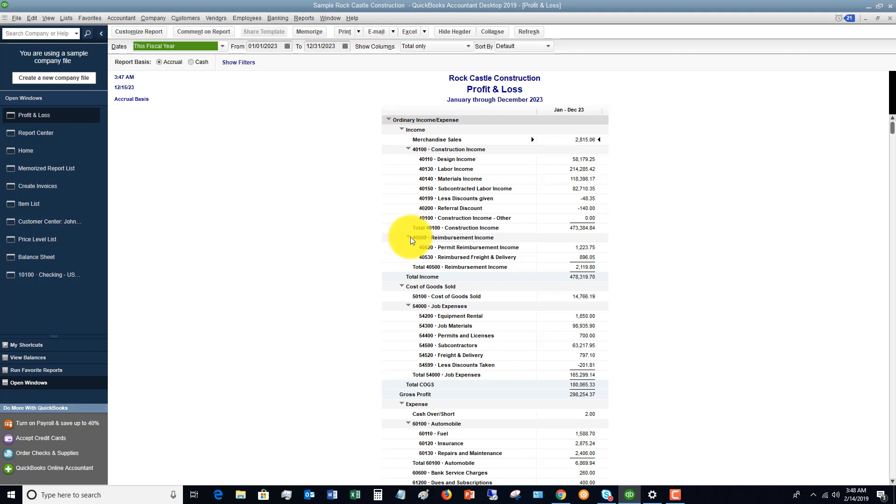
left_click(491, 32)
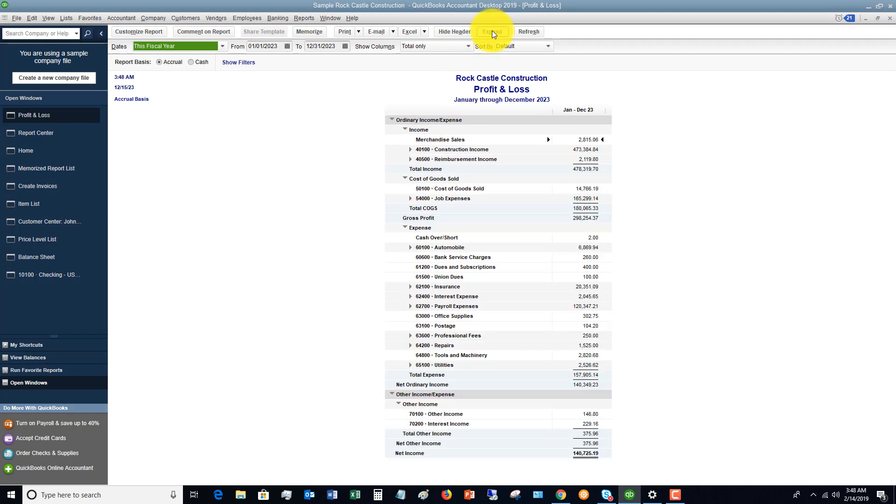
mouse_move(413, 154)
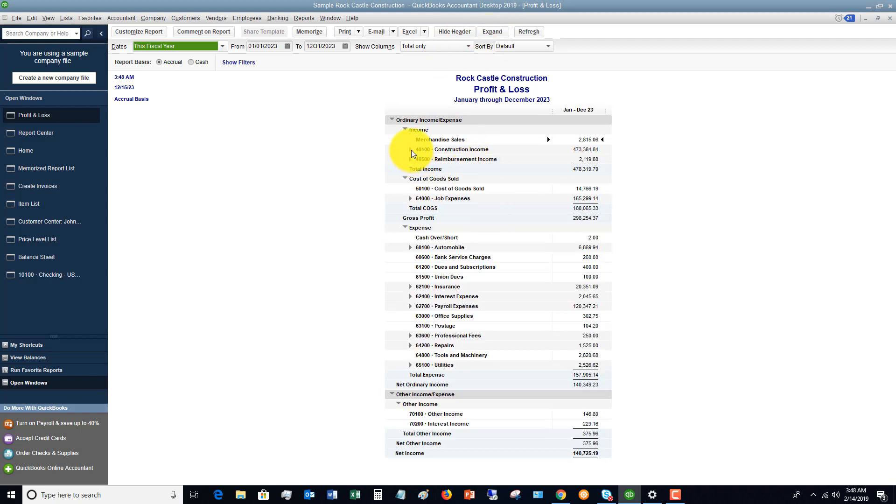
mouse_move(471, 175)
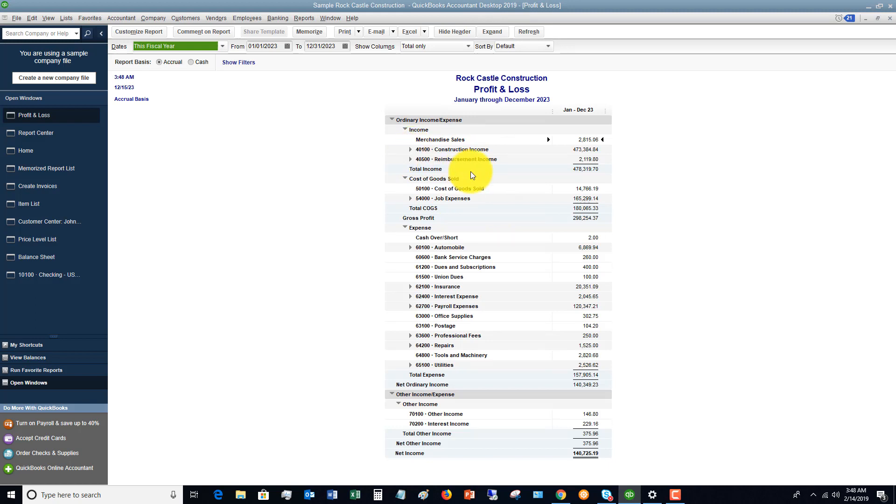
mouse_move(412, 152)
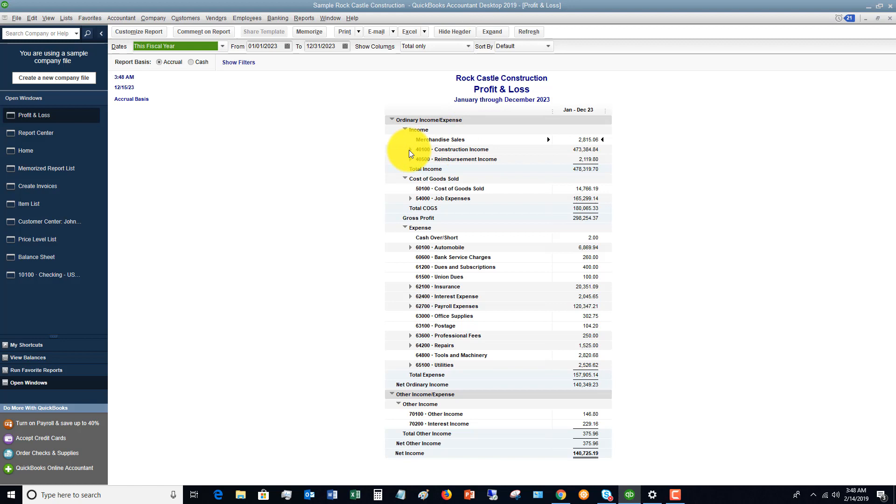
left_click(410, 149)
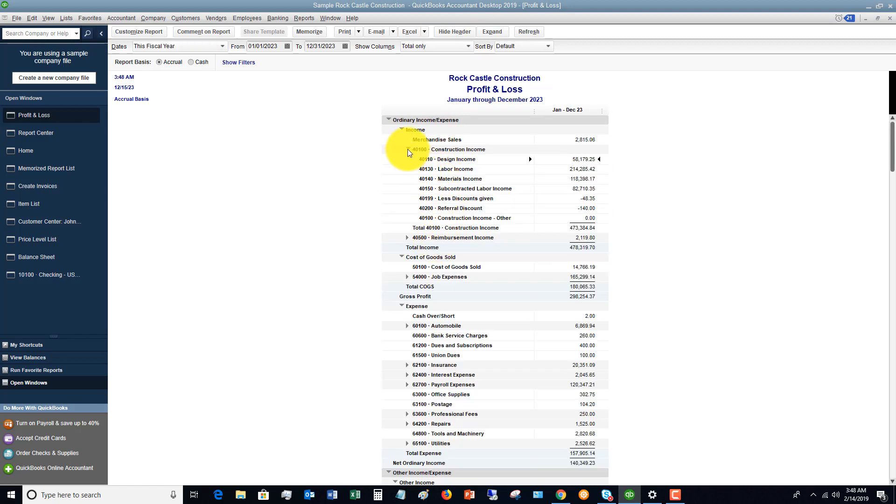
left_click(402, 150)
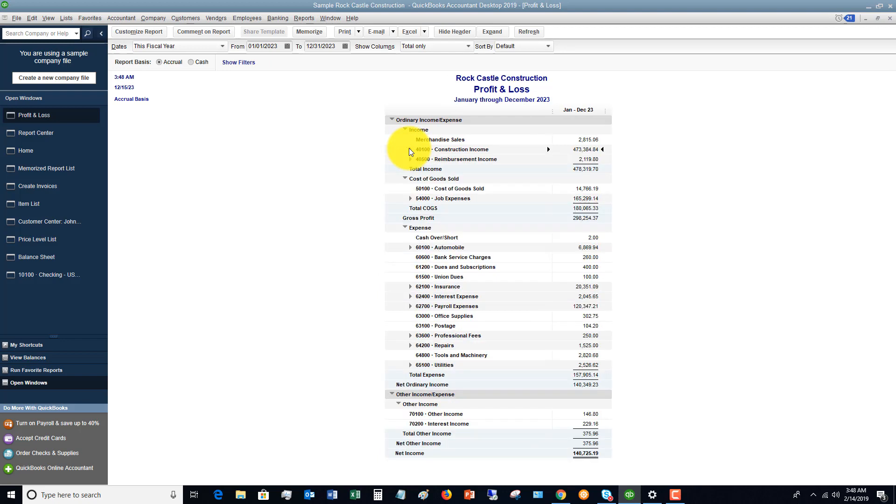
mouse_move(492, 31)
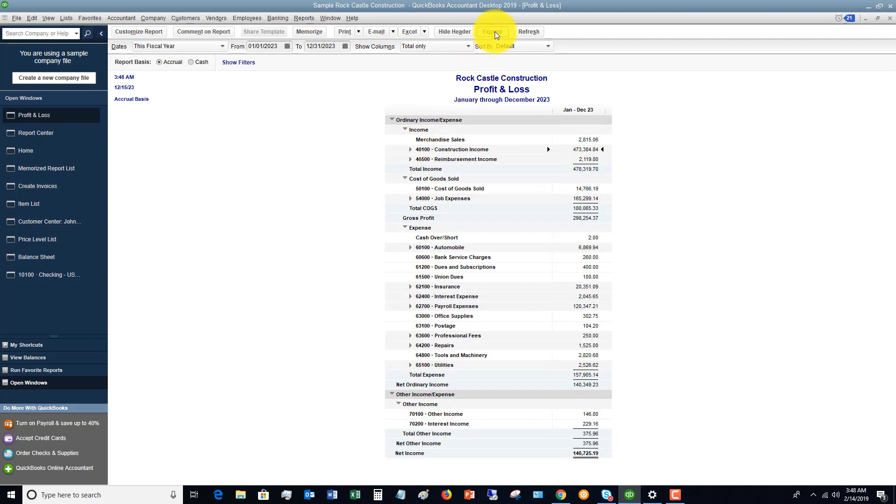
left_click(492, 31)
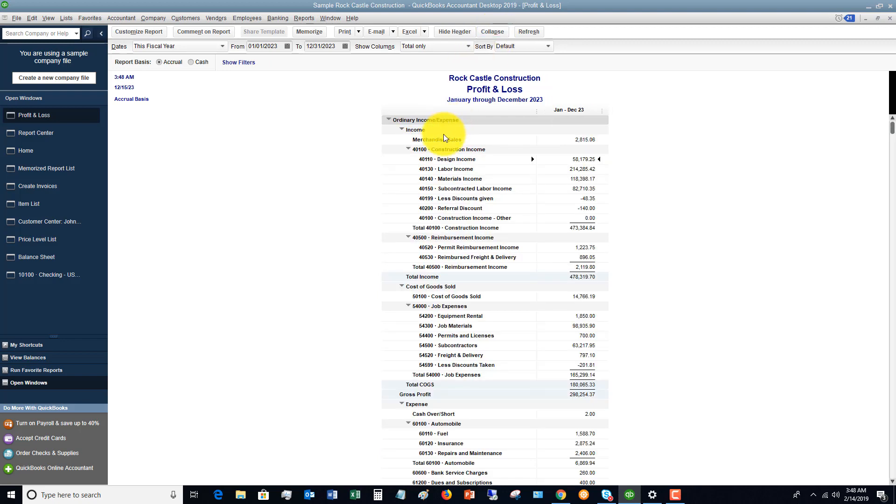
left_click(408, 149)
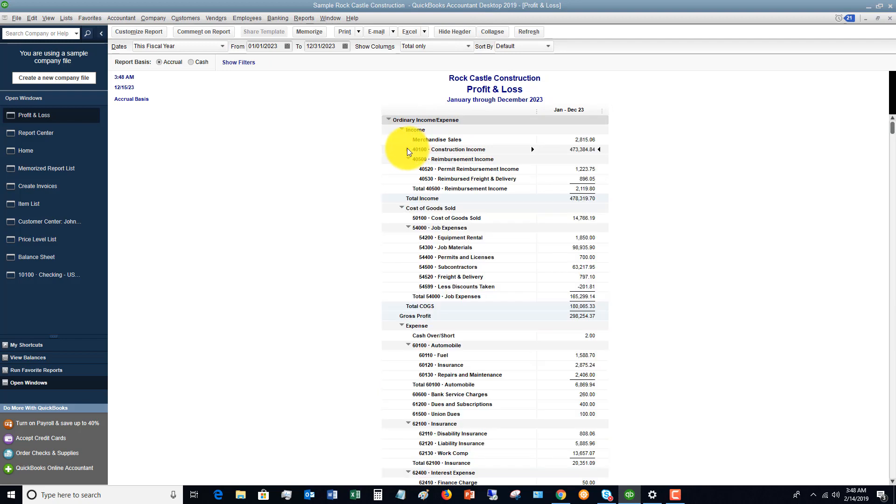
left_click(408, 149)
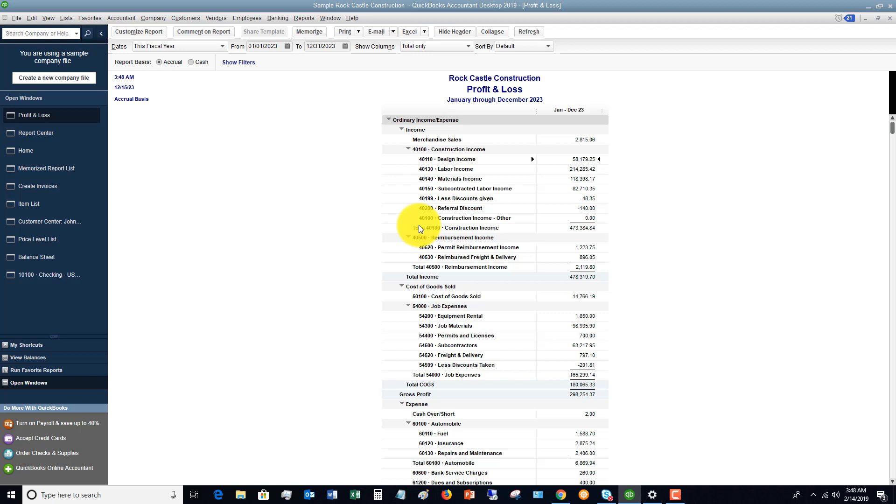
mouse_move(388, 147)
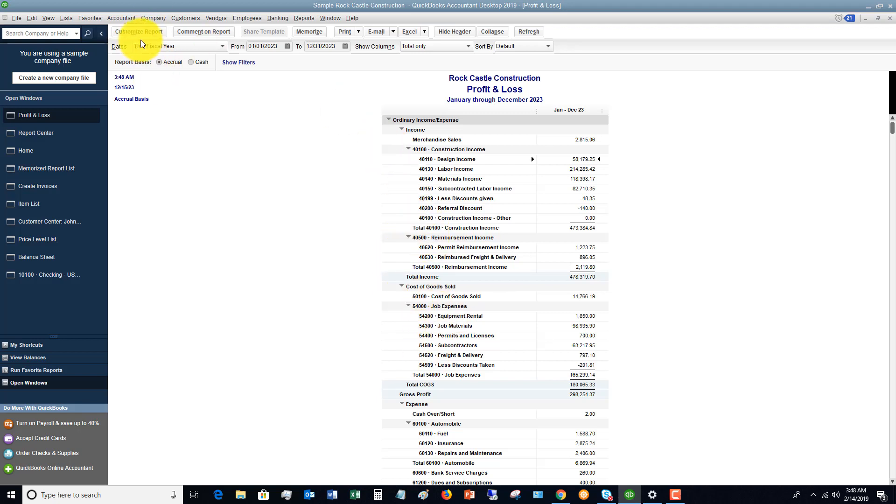
mouse_move(144, 67)
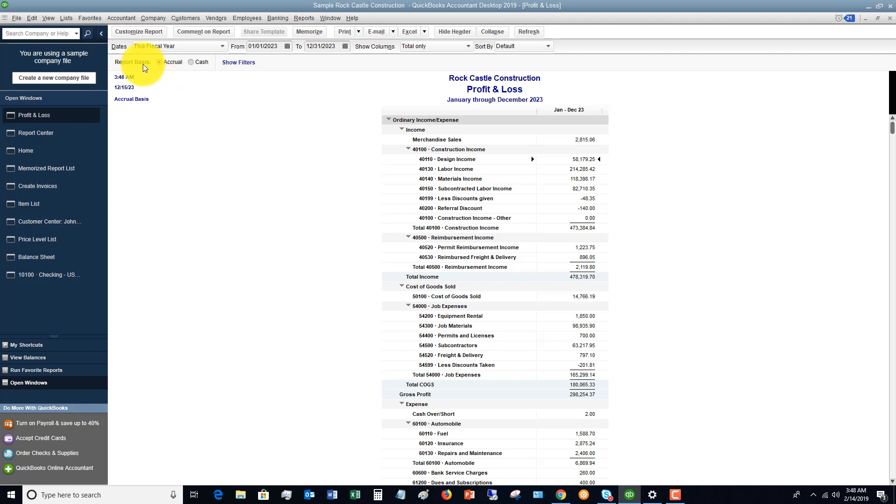
mouse_move(155, 66)
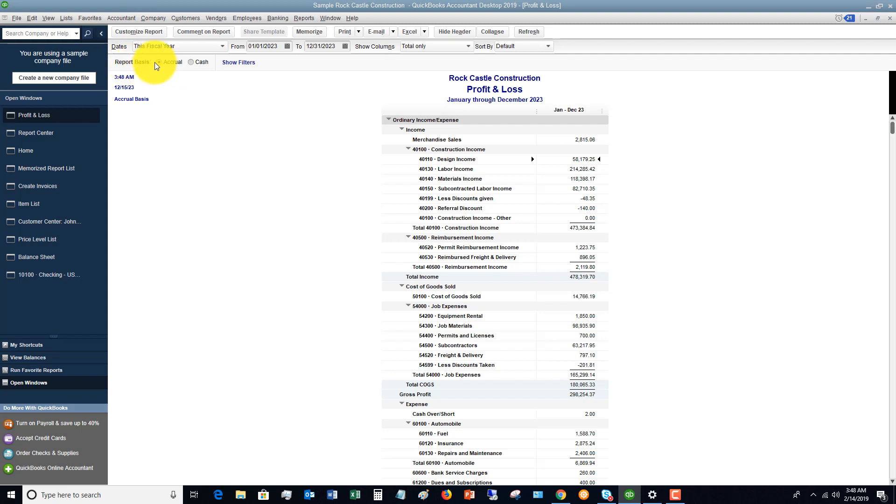
left_click(191, 62)
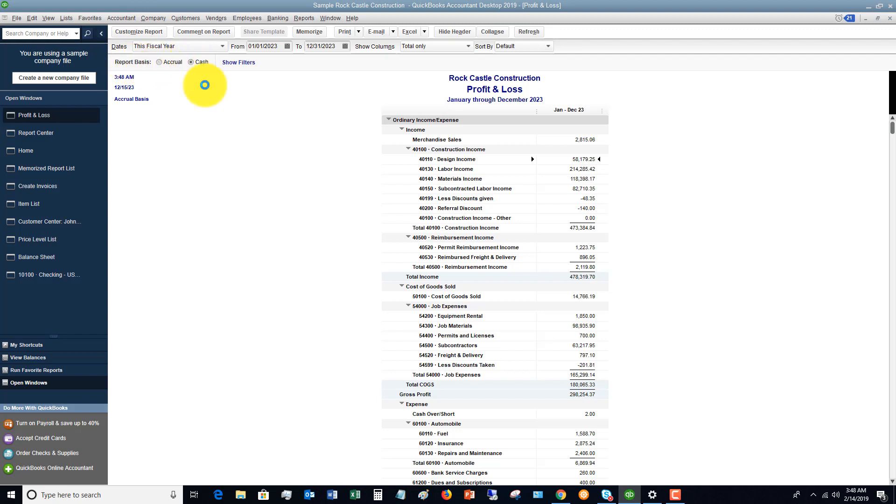
left_click(192, 61)
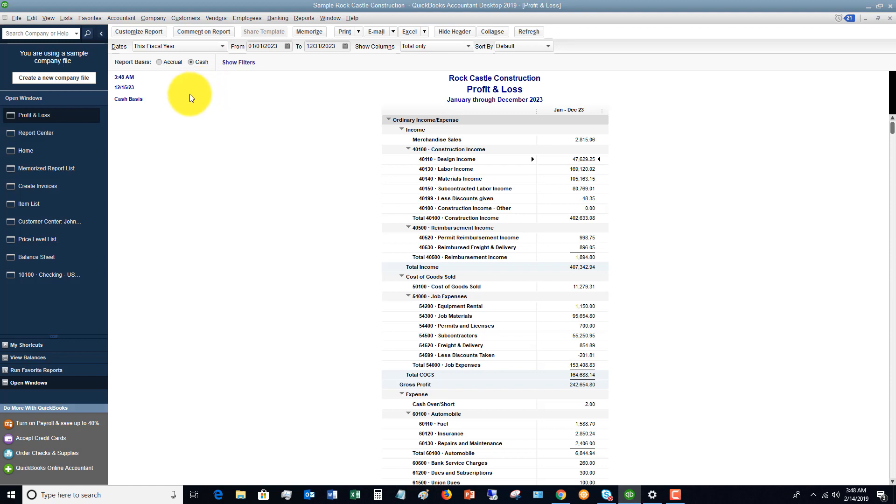
mouse_move(132, 106)
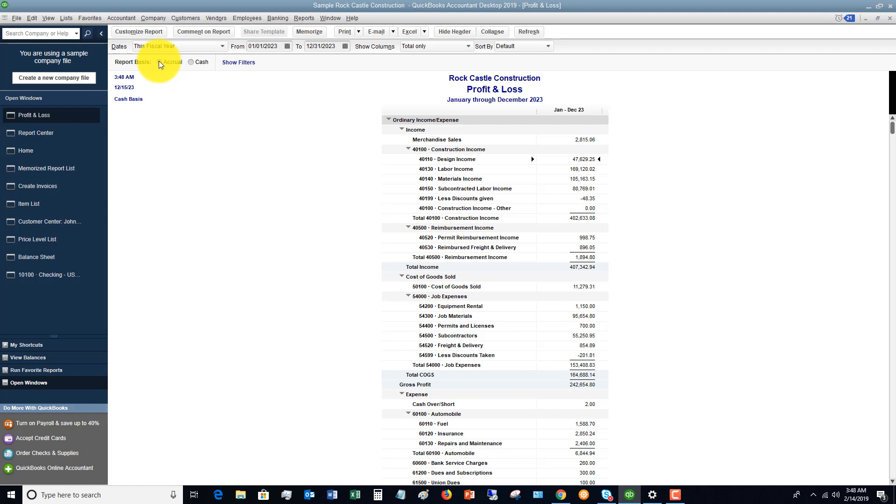
left_click(160, 62)
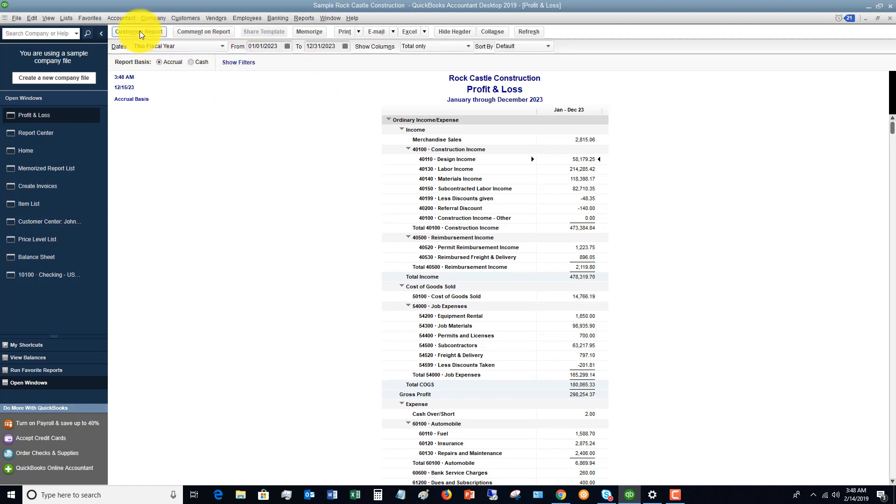
In Customize Report, set Display columns by to Month.
left_click(138, 31)
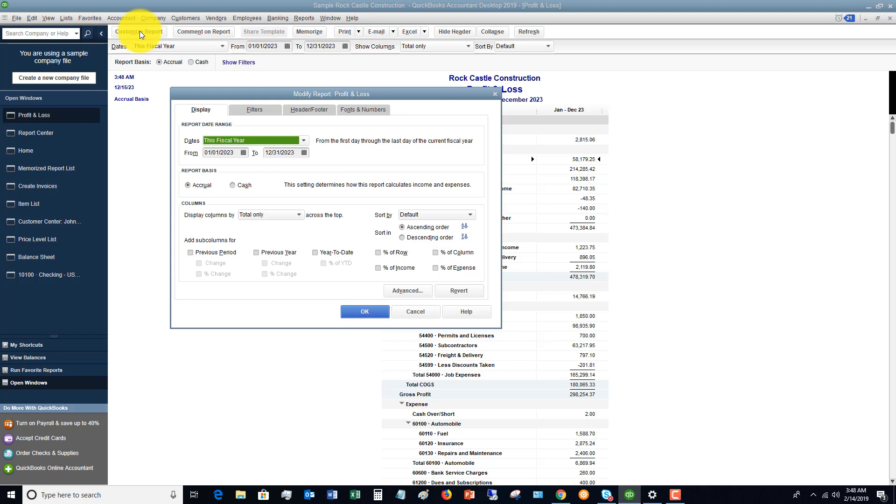
mouse_move(390, 189)
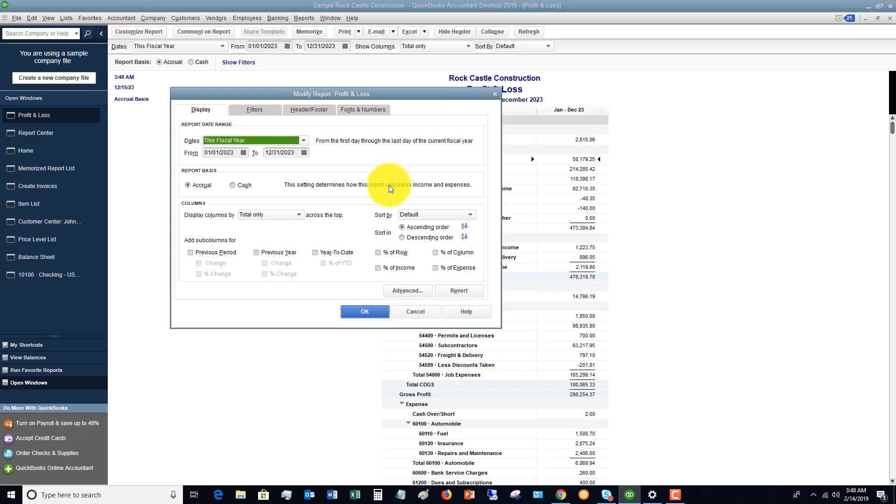
mouse_move(246, 116)
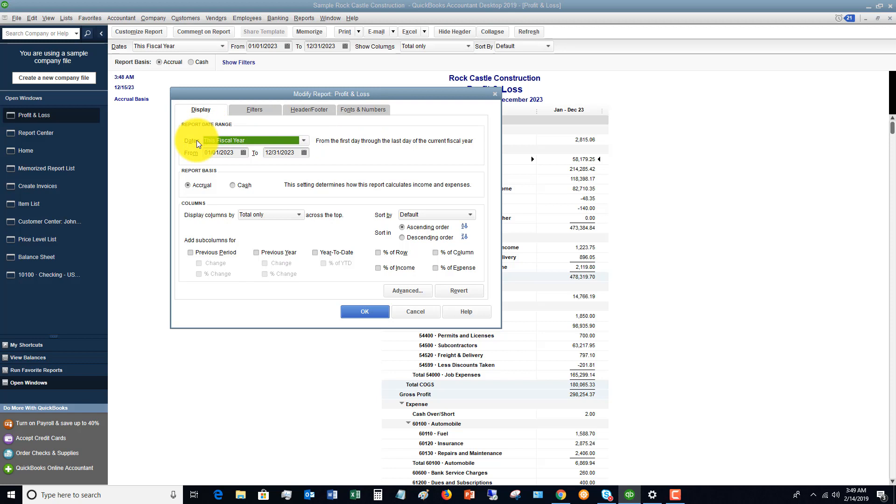
mouse_move(225, 87)
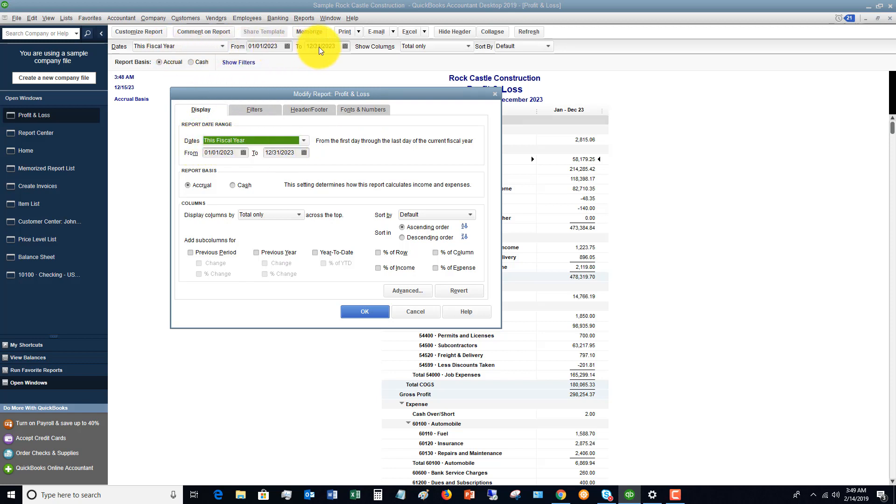
mouse_move(232, 188)
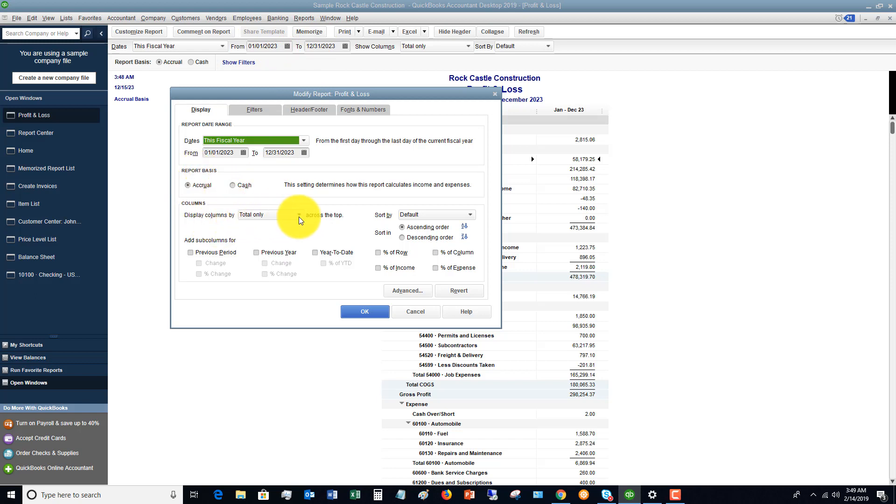
left_click(298, 214)
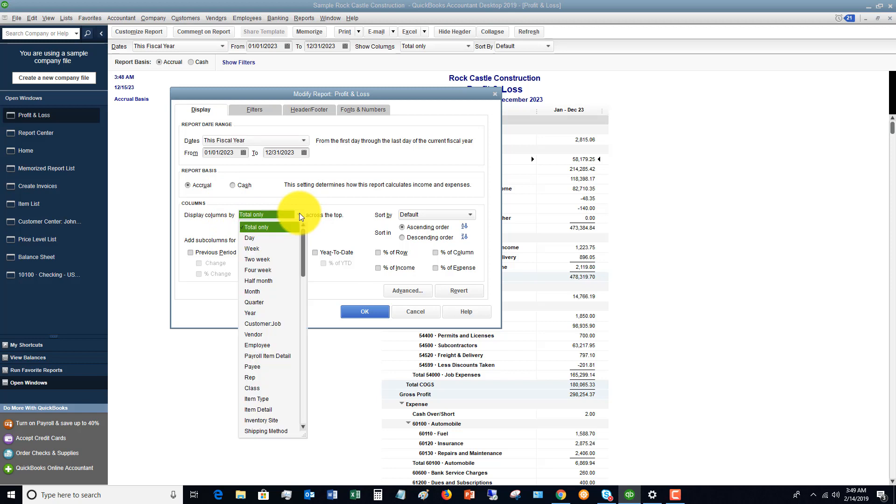
left_click(252, 292)
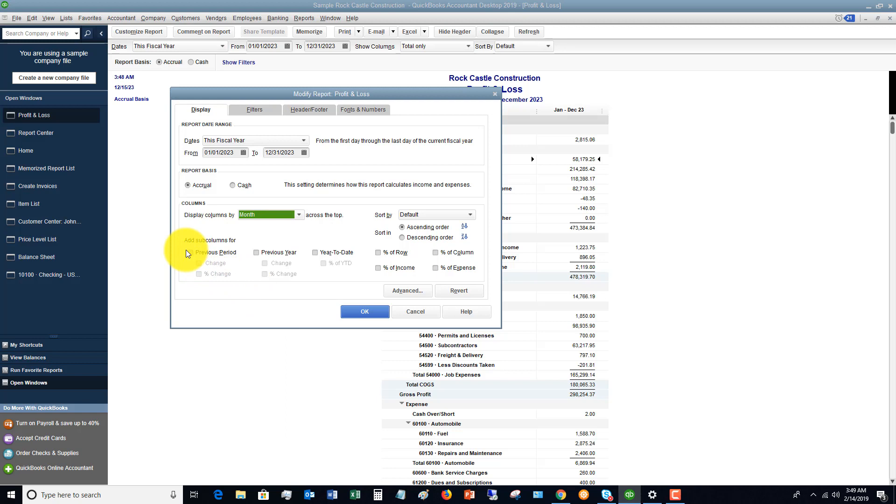
mouse_move(191, 258)
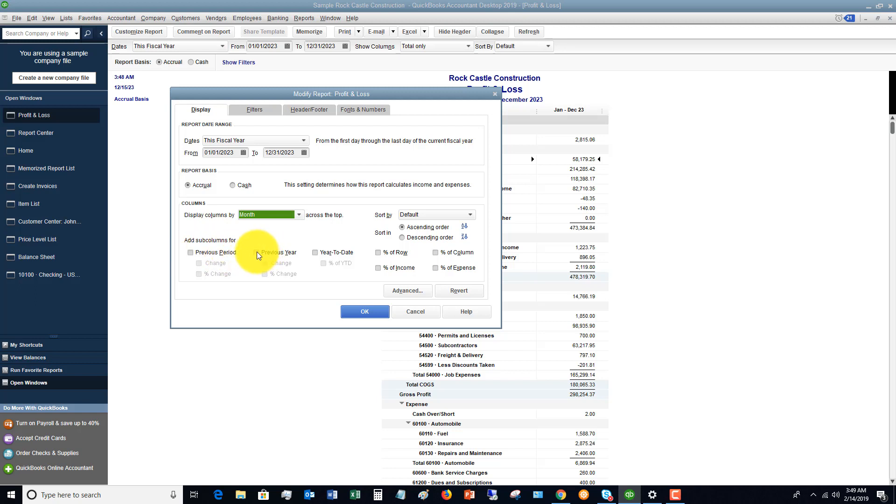
mouse_move(314, 257)
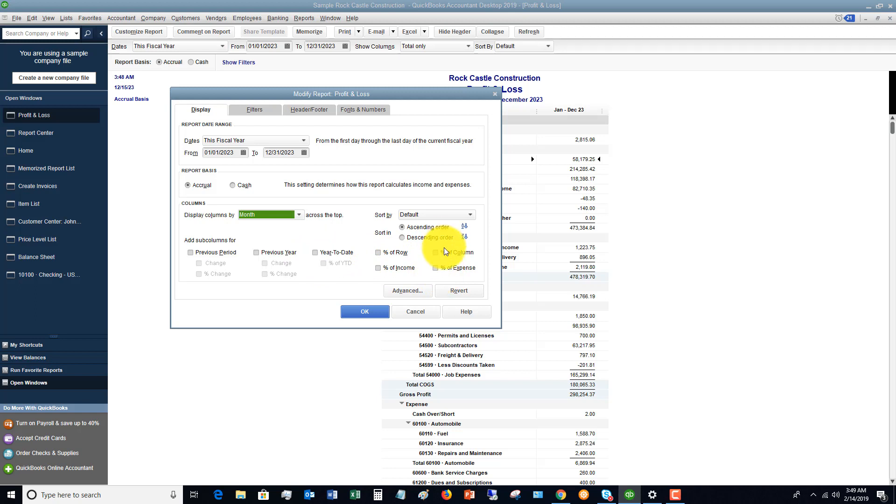
mouse_move(437, 271)
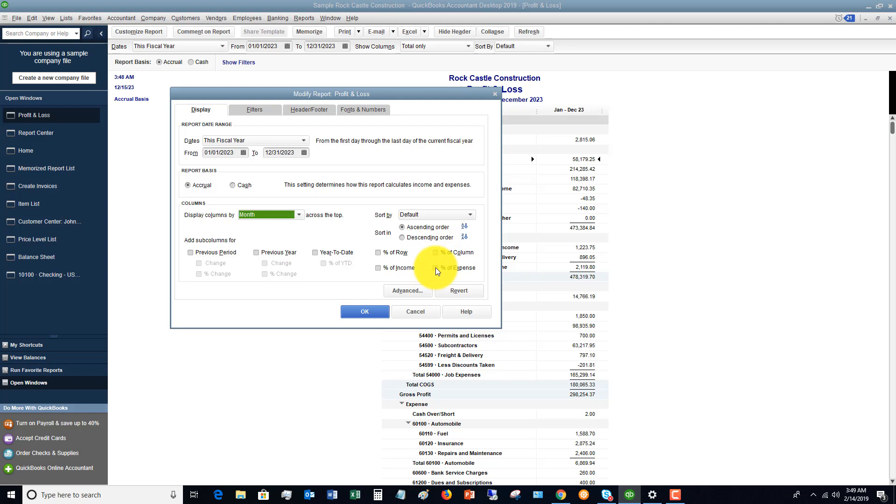
mouse_move(434, 269)
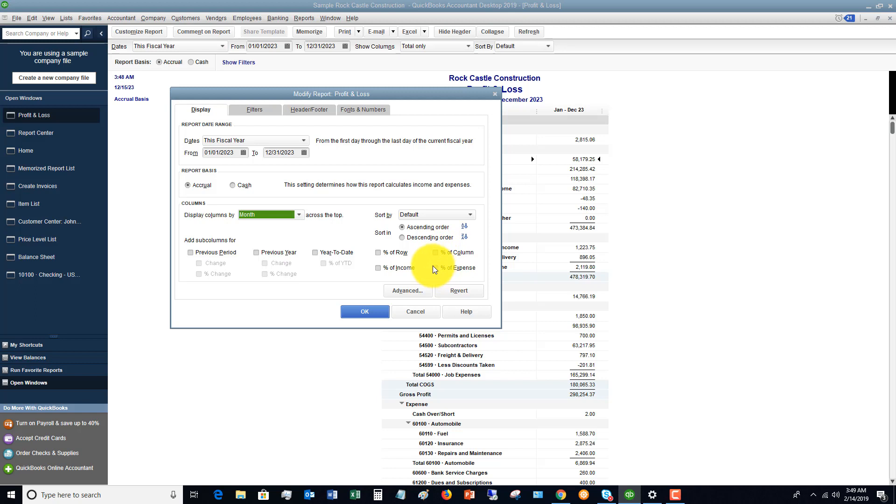
left_click(254, 109)
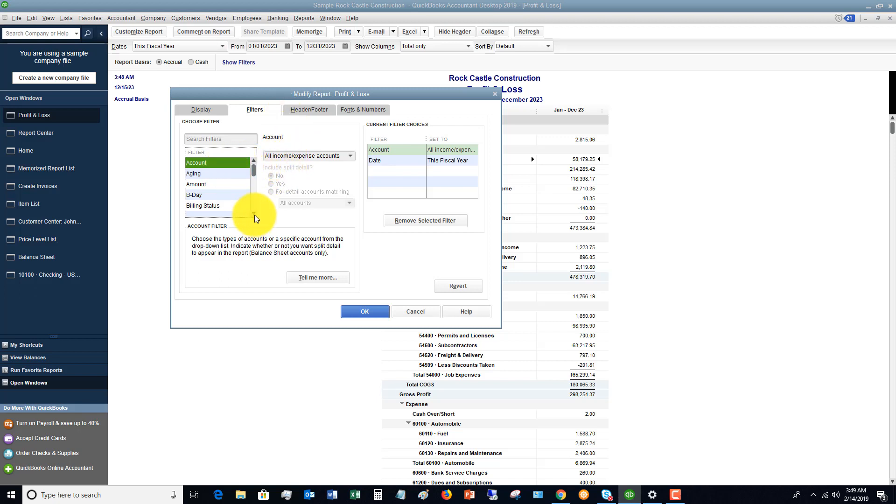
Try filtering by the New Construction class, then reset it to all classes.
scroll("down", 3)
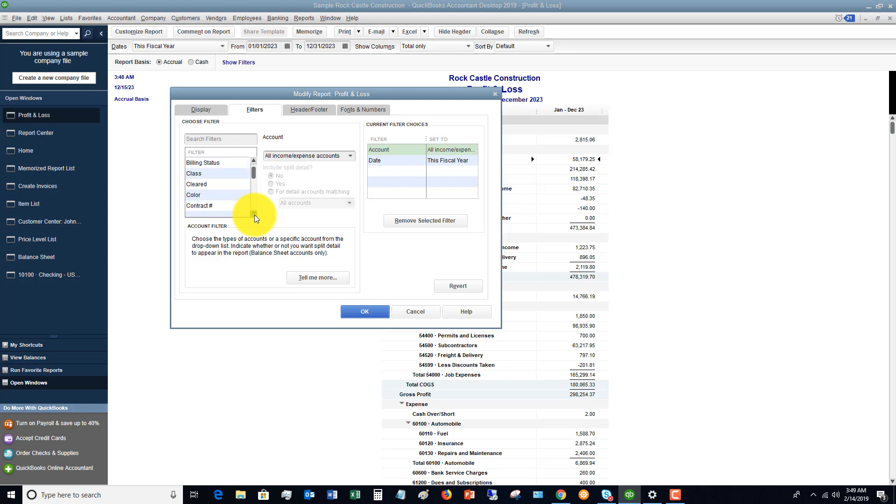
left_click(194, 173)
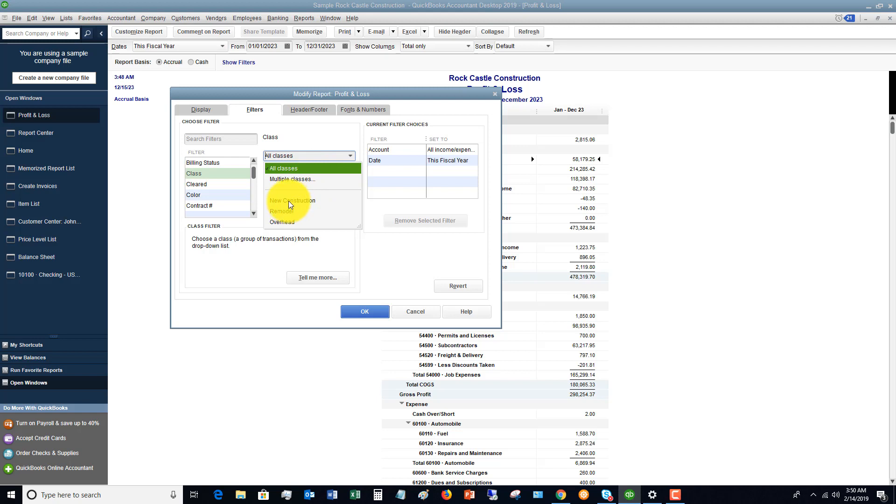
left_click(291, 200)
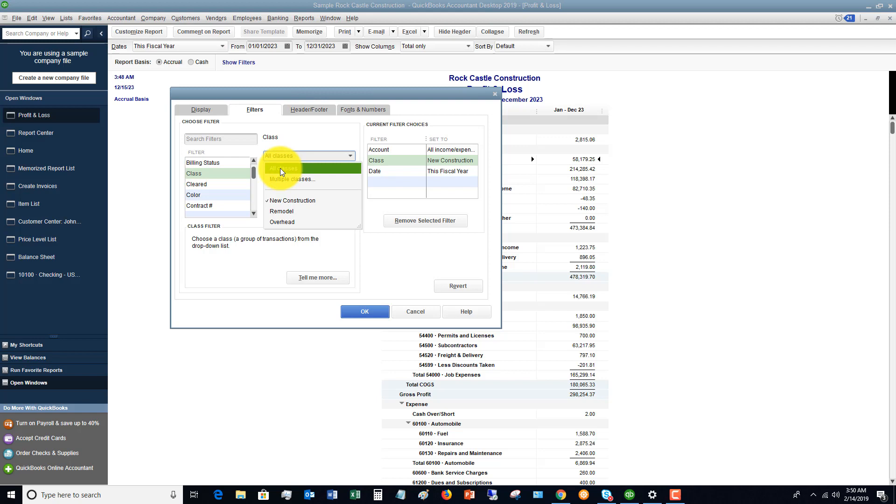
left_click(281, 168)
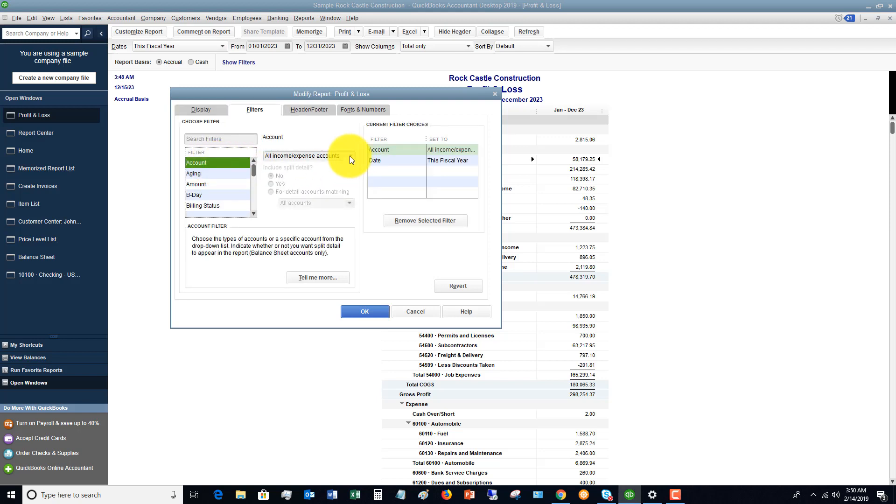
Explore the Account filter's Multiple accounts option, cancel it, and leave accounts unchanged.
left_click(349, 156)
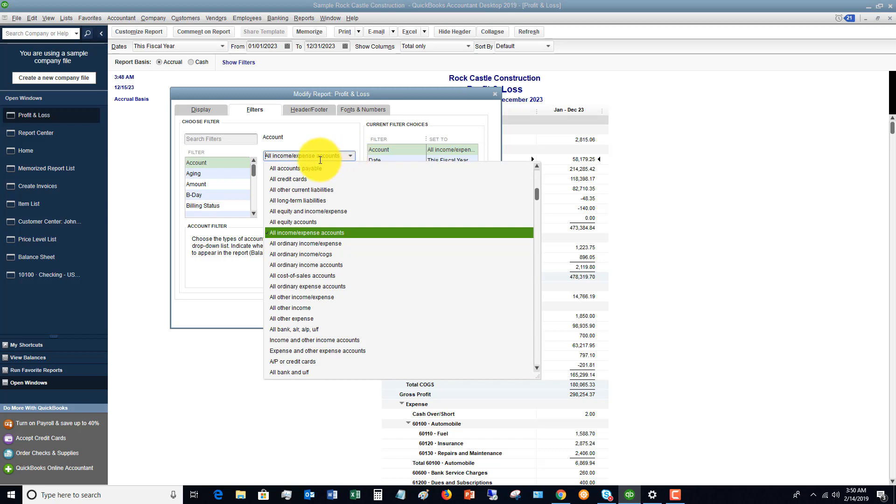
mouse_move(339, 213)
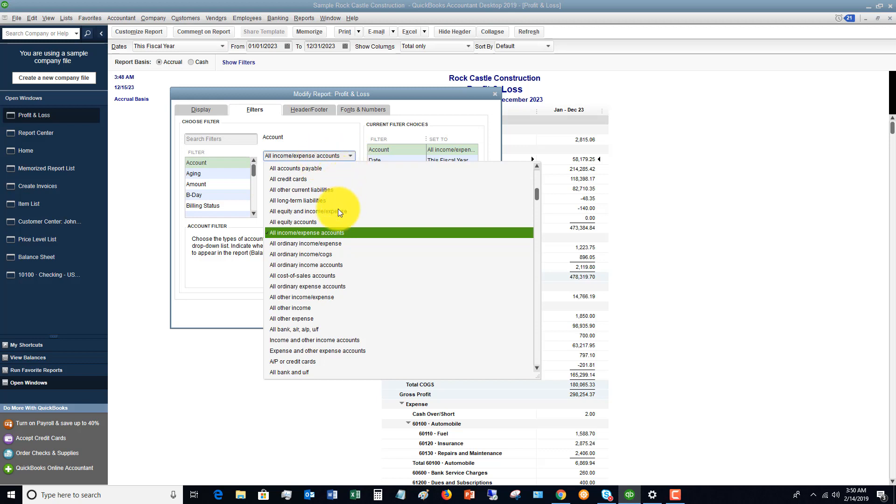
mouse_move(298, 187)
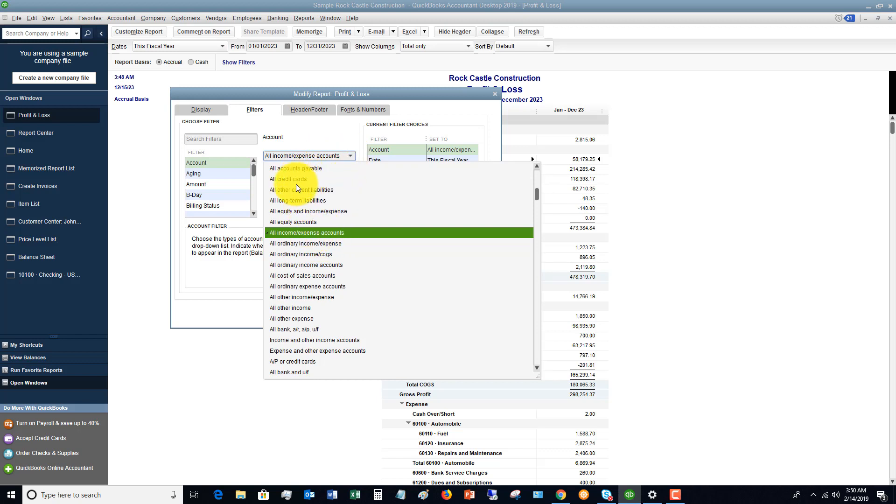
mouse_move(305, 280)
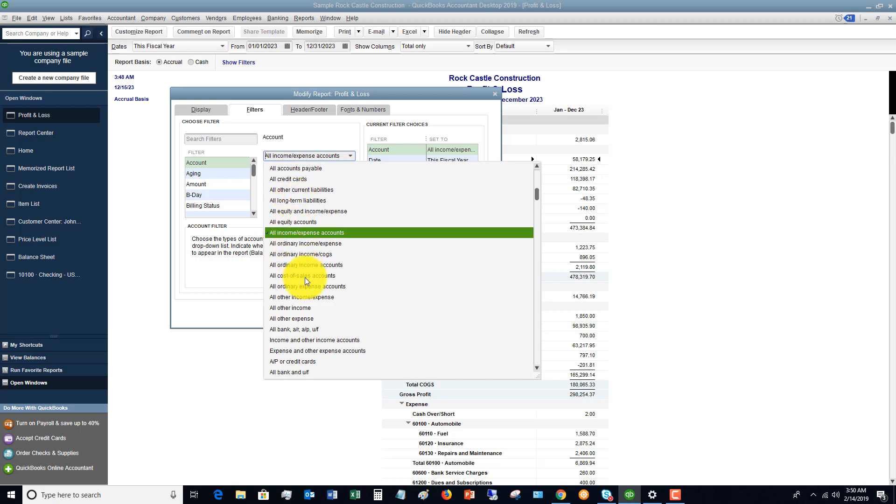
scroll("down", 3)
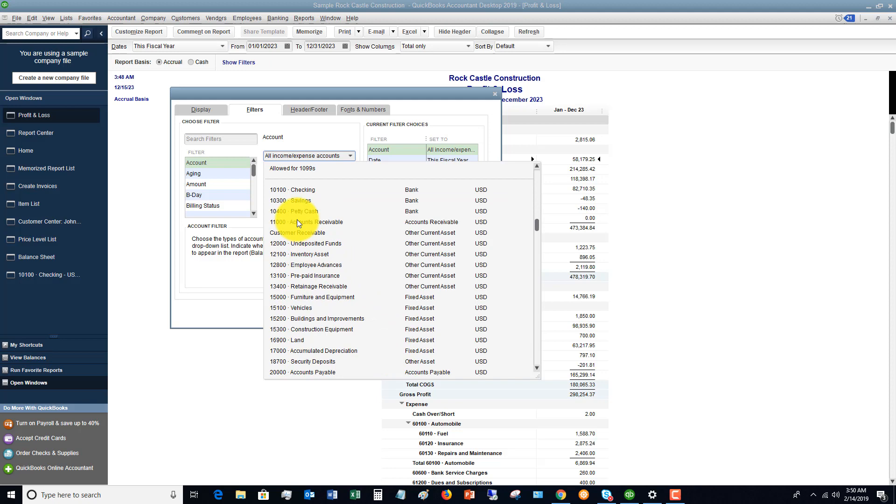
scroll("up", 3)
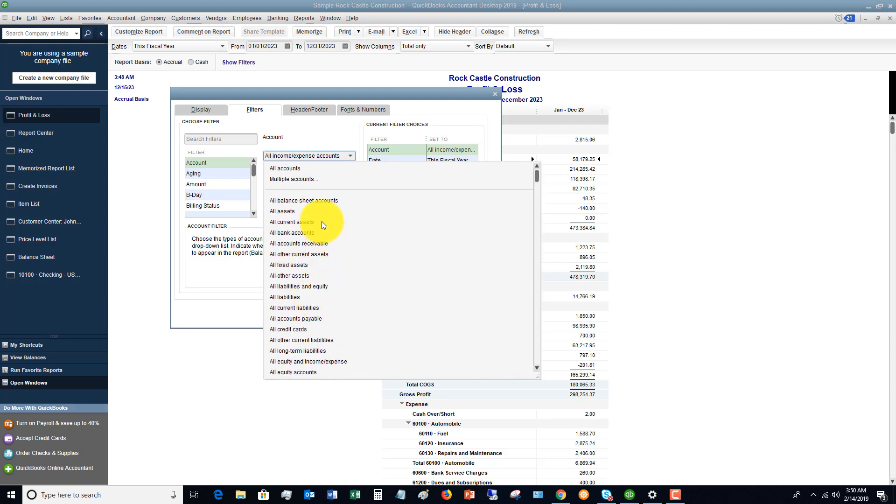
left_click(293, 178)
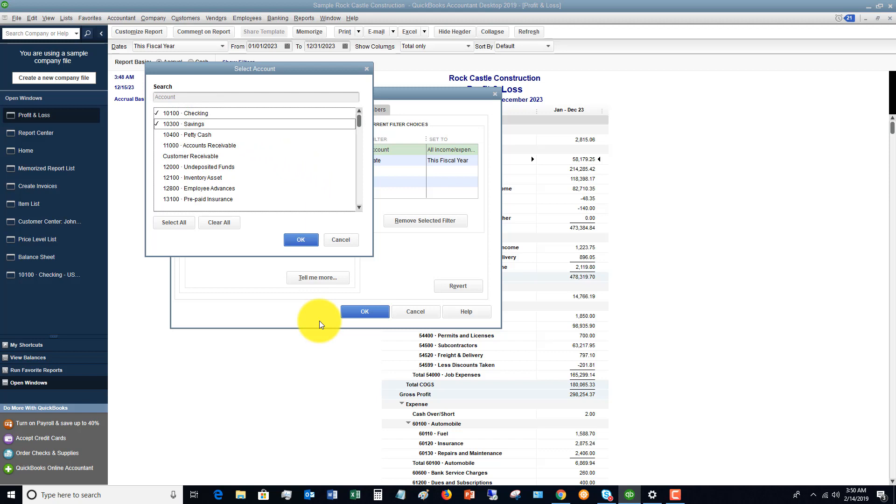
left_click(301, 239)
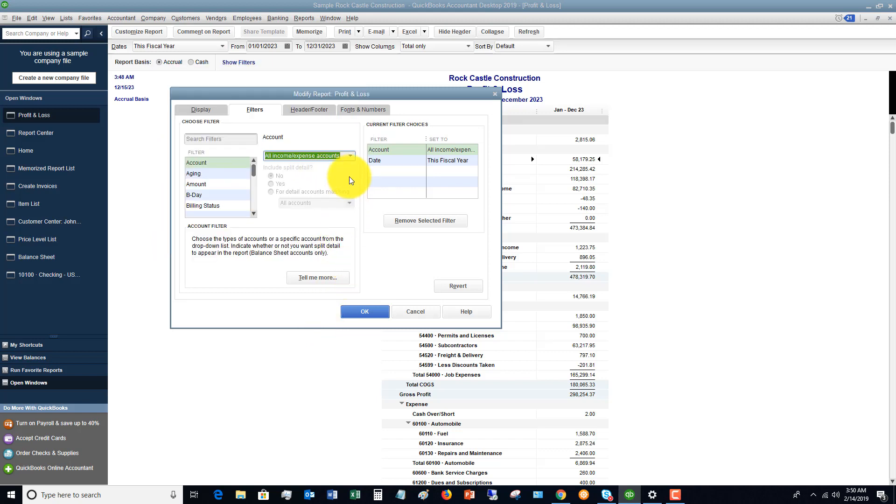
mouse_move(346, 181)
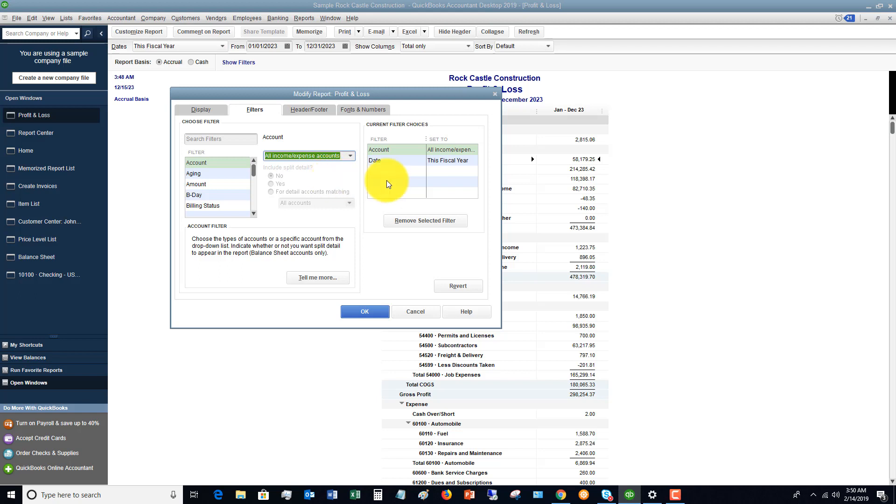
left_click(375, 160)
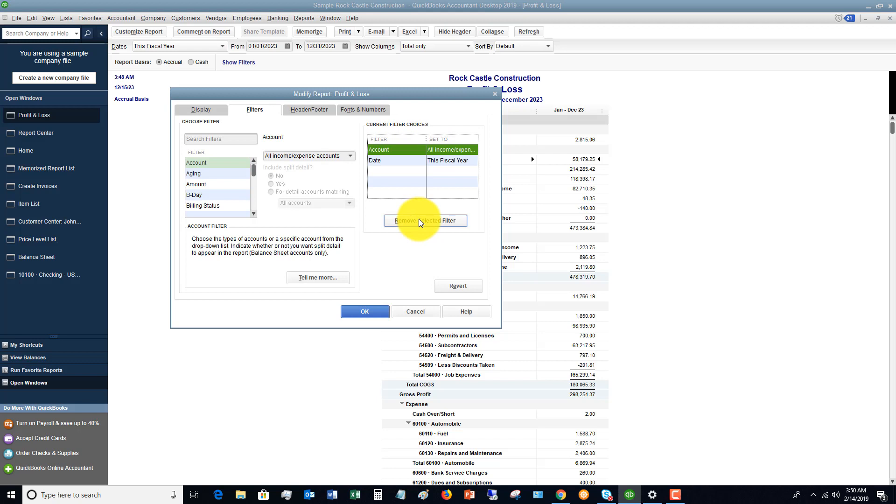
mouse_move(357, 132)
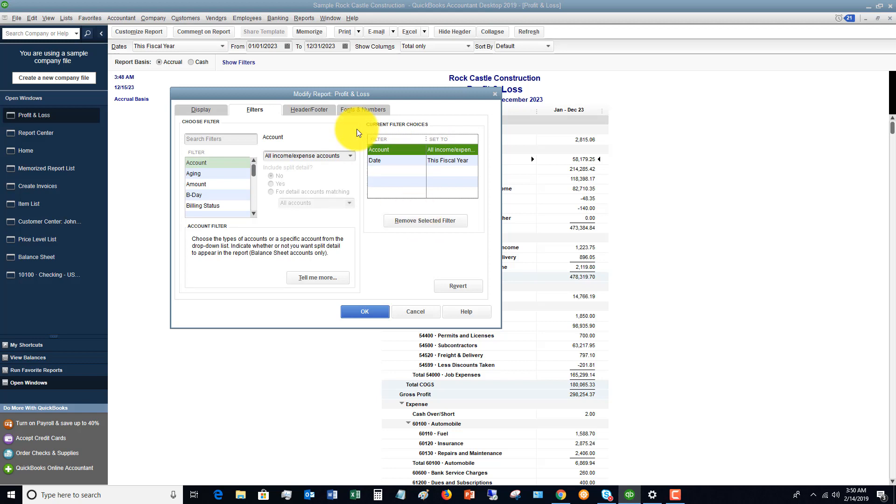
left_click(308, 110)
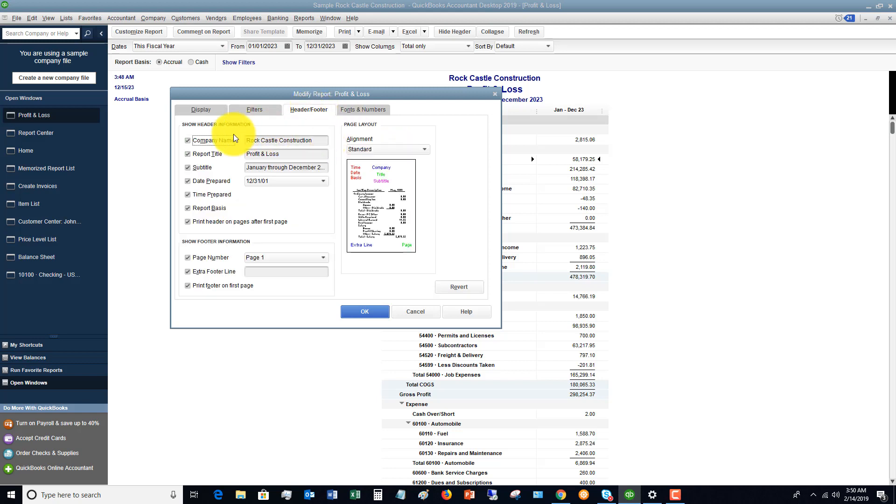
mouse_move(231, 252)
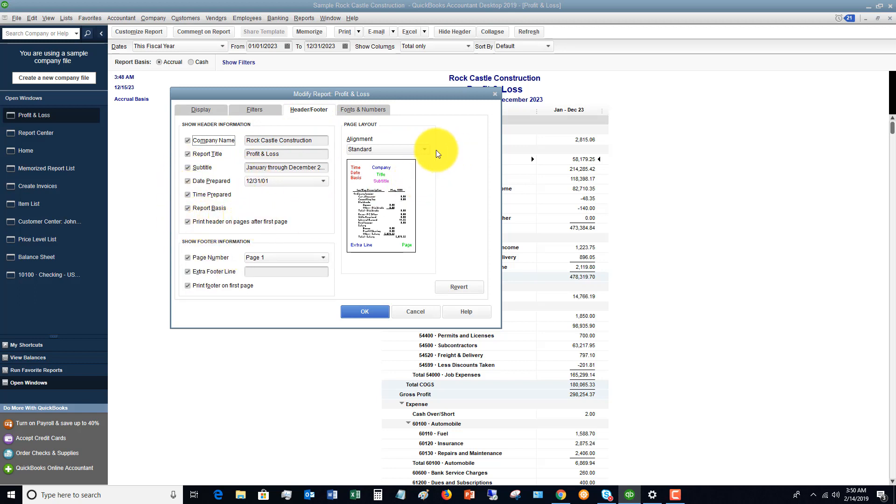
Keep the Header/Footer alignment at Standard.
left_click(423, 149)
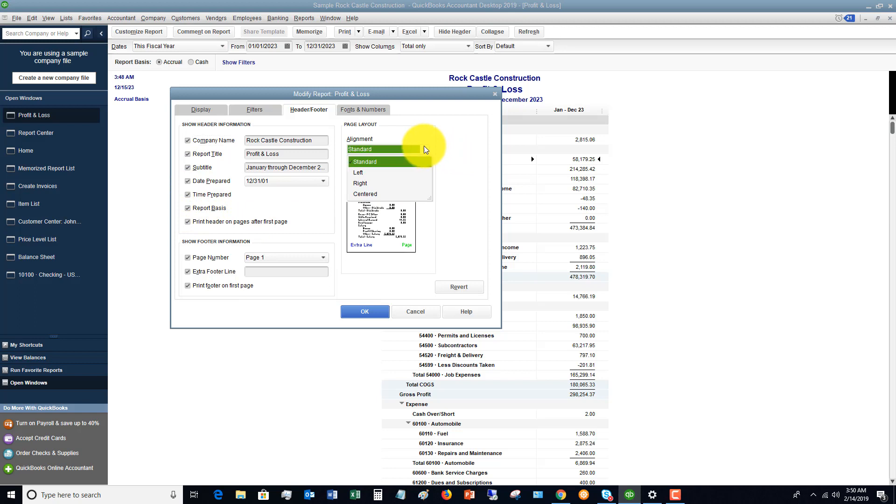
left_click(364, 150)
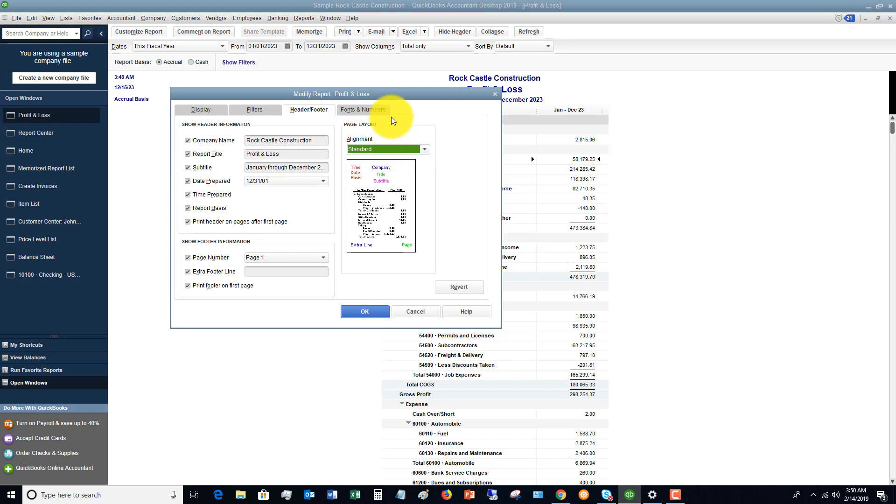
left_click(362, 109)
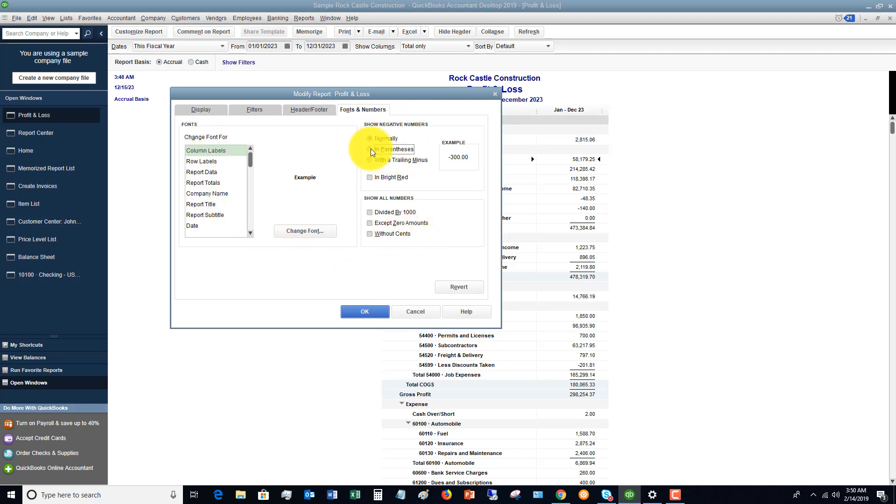
Show negative numbers in parentheses without cents and apply the formatting.
left_click(369, 177)
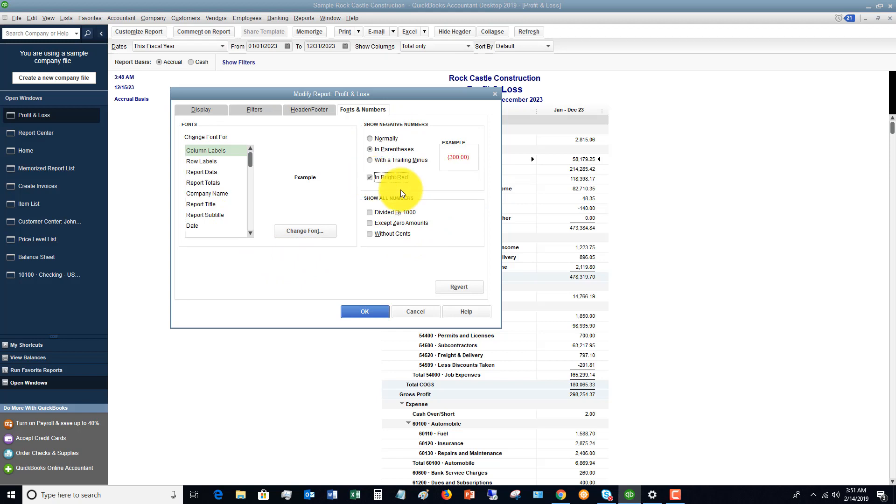
mouse_move(372, 230)
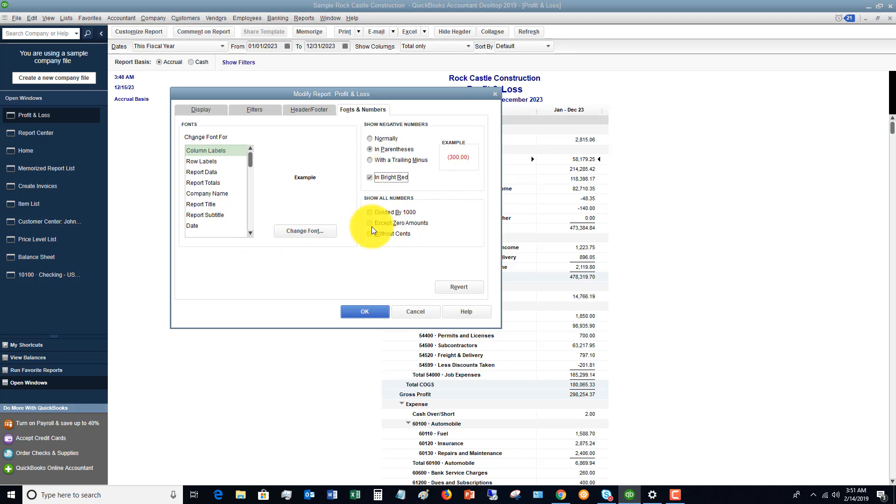
left_click(370, 233)
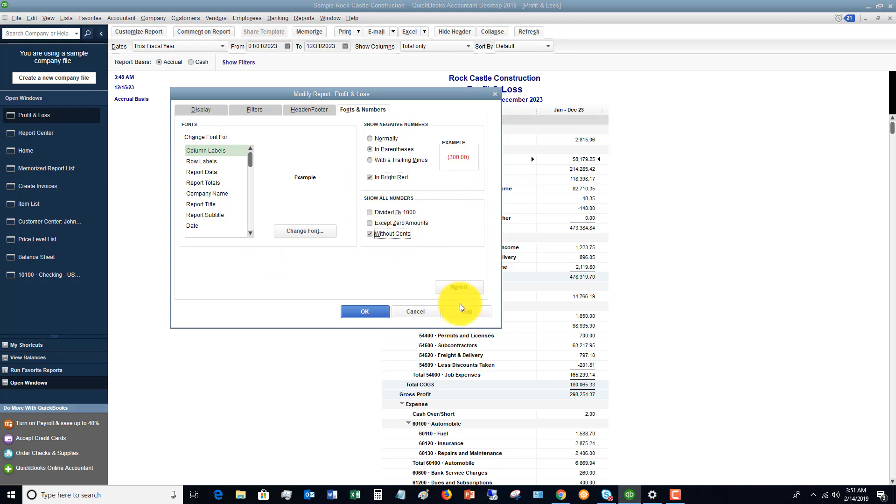
left_click(201, 109)
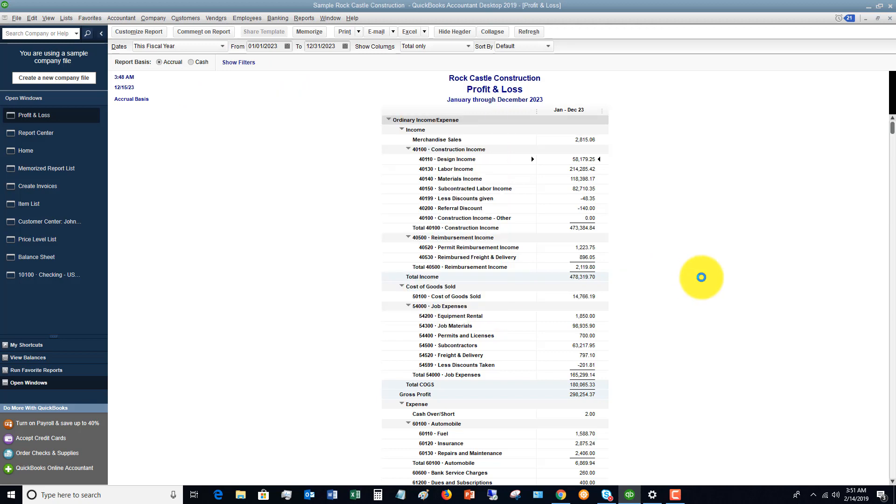
Collapse the Profit & Loss to parent account totals and reopen Customize Report.
left_click(434, 46)
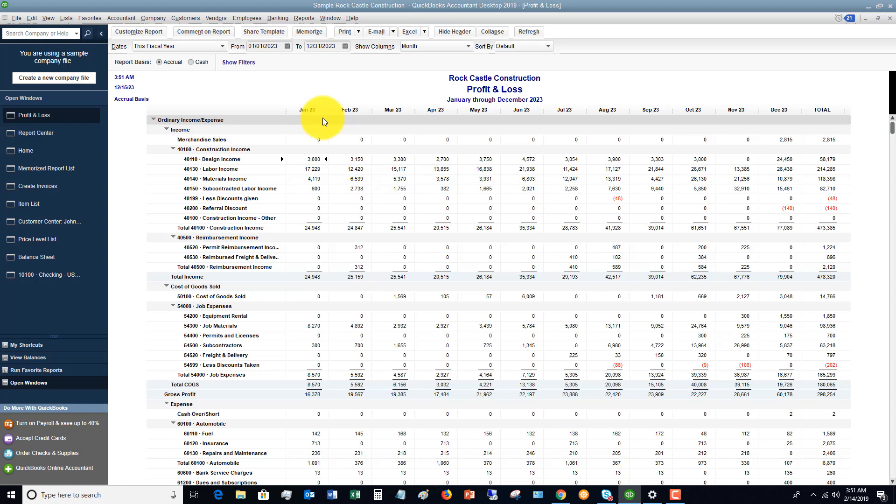
mouse_move(357, 184)
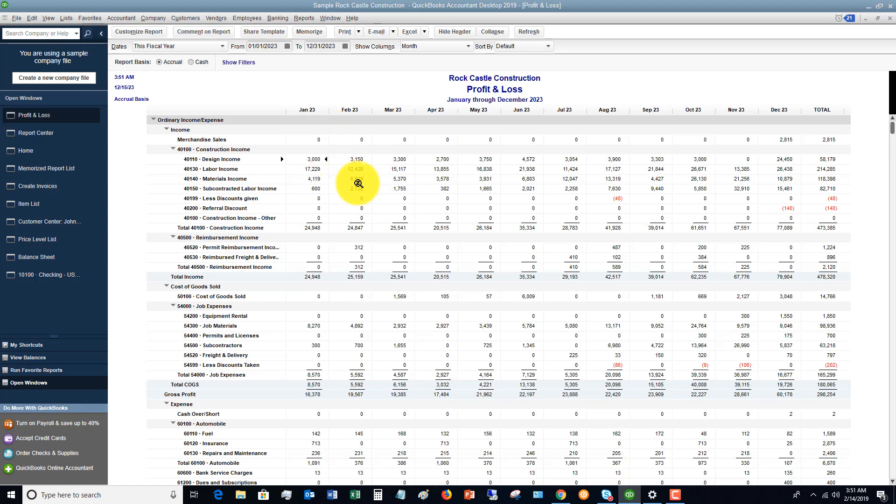
mouse_move(623, 162)
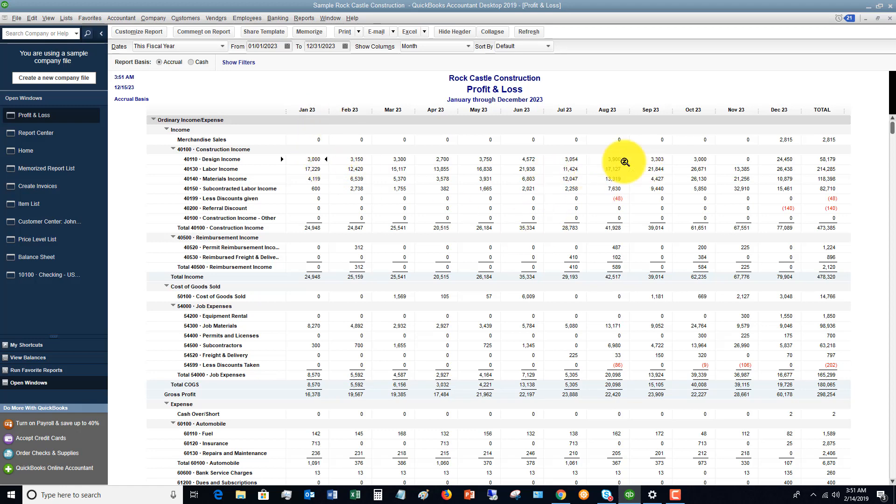
scroll("down", 3)
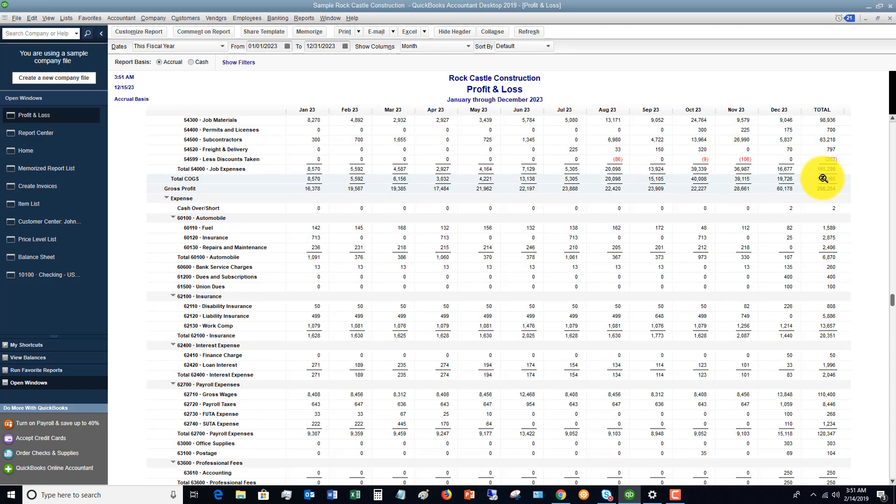
scroll("up", 3)
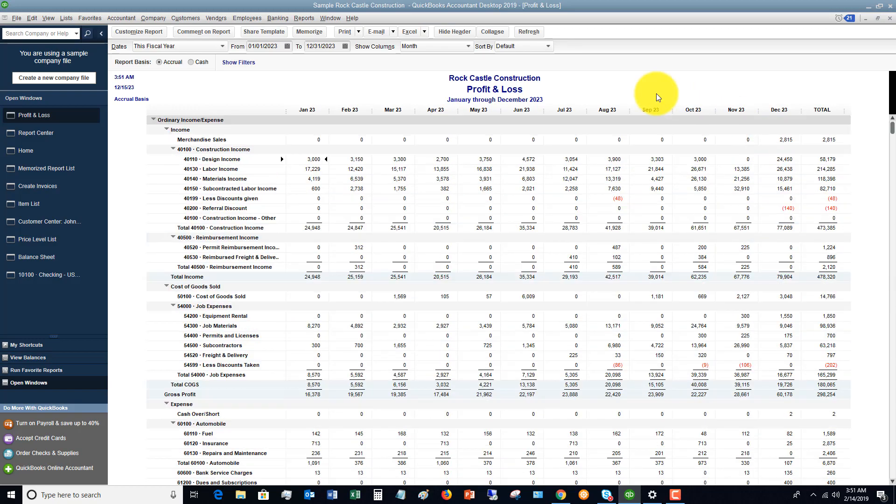
left_click(492, 31)
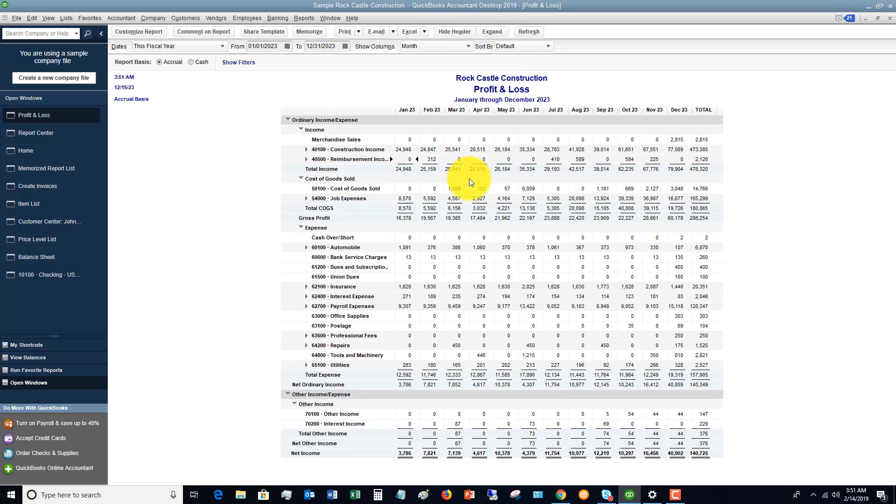
mouse_move(617, 253)
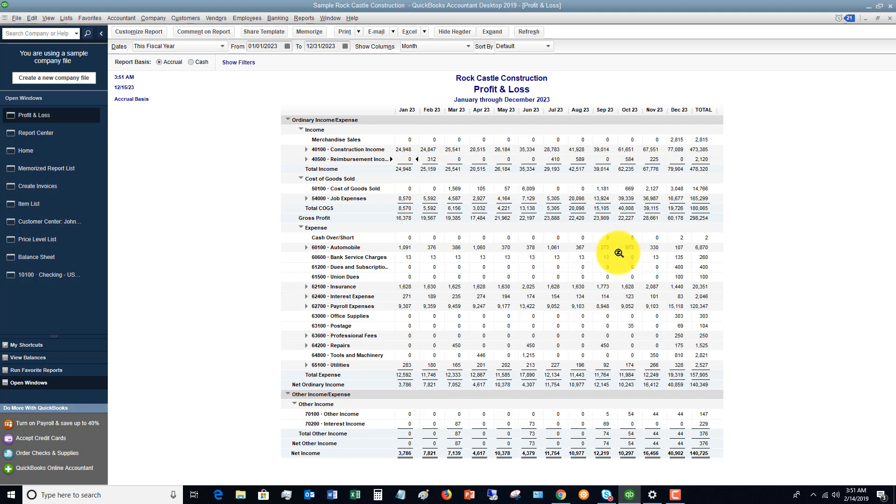
mouse_move(307, 309)
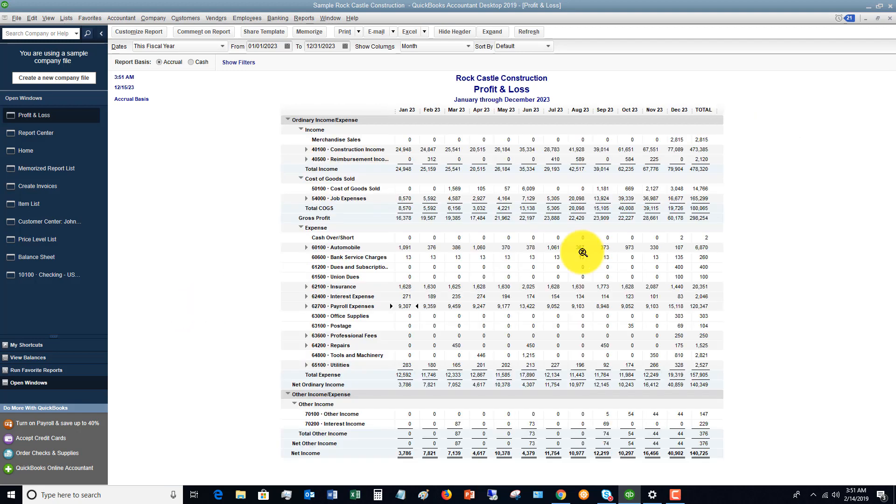
mouse_move(282, 100)
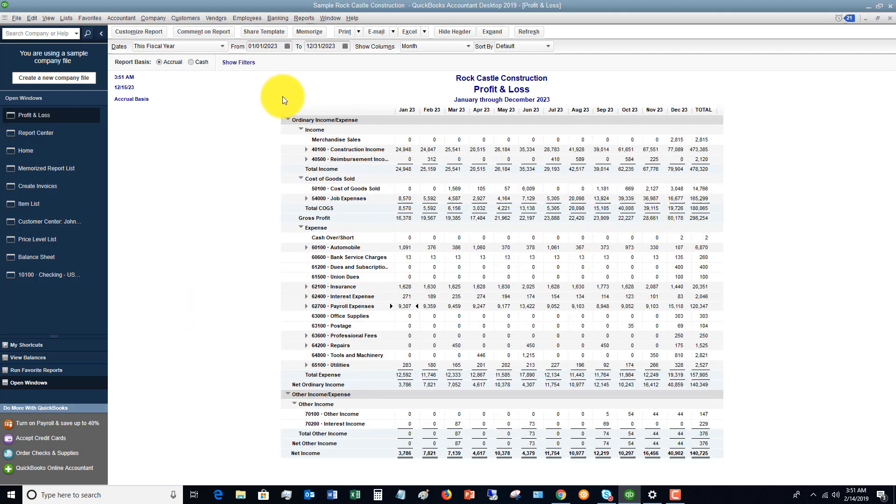
mouse_move(231, 109)
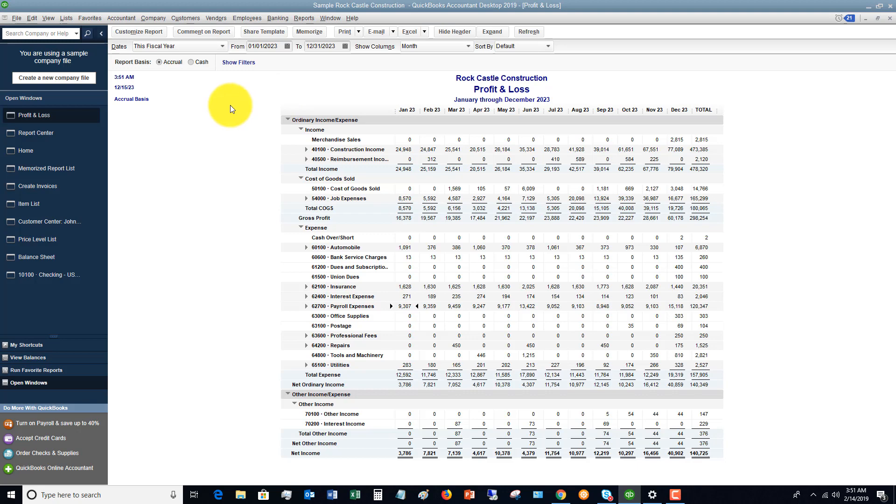
mouse_move(250, 104)
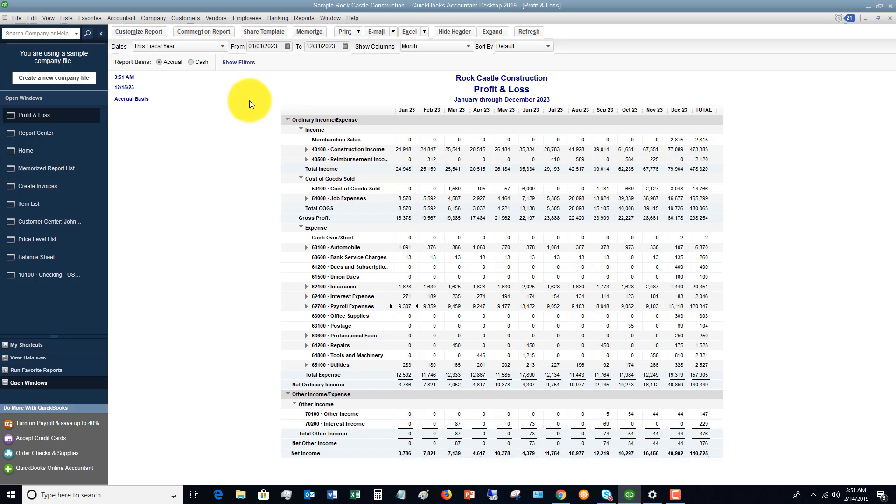
left_click(138, 32)
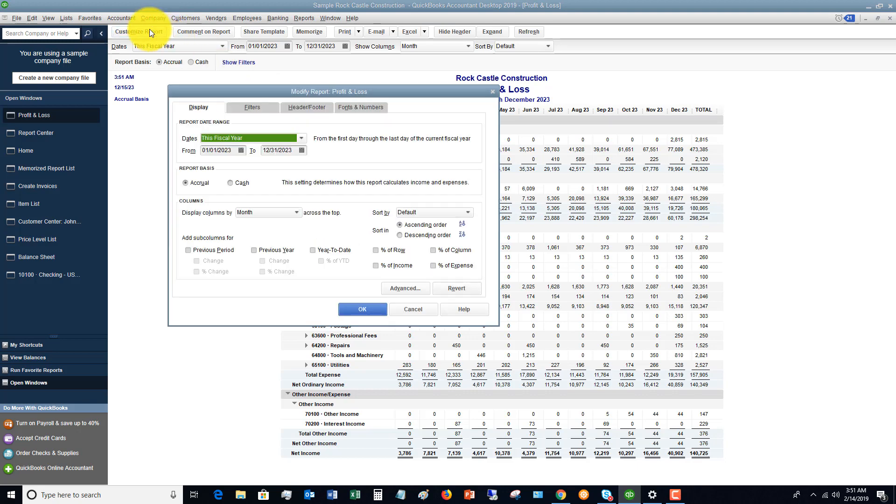
Display columns as Total only, adding Previous Year and % Change columns.
left_click(297, 212)
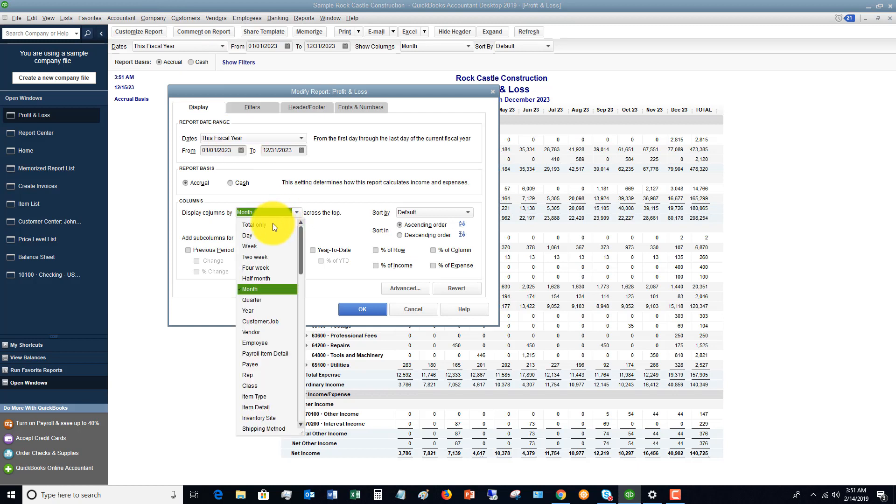
left_click(255, 224)
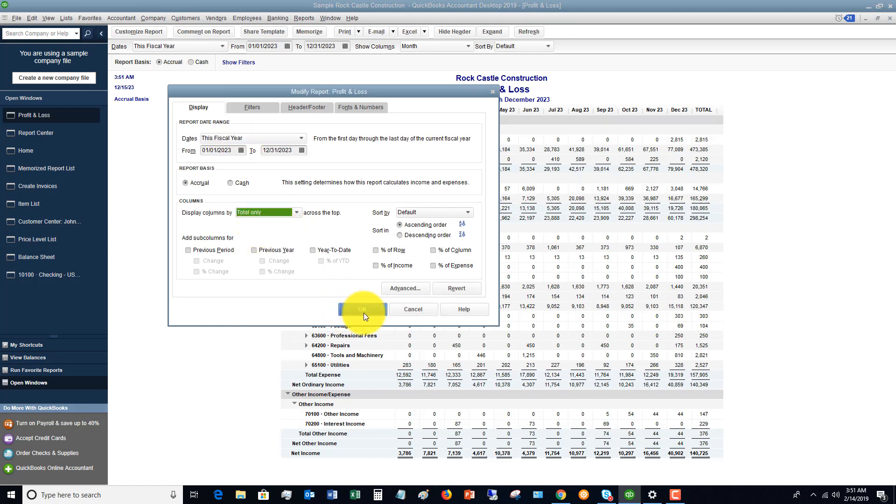
mouse_move(255, 255)
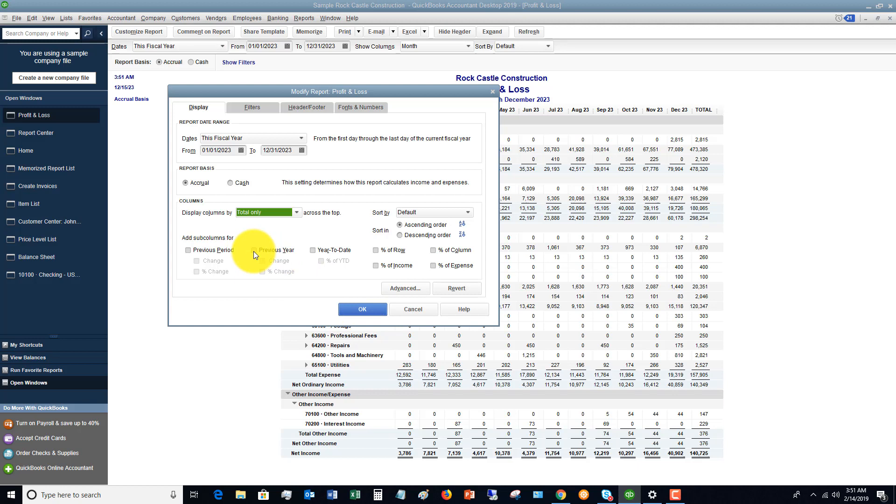
left_click(255, 250)
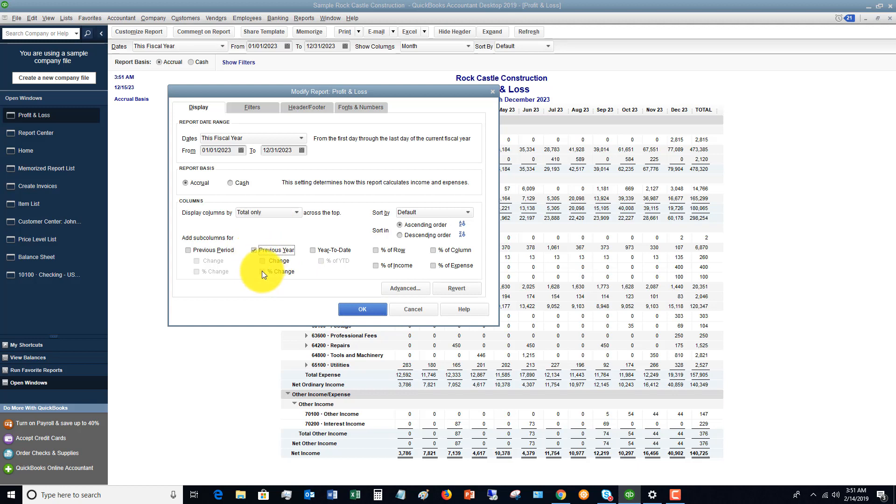
left_click(262, 271)
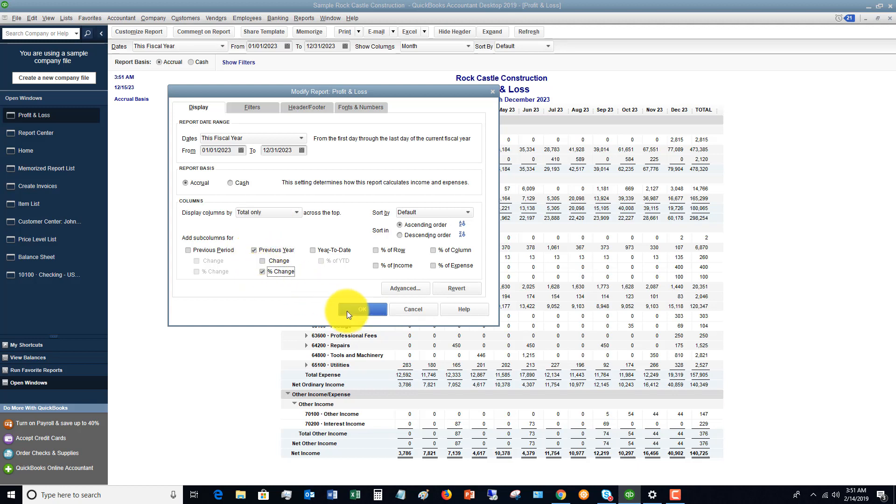
left_click(360, 309)
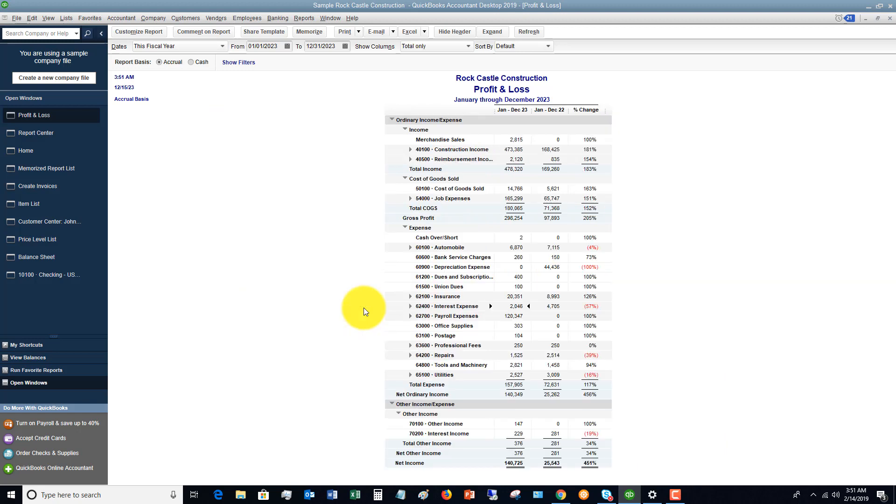
mouse_move(513, 148)
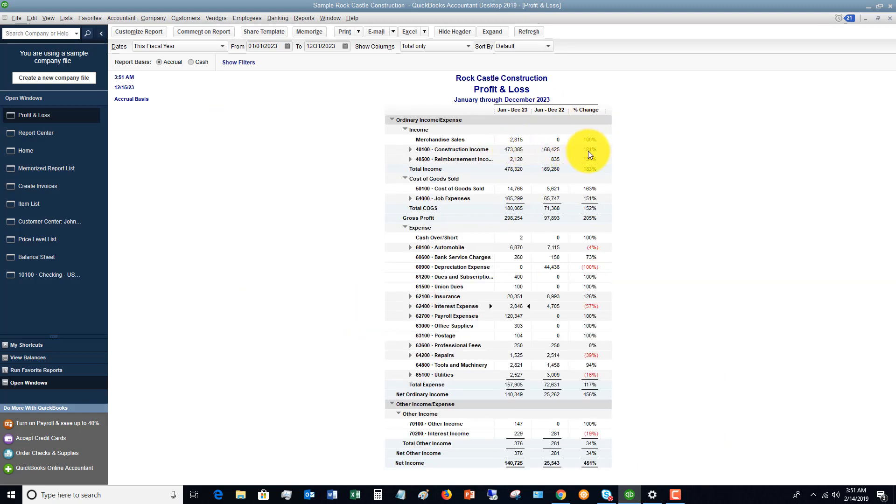
mouse_move(309, 31)
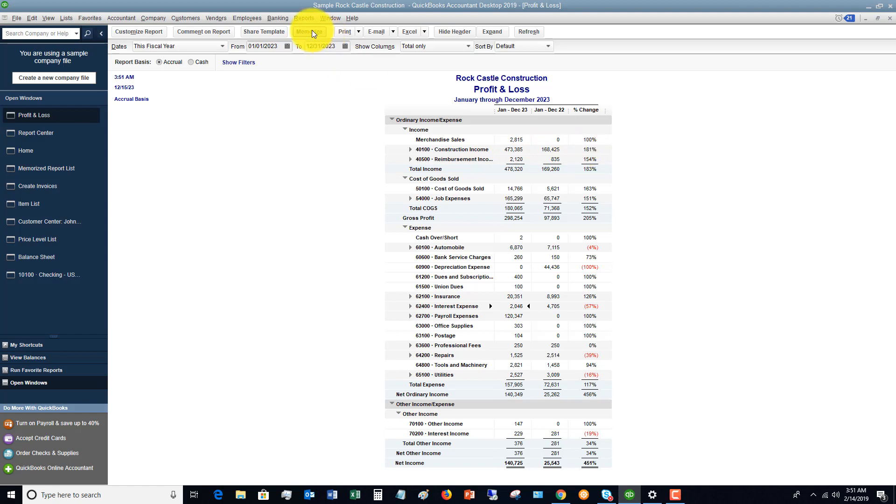
Memorize the open report, appending 'PY Comparison' to its name.
left_click(309, 31)
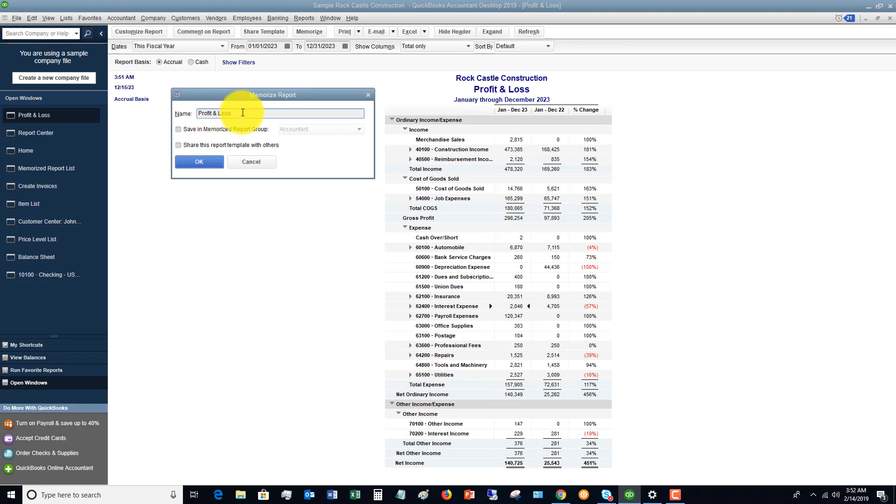
type("PY")
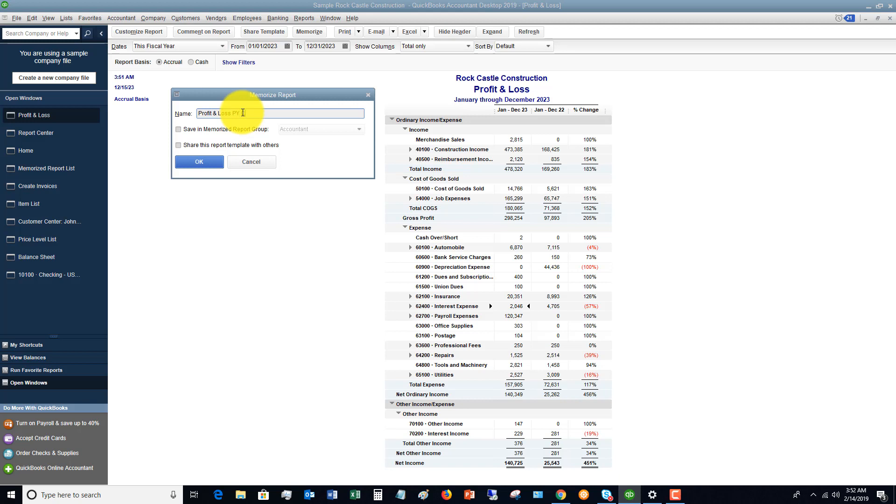
type("Comparison")
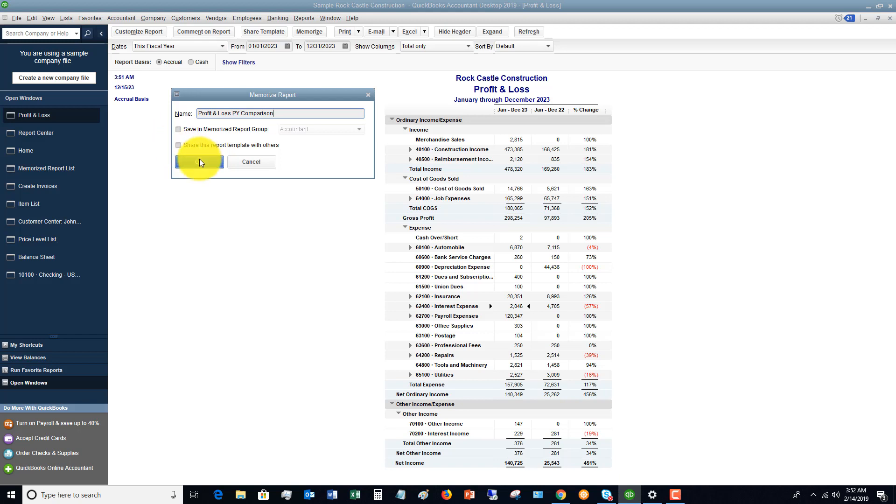
left_click(199, 162)
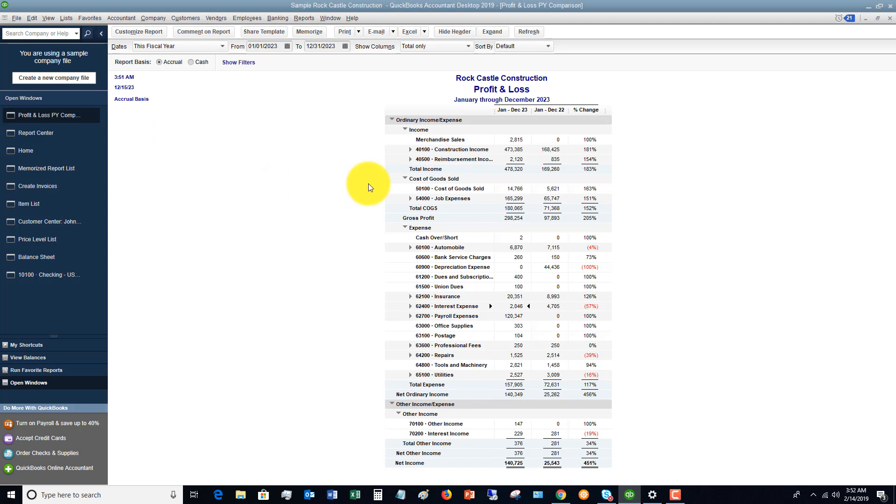
mouse_move(333, 143)
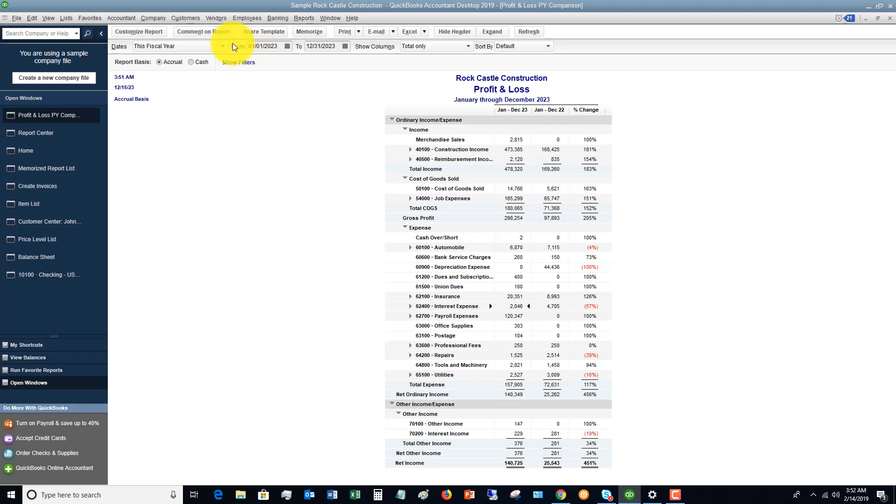
Add a 'Wow' comment and save as 'Profit & Loss PY Comparison Draft'.
left_click(202, 31)
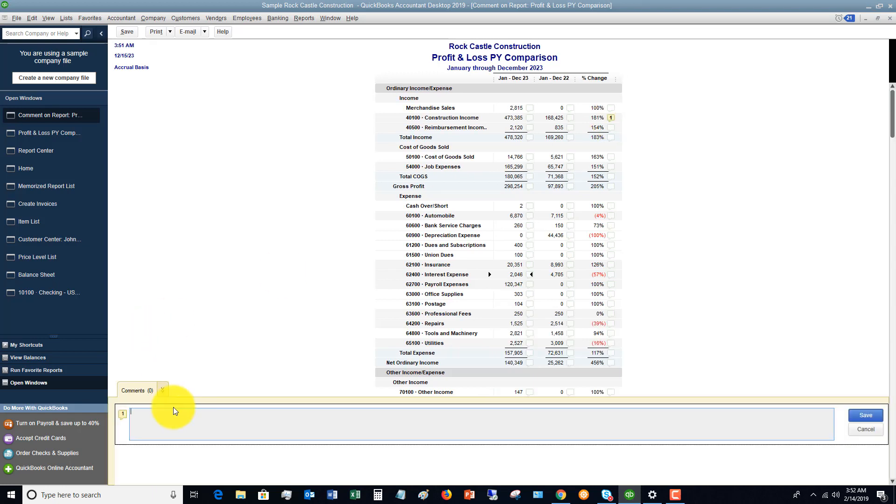
type("Wow this went up a lot")
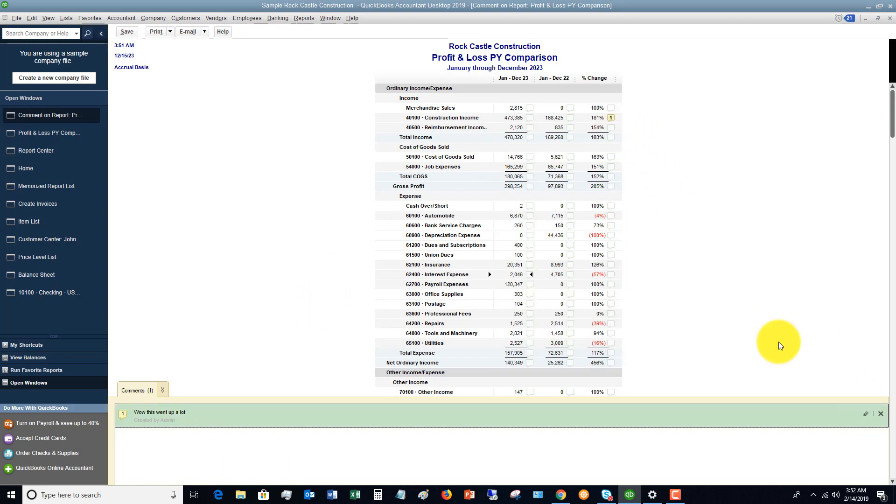
mouse_move(638, 188)
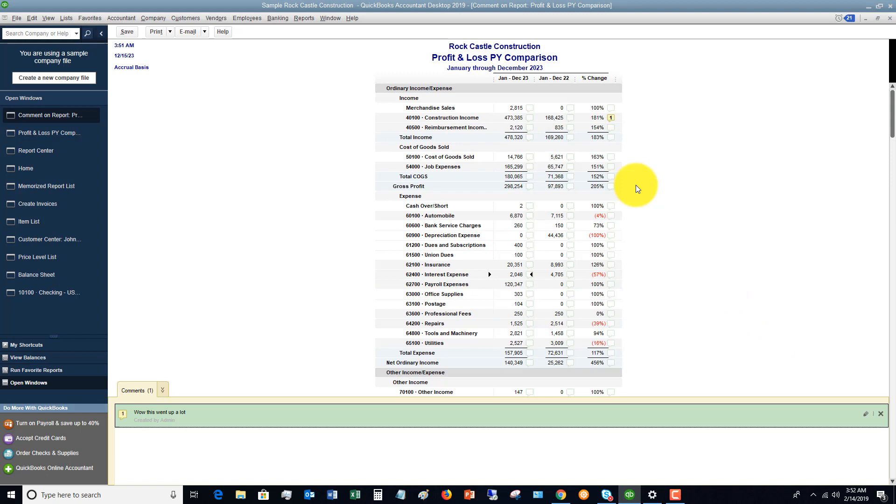
left_click(126, 32)
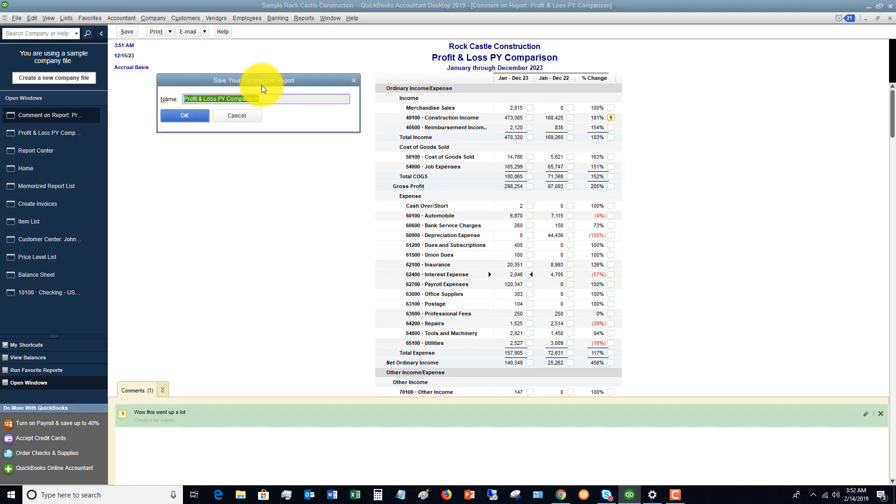
left_click(274, 98)
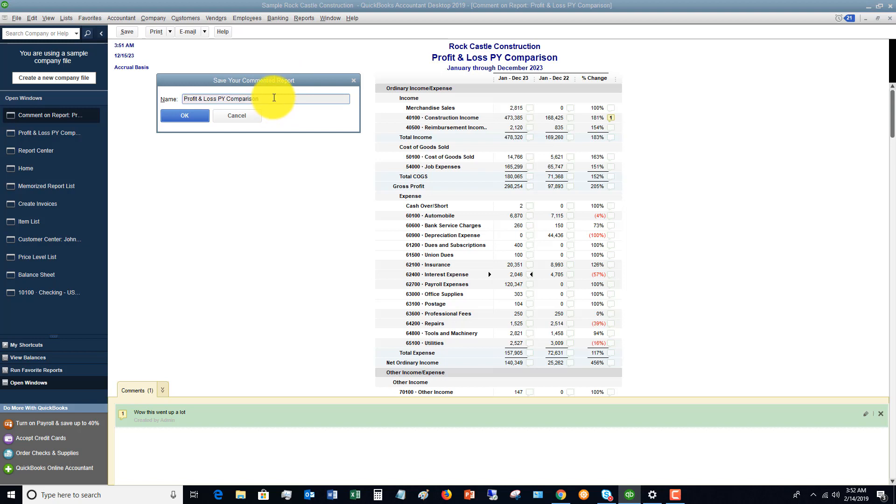
type("Di")
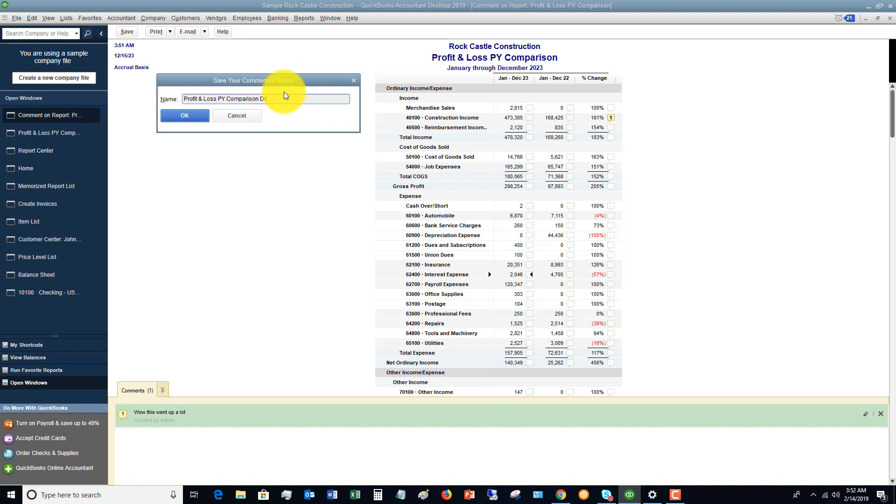
type("Draft")
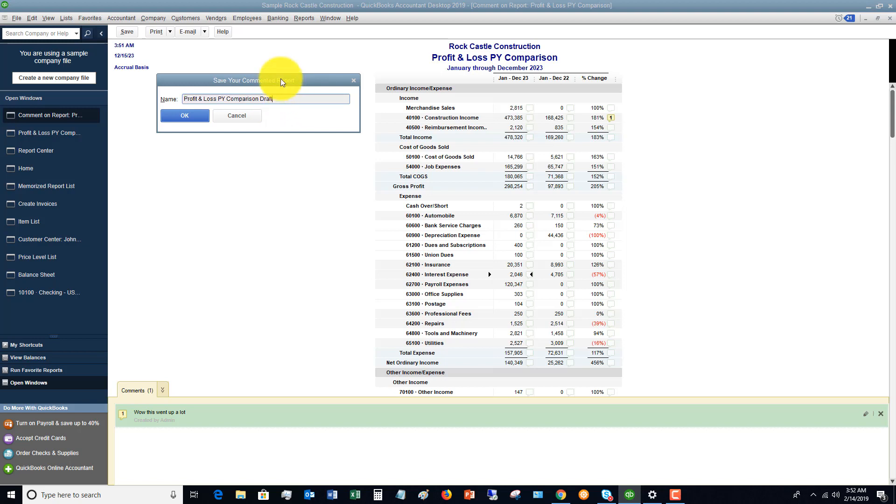
left_click(184, 115)
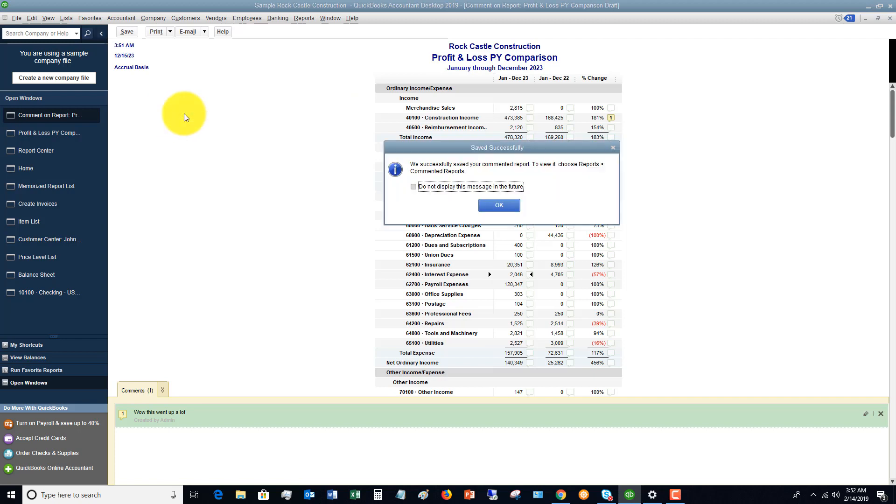
left_click(498, 205)
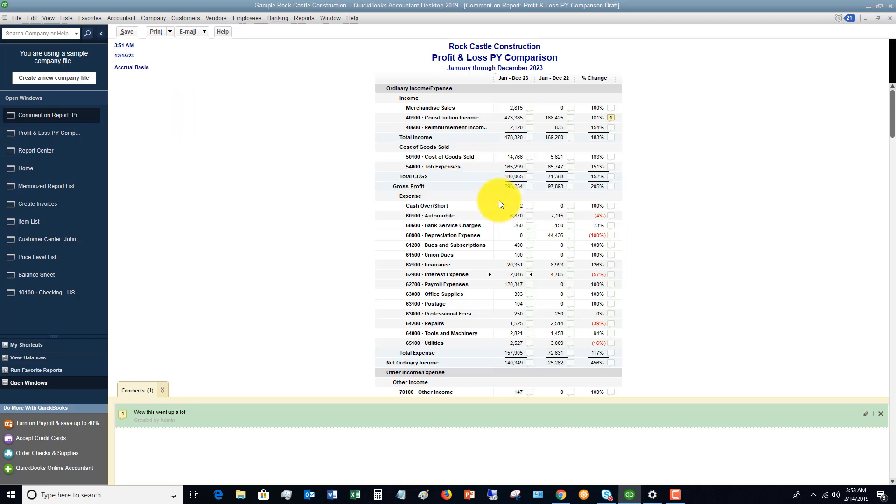
mouse_move(768, 72)
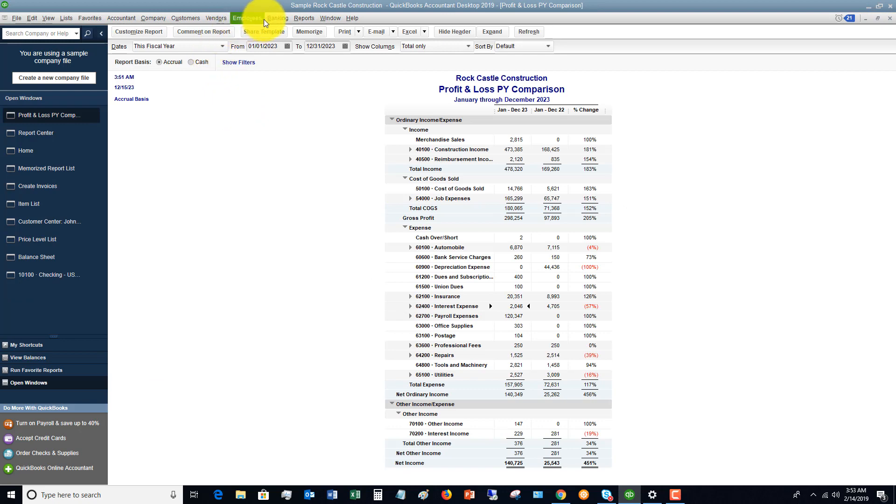
Open the Report Center and view the Uncategorized memorized reports.
left_click(304, 18)
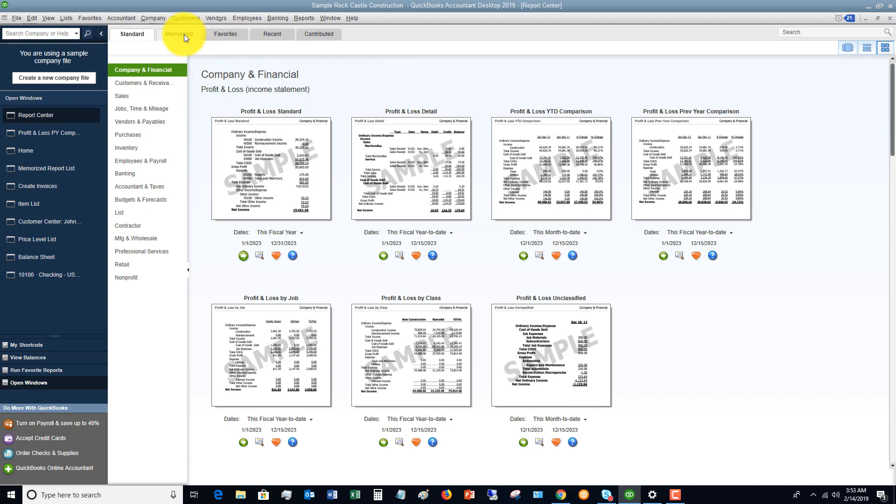
left_click(178, 34)
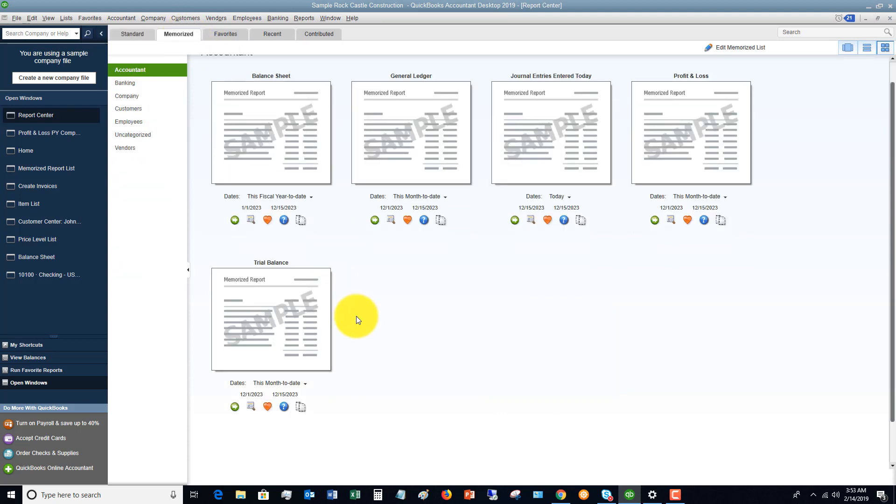
scroll("up", 3)
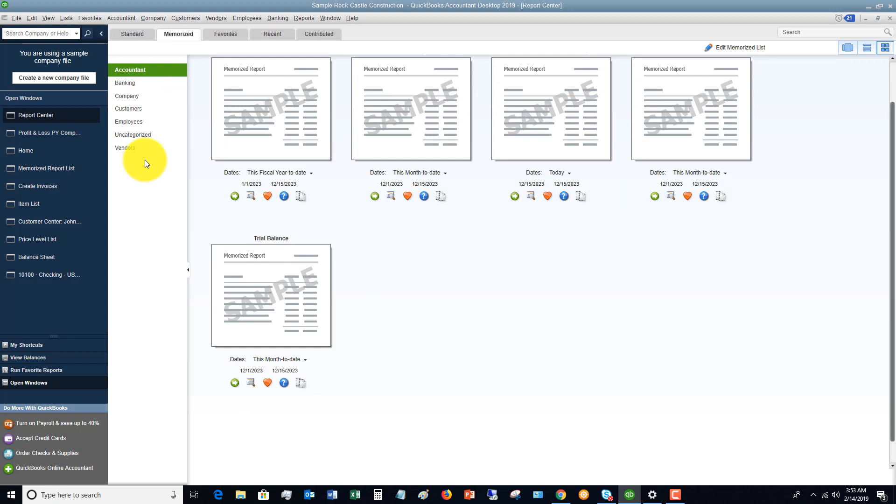
left_click(133, 135)
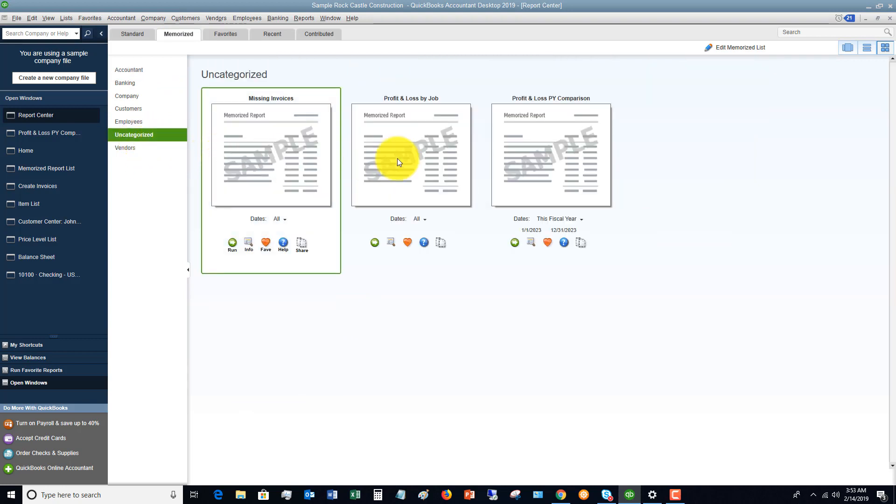
mouse_move(562, 118)
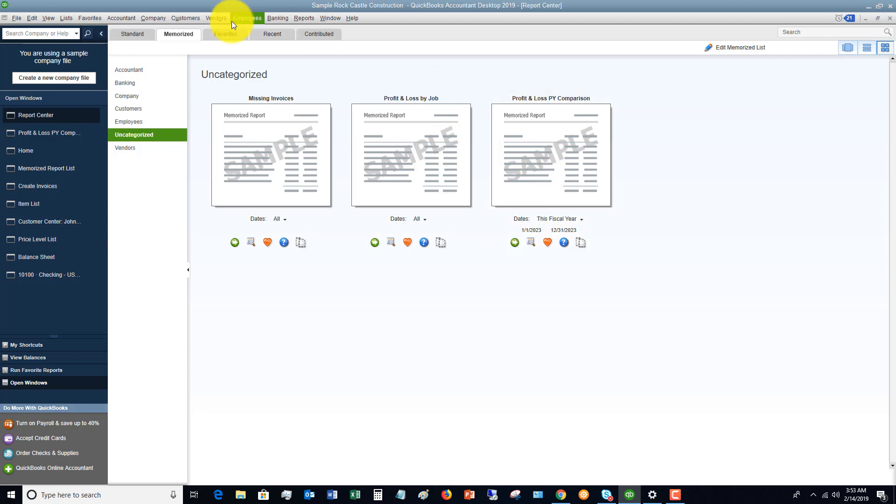
mouse_move(178, 33)
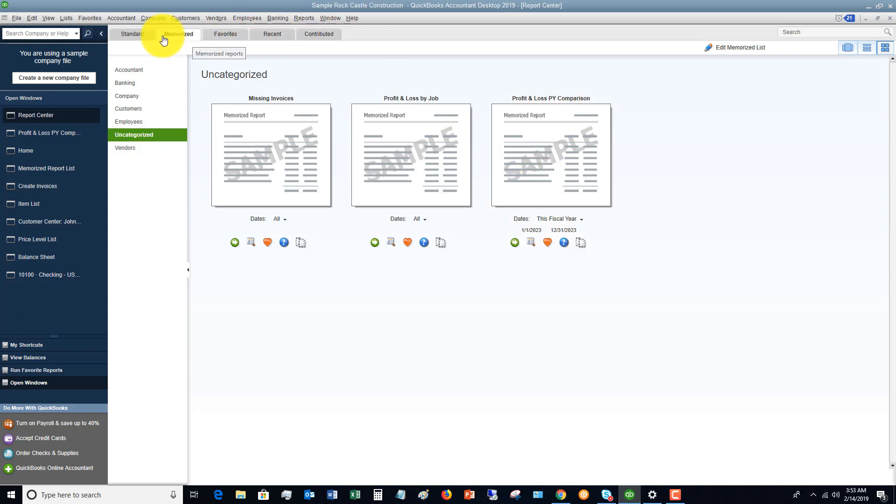
Browse the Recent tab's reports run today, then the Contributed tab.
left_click(225, 34)
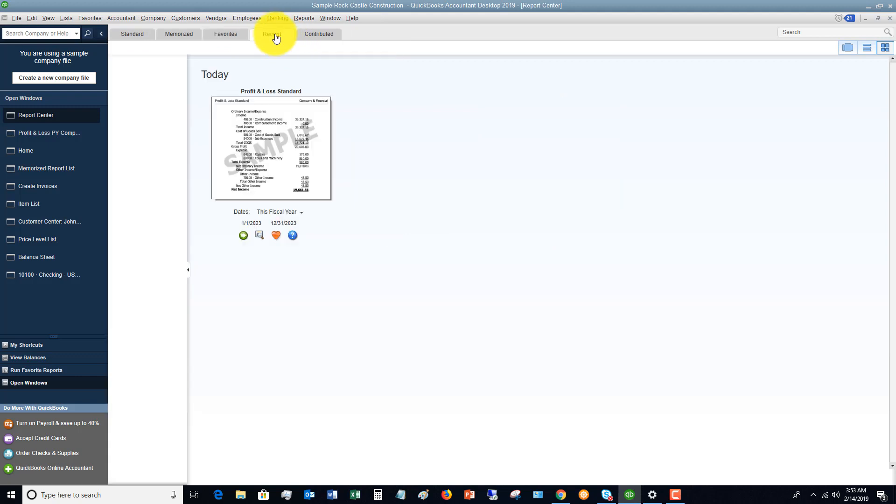
left_click(272, 33)
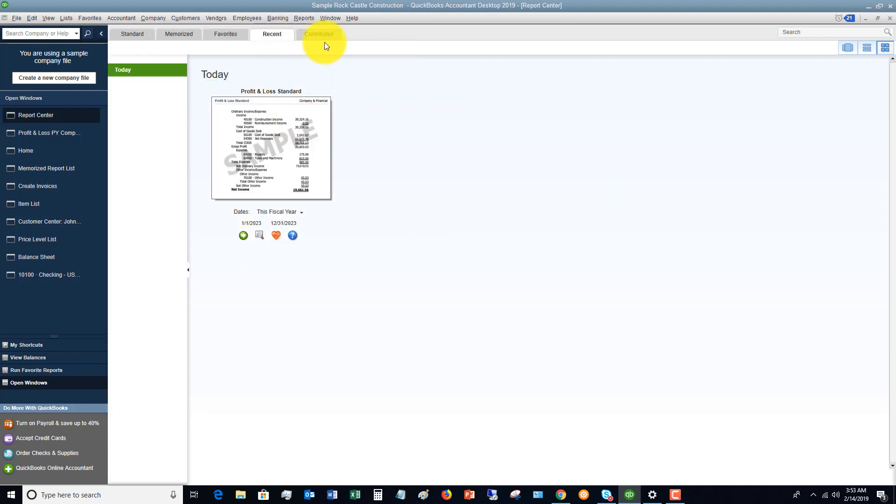
left_click(318, 34)
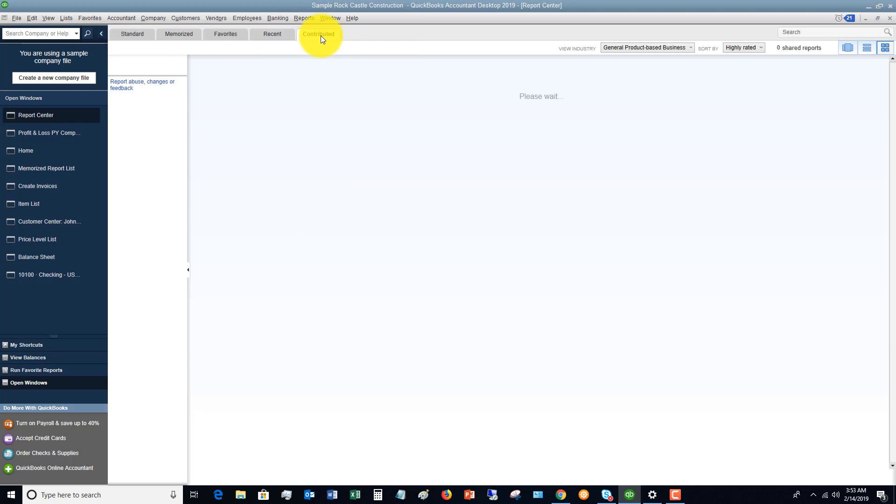
left_click(318, 33)
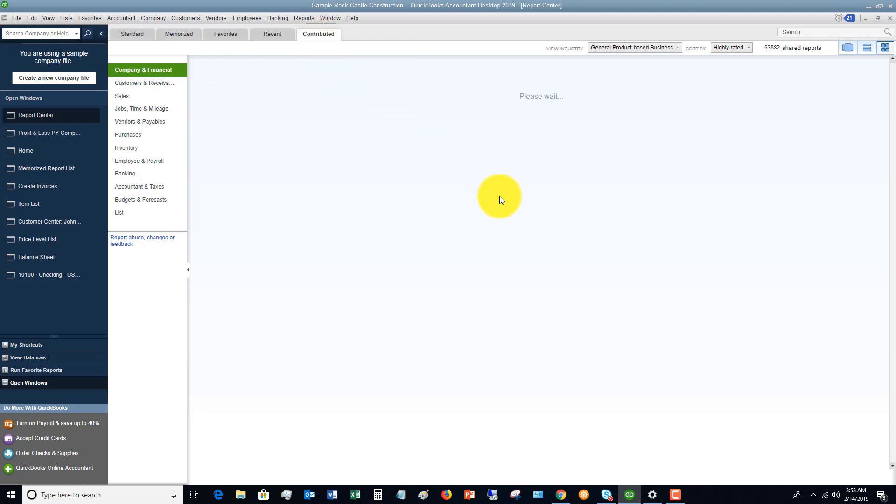
mouse_move(284, 95)
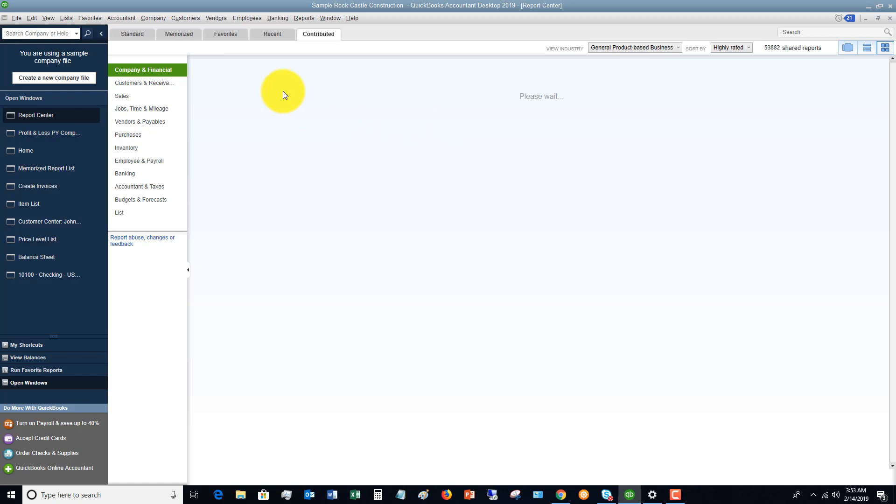
mouse_move(67, 28)
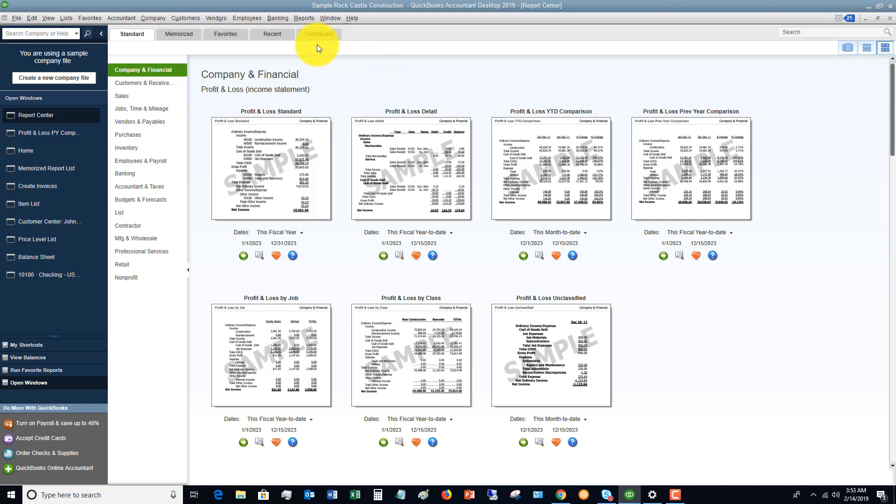
mouse_move(305, 18)
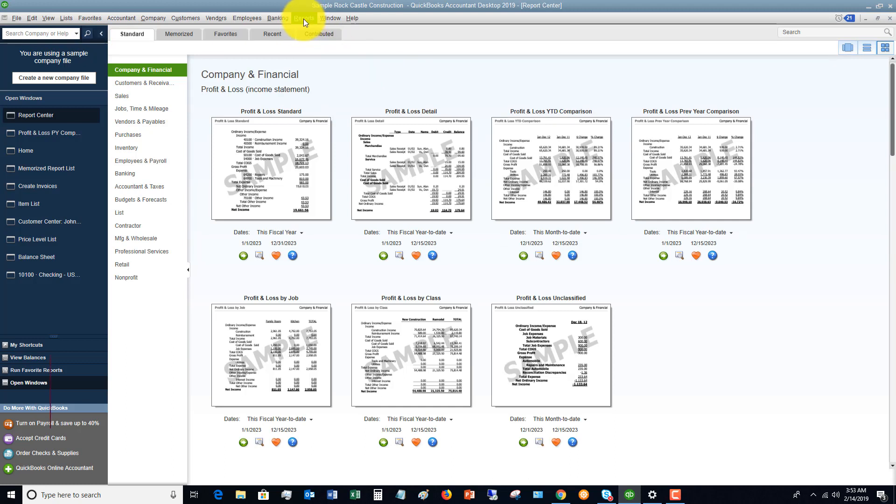
Open Profit & Loss PY Comparison Draft from Commented Reports, then close it.
left_click(302, 18)
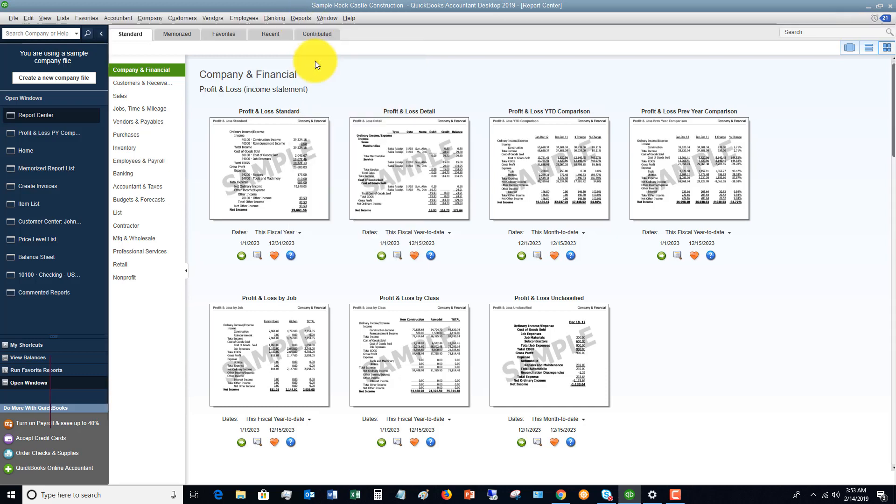
left_click(43, 292)
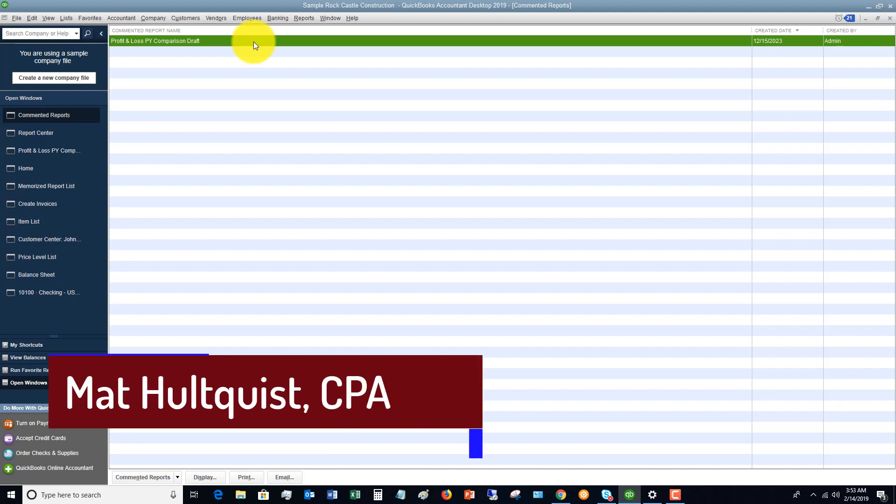
double_click(155, 40)
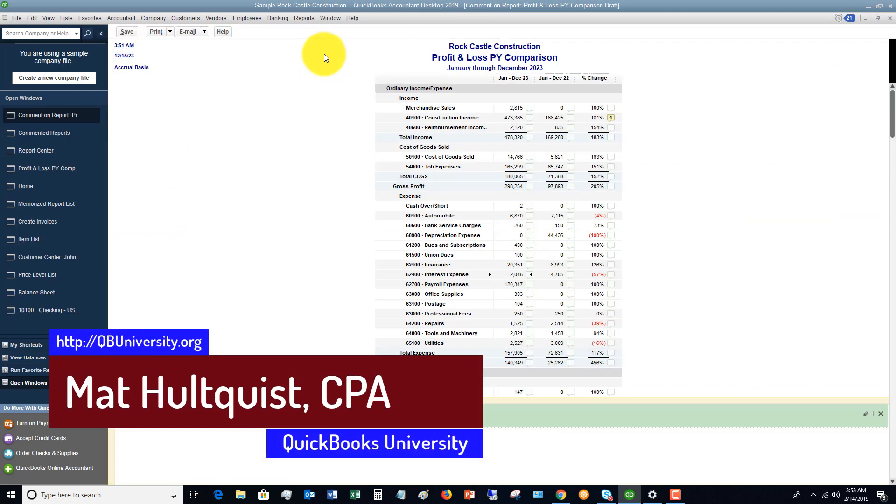
mouse_move(889, 22)
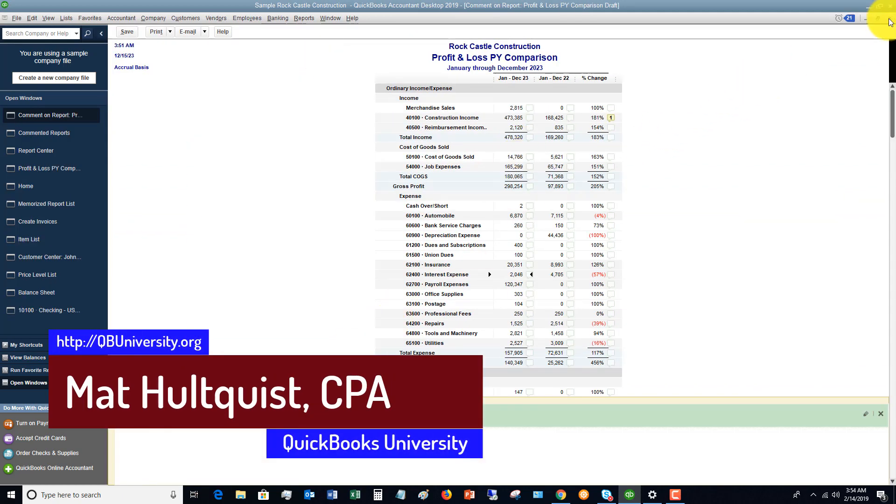
left_click(44, 114)
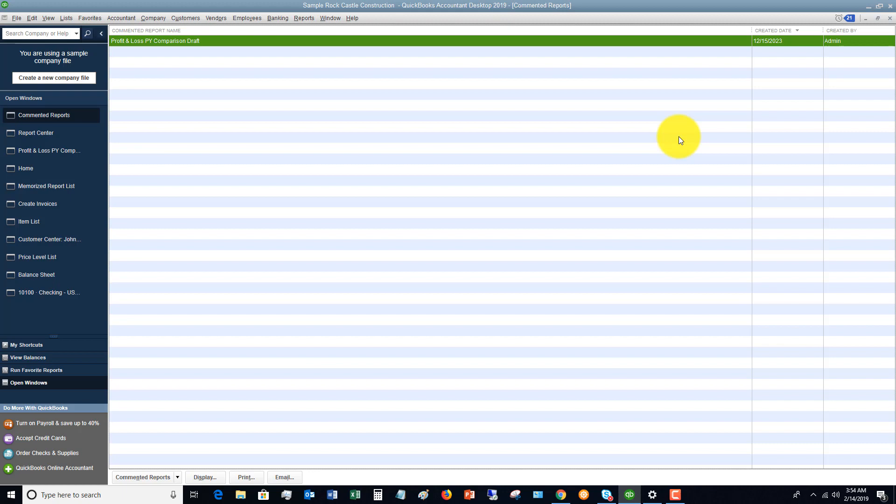
mouse_move(380, 138)
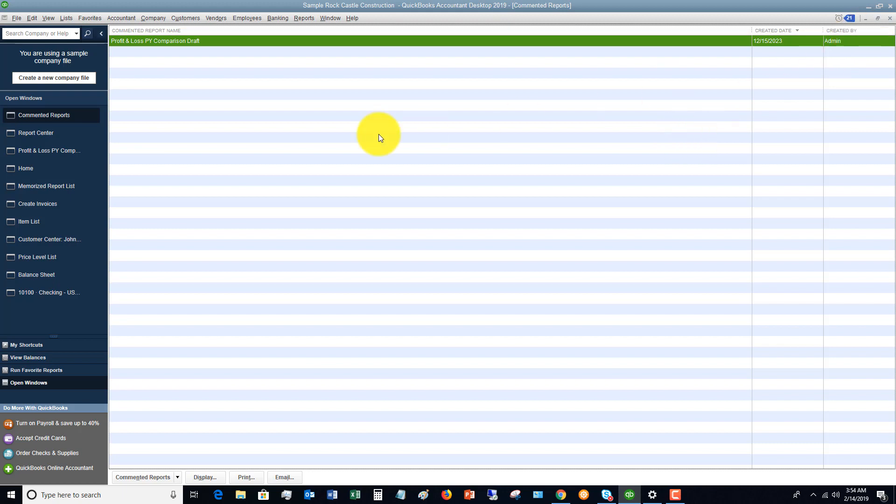
mouse_move(35, 133)
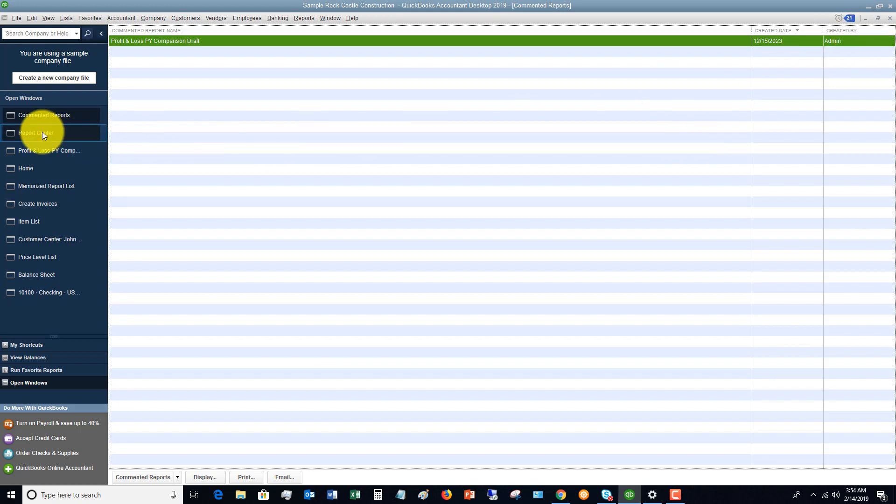
Switch back to the Report Center via the Open Windows list.
left_click(36, 133)
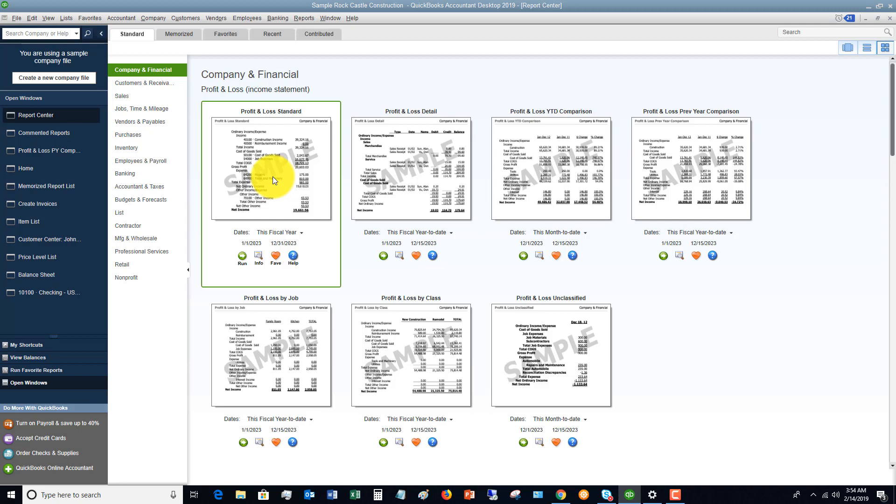
mouse_move(271, 167)
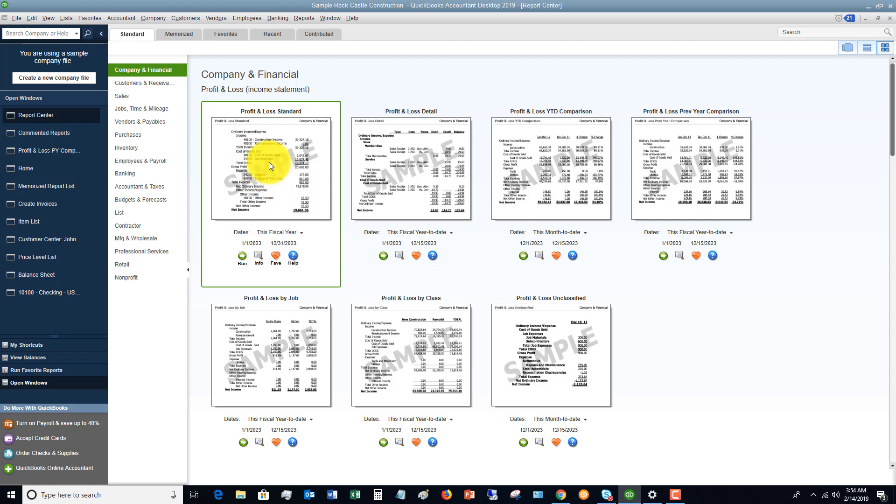